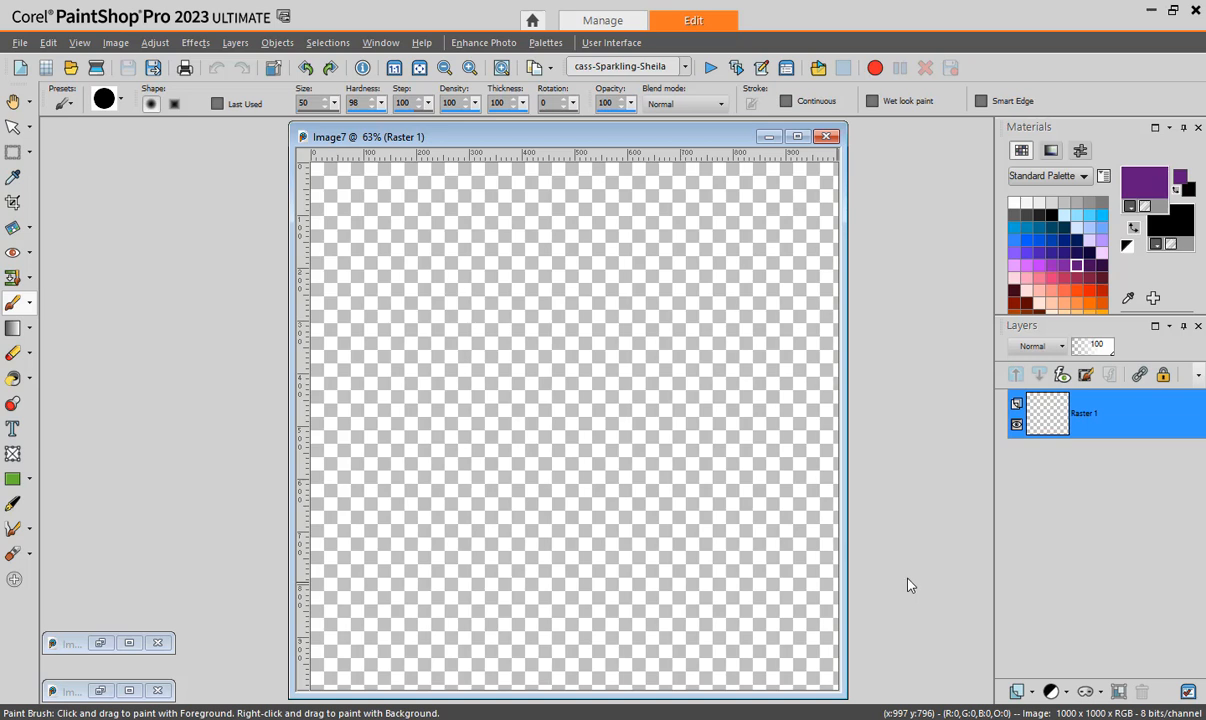
mouse_move(904, 576)
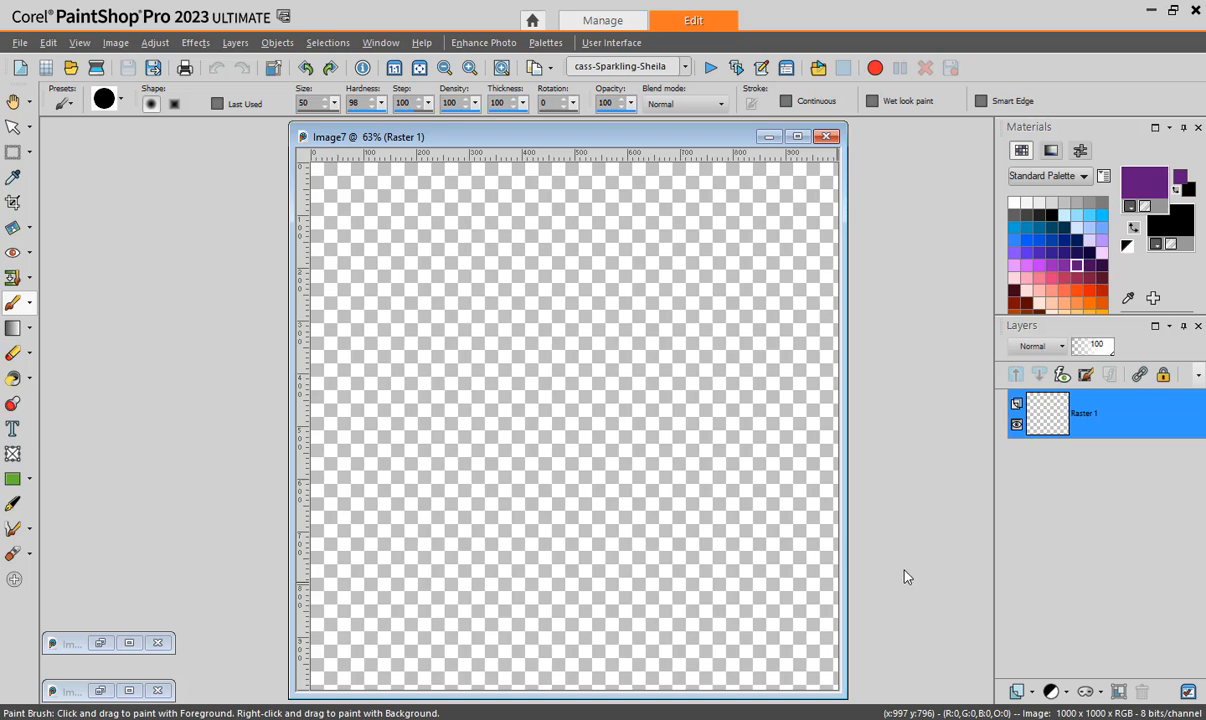
mouse_move(918, 432)
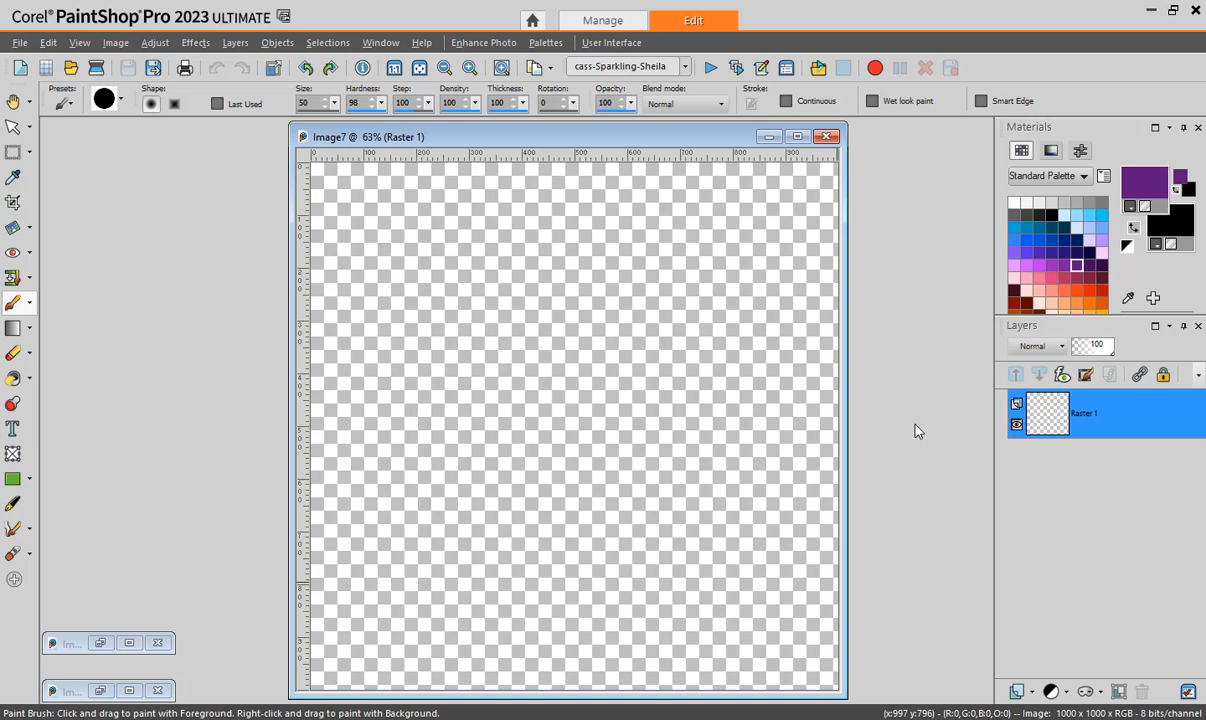
mouse_move(900, 488)
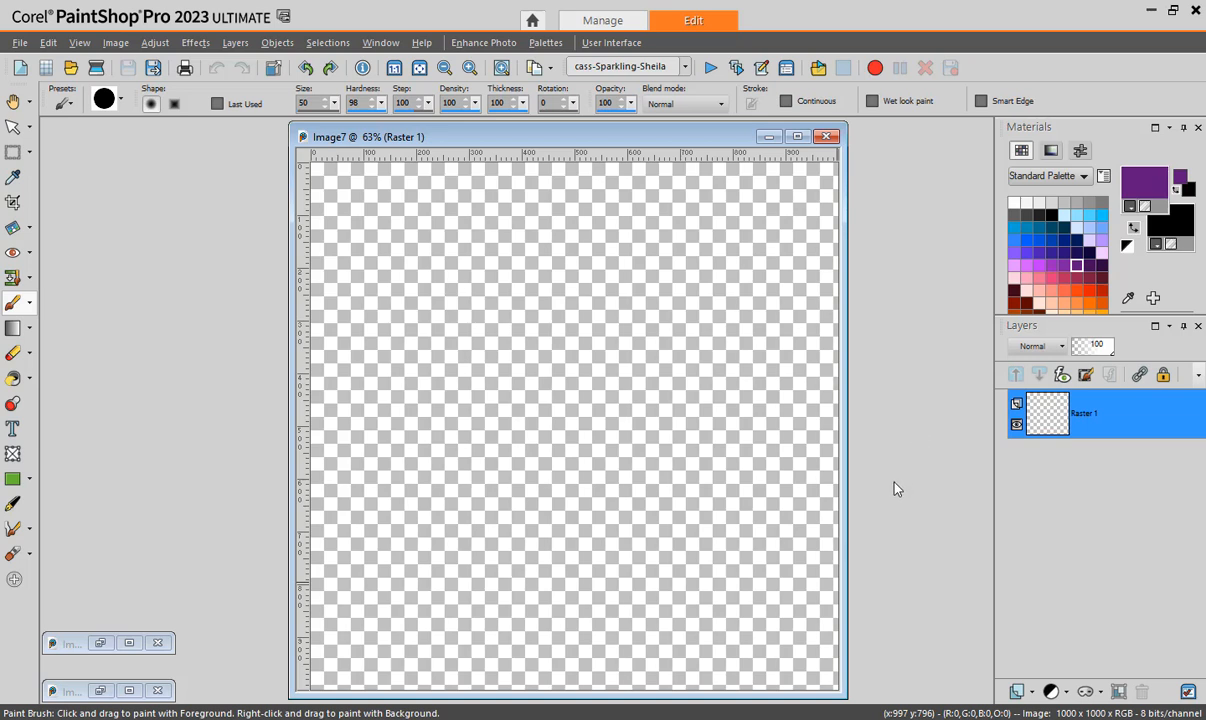
mouse_move(894, 494)
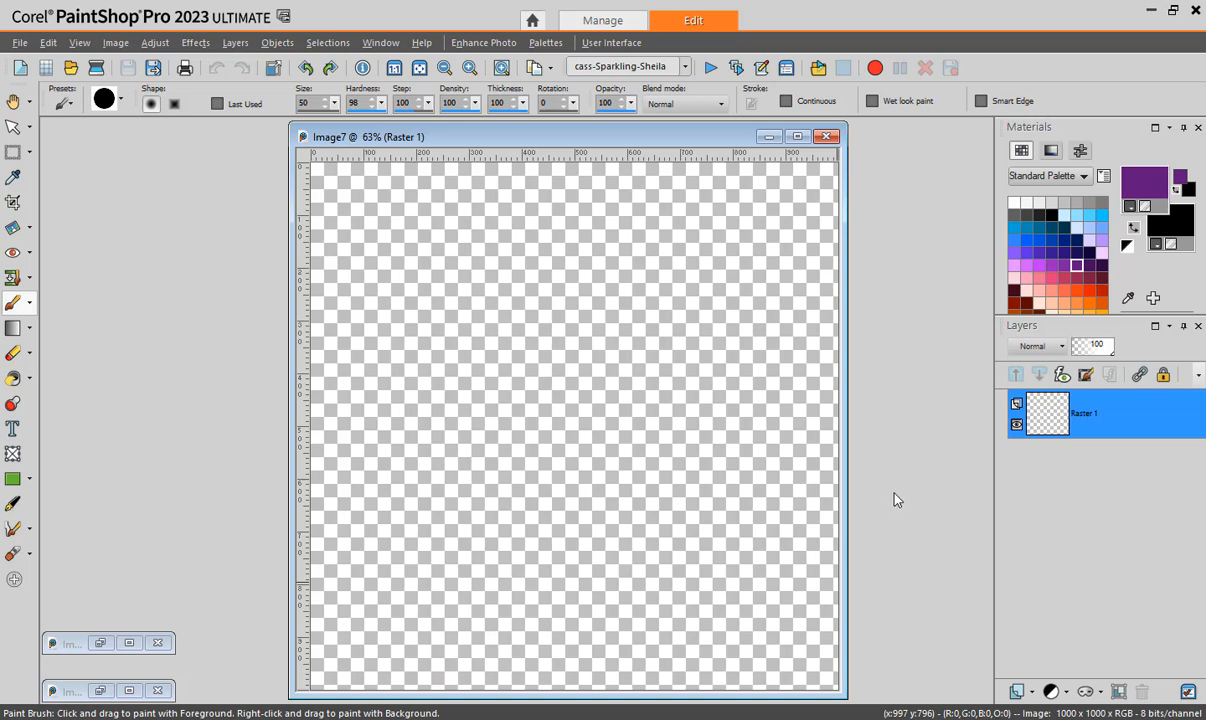
mouse_move(892, 498)
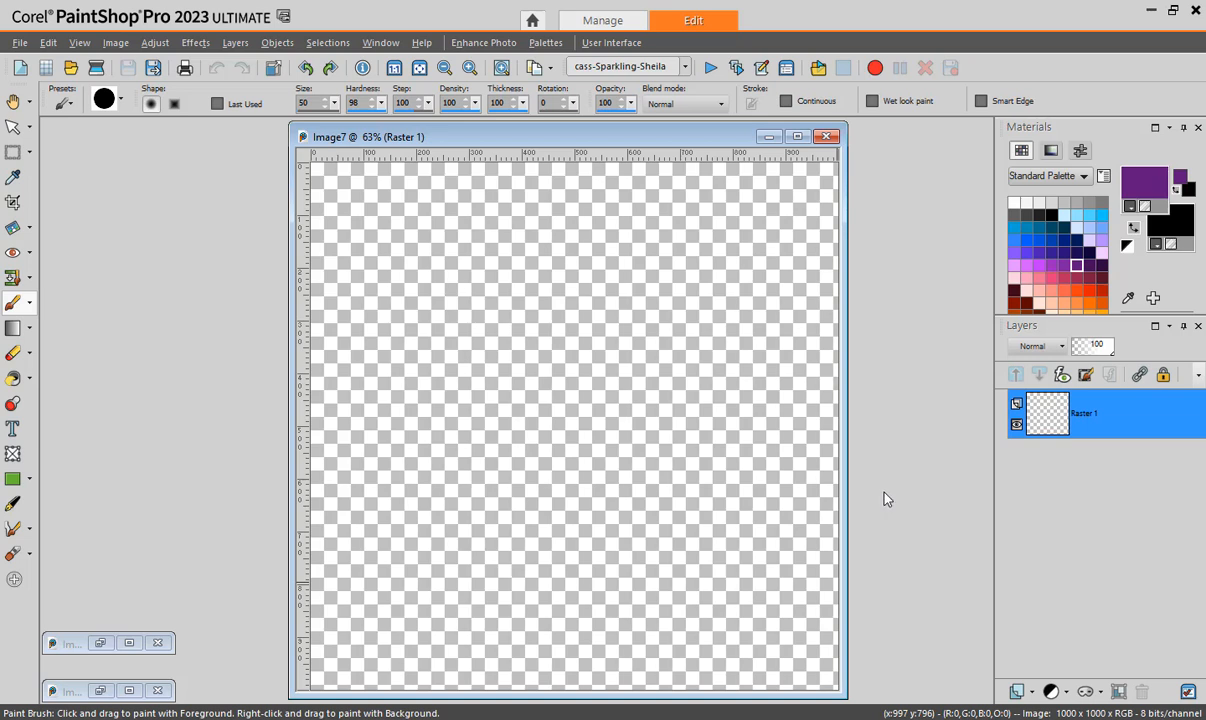
mouse_move(894, 498)
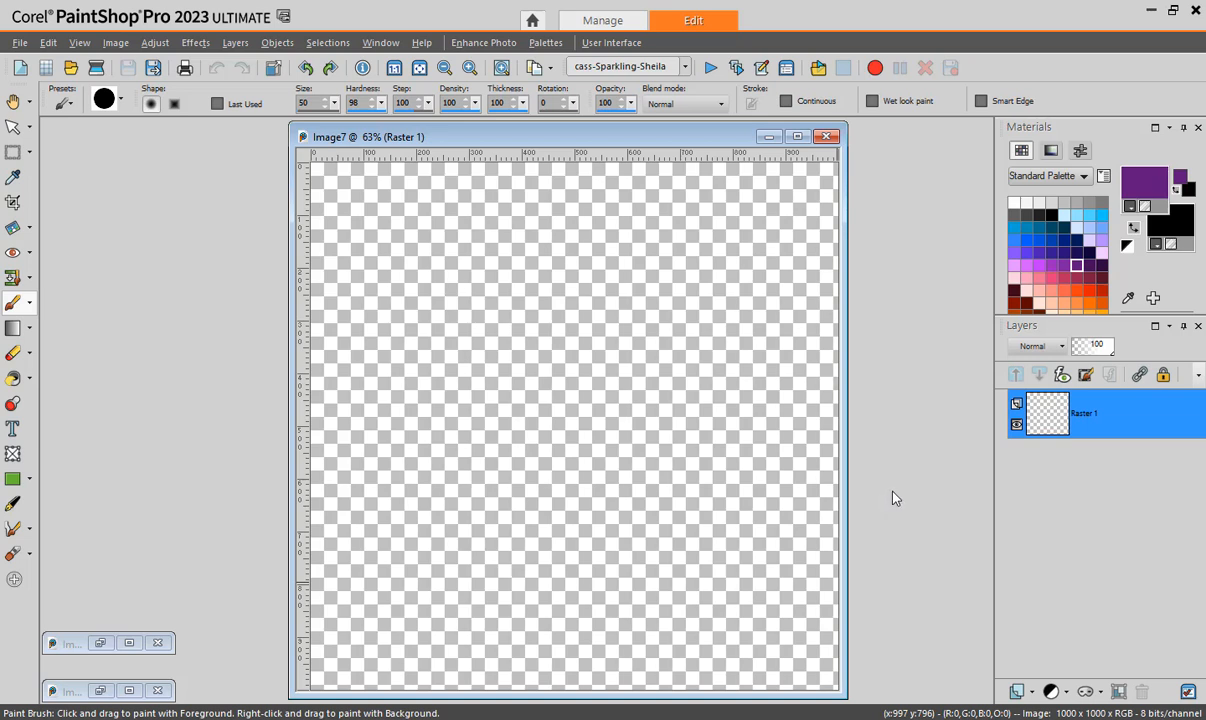
mouse_move(890, 504)
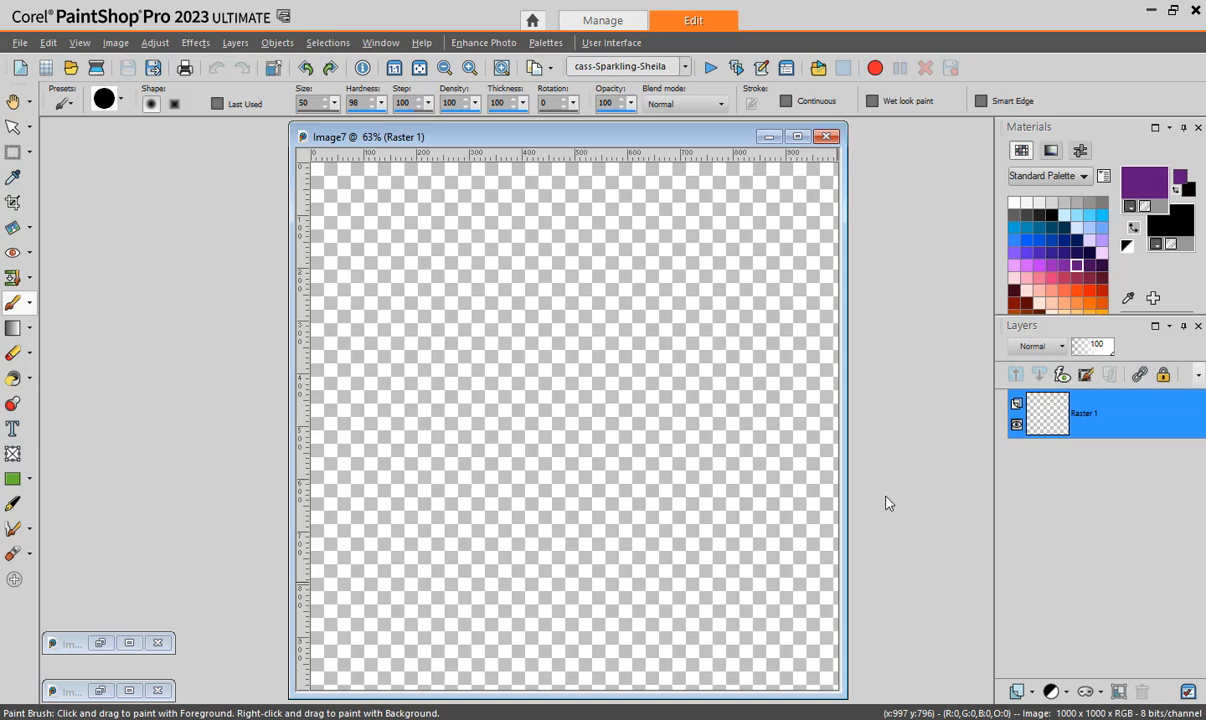
mouse_move(14, 304)
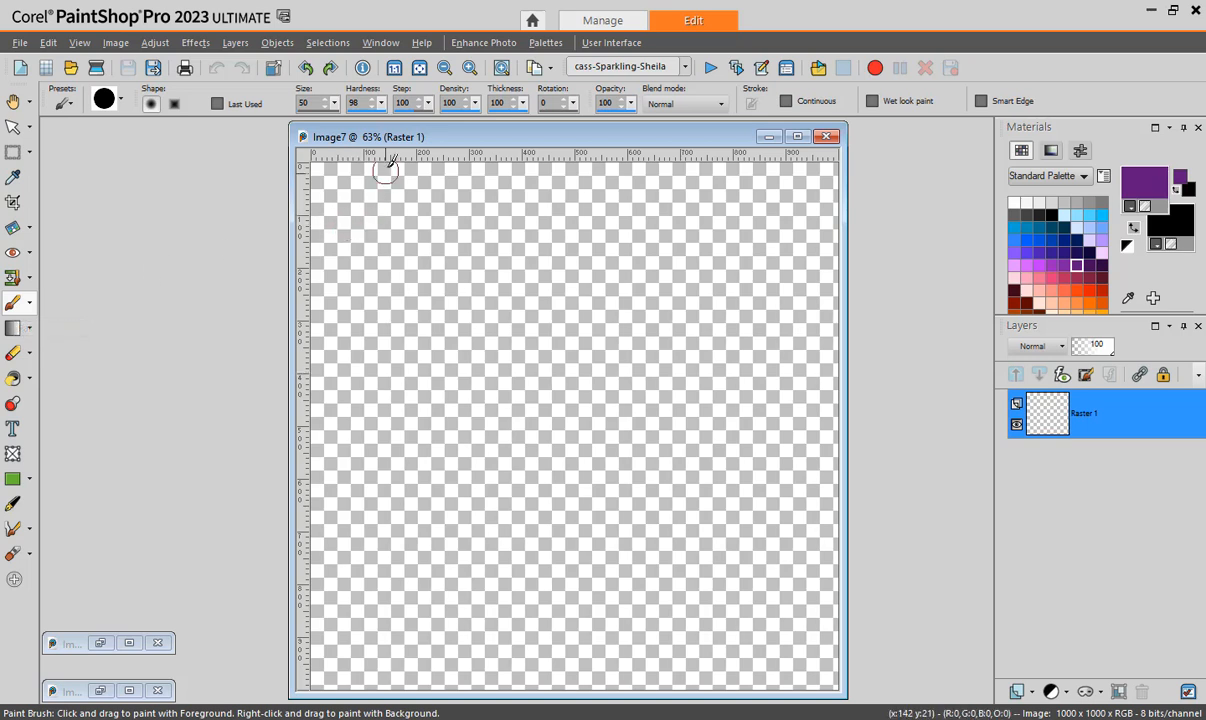
Paint a freehand row of purple dots across the top, then restart with a single top-left dot
click(356, 224)
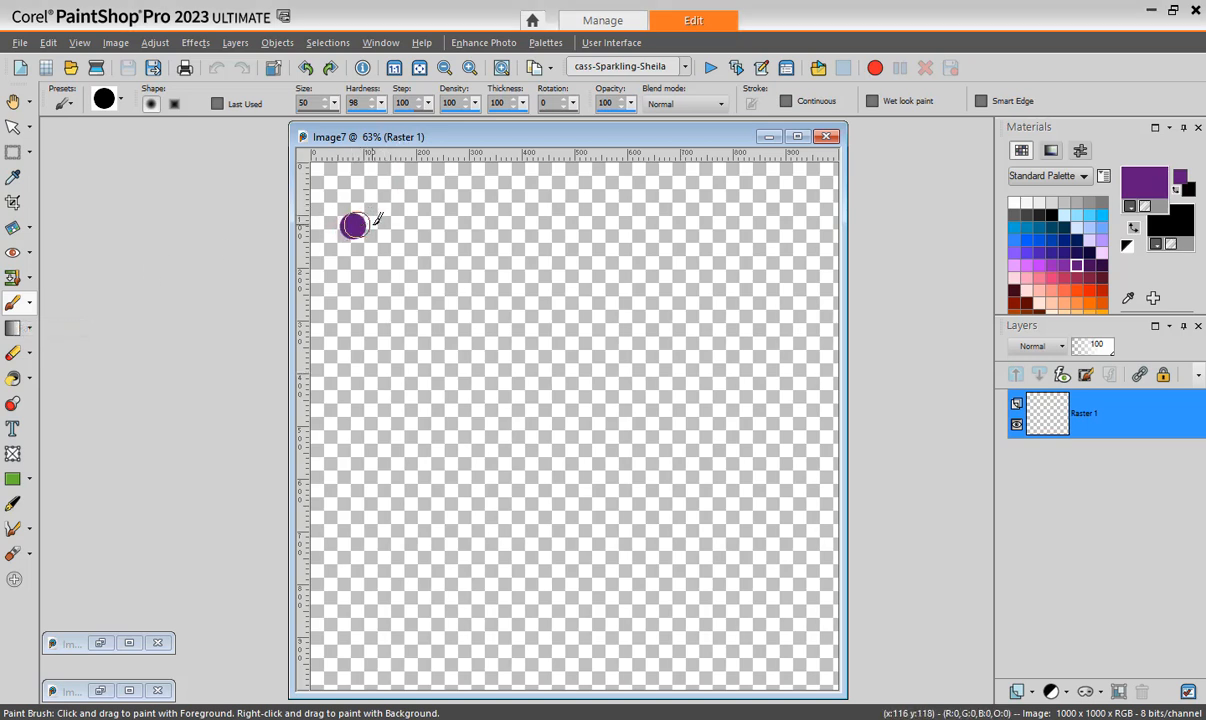
drag(356, 224, 724, 228)
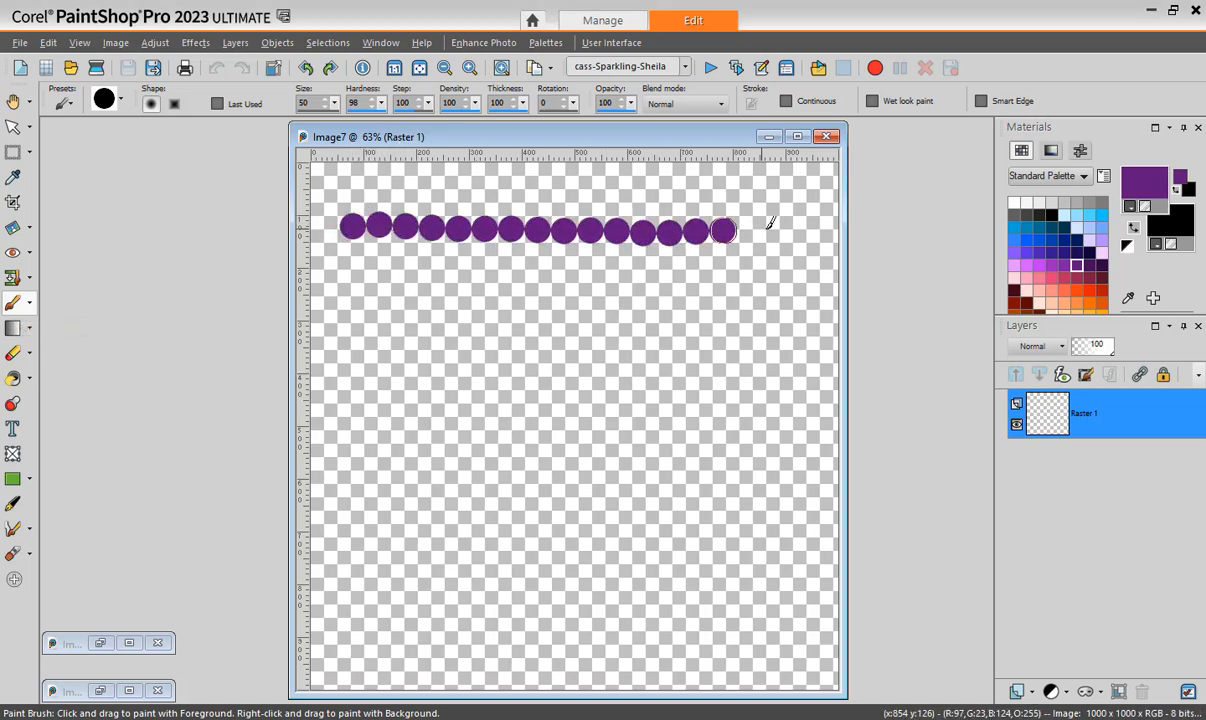
drag(730, 228, 810, 228)
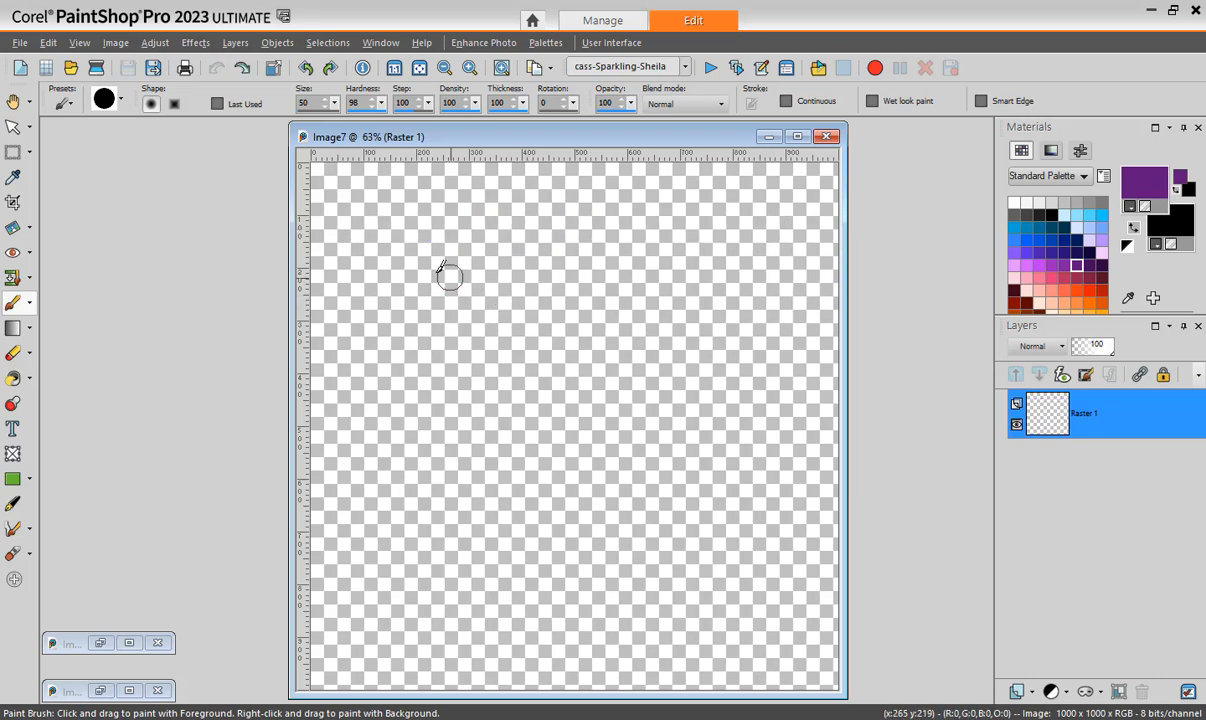
mouse_move(324, 232)
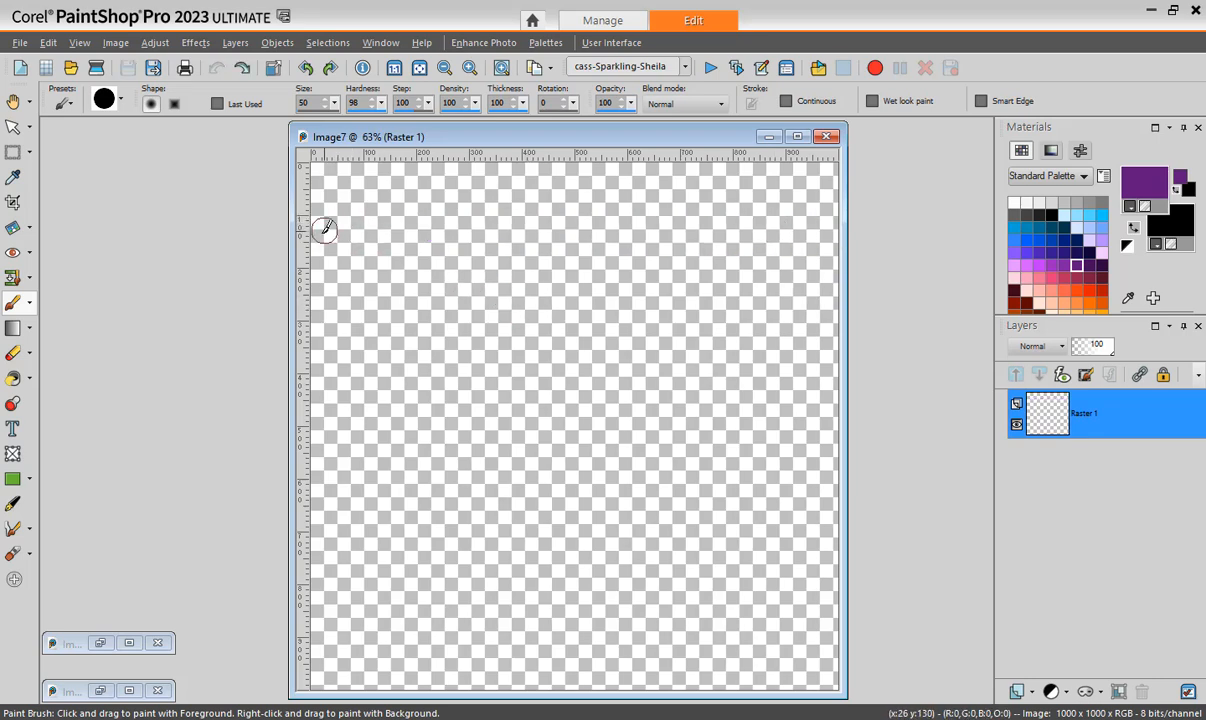
mouse_move(308, 218)
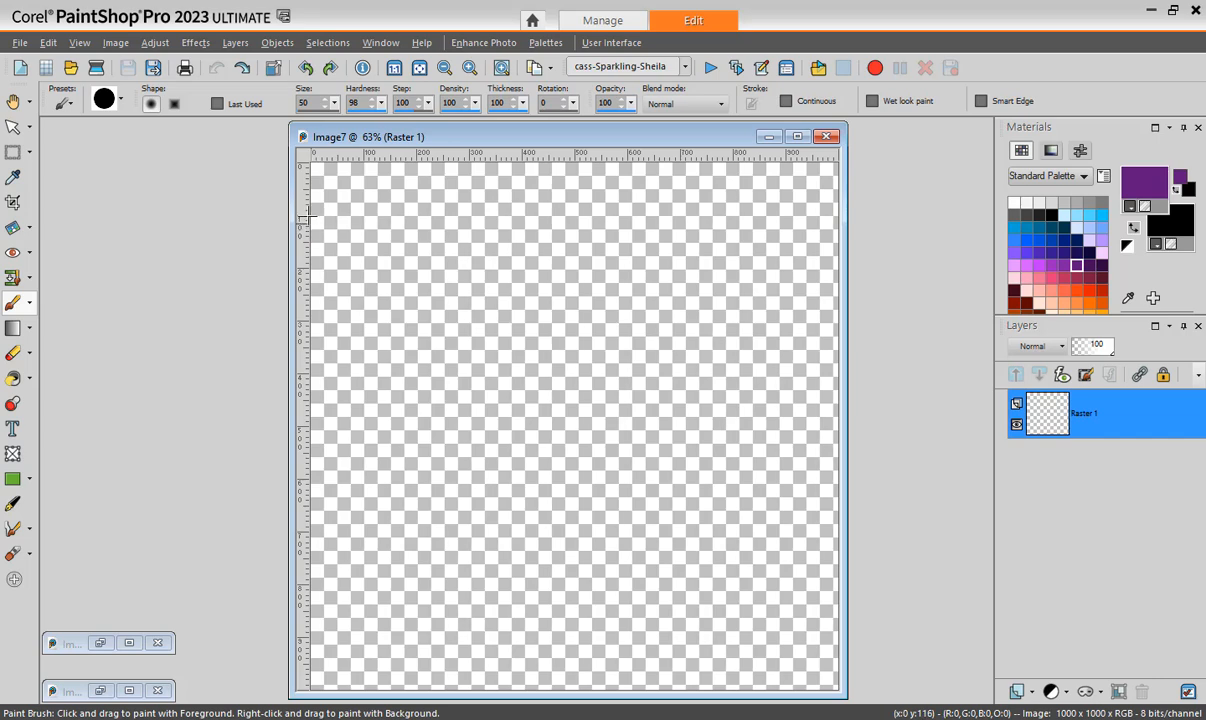
mouse_move(340, 216)
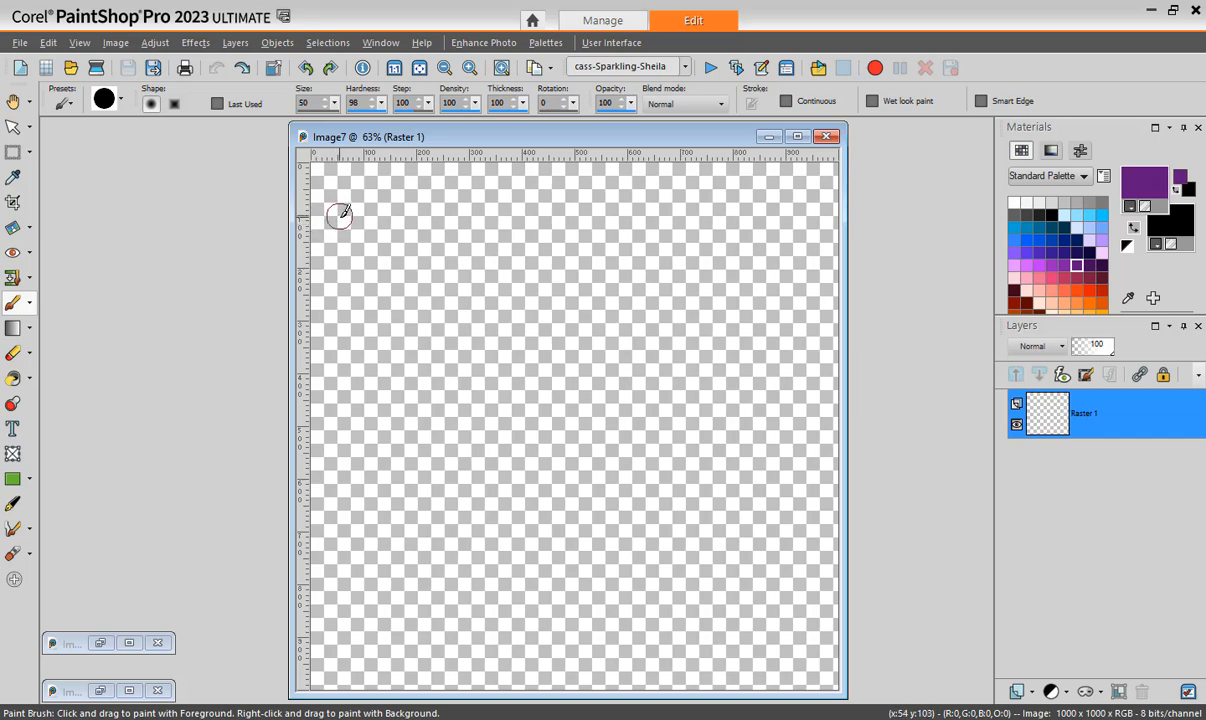
mouse_move(340, 216)
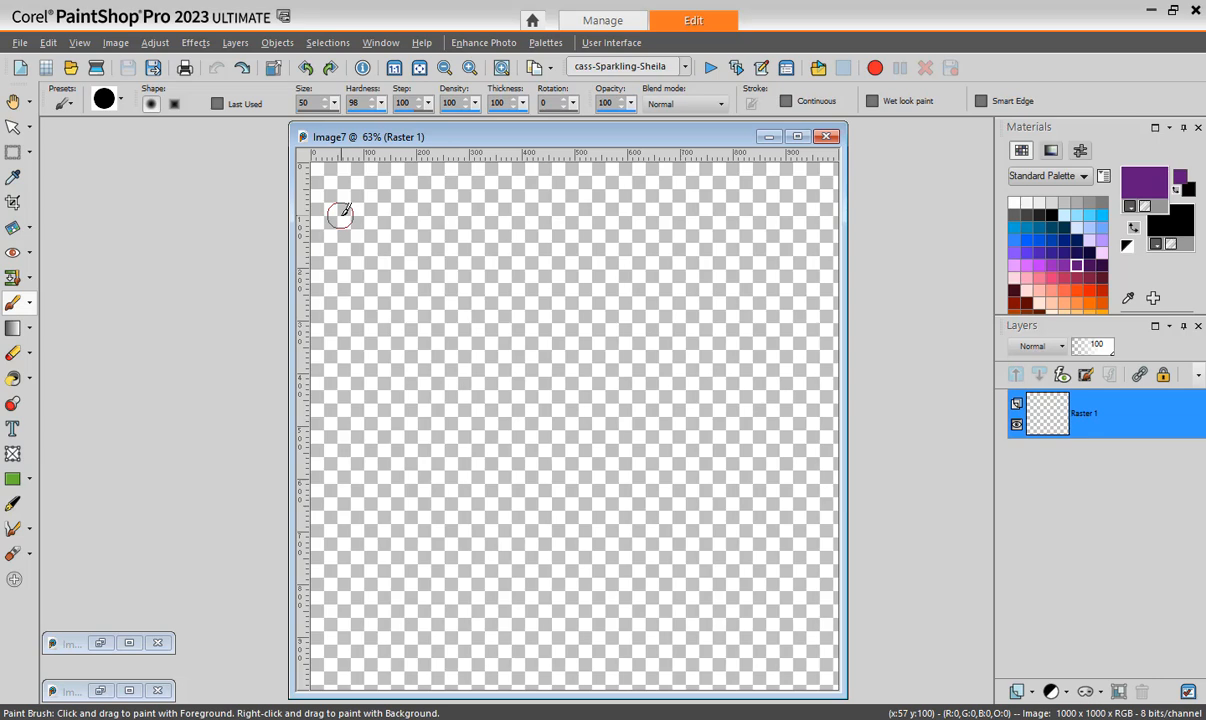
click(342, 216)
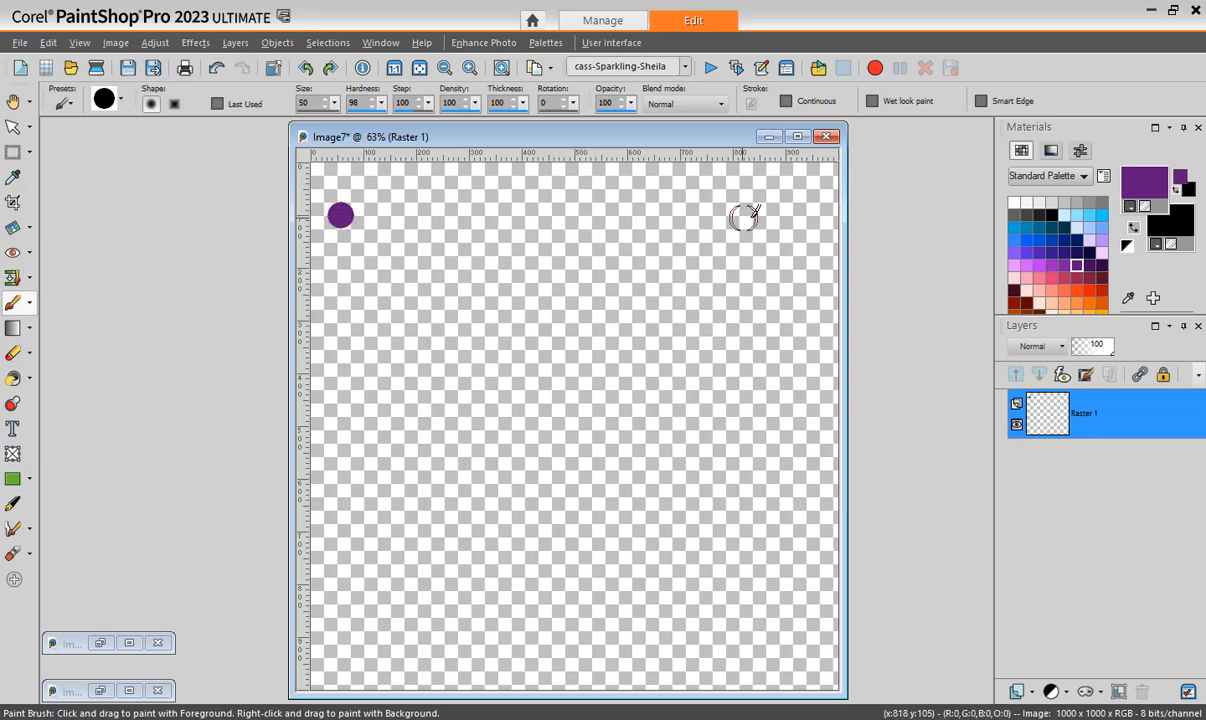
mouse_move(818, 212)
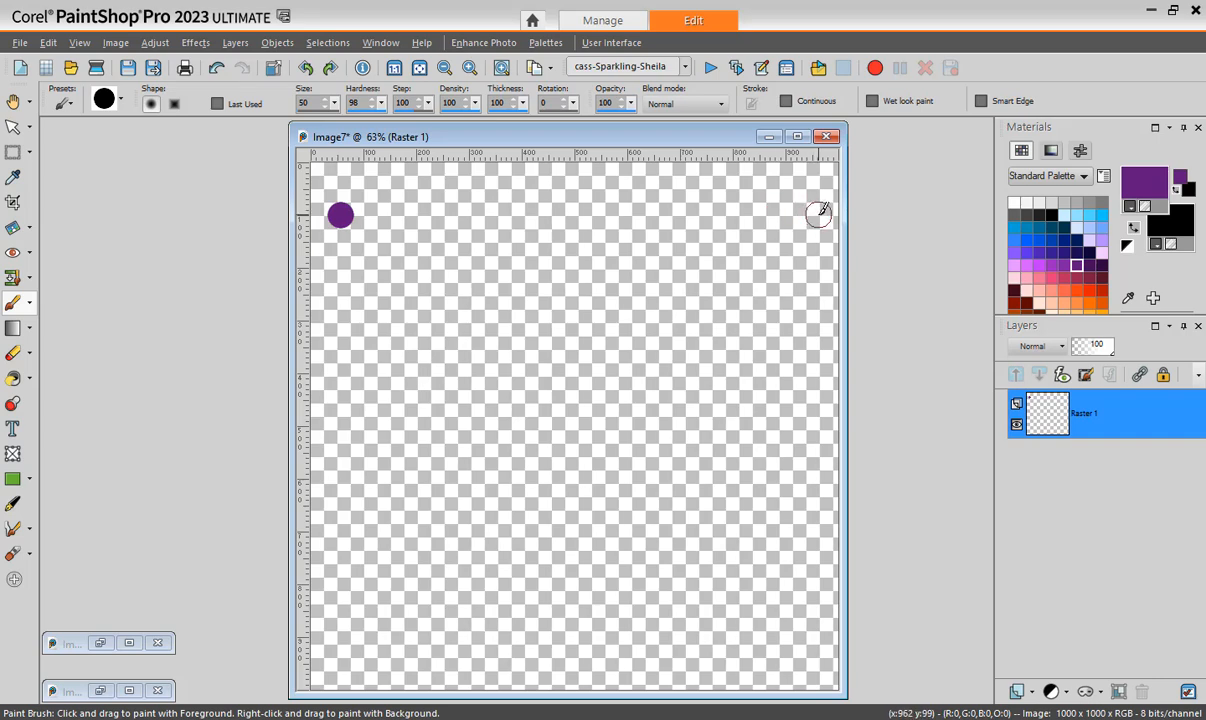
mouse_move(818, 212)
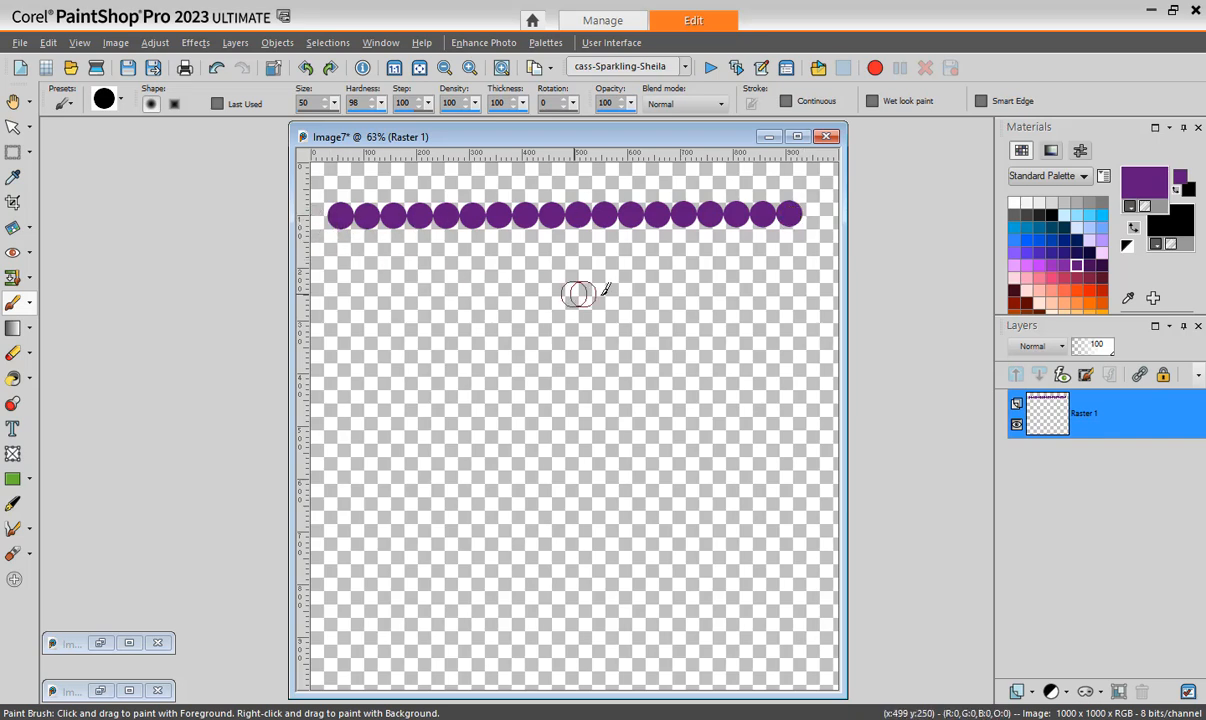
mouse_move(352, 278)
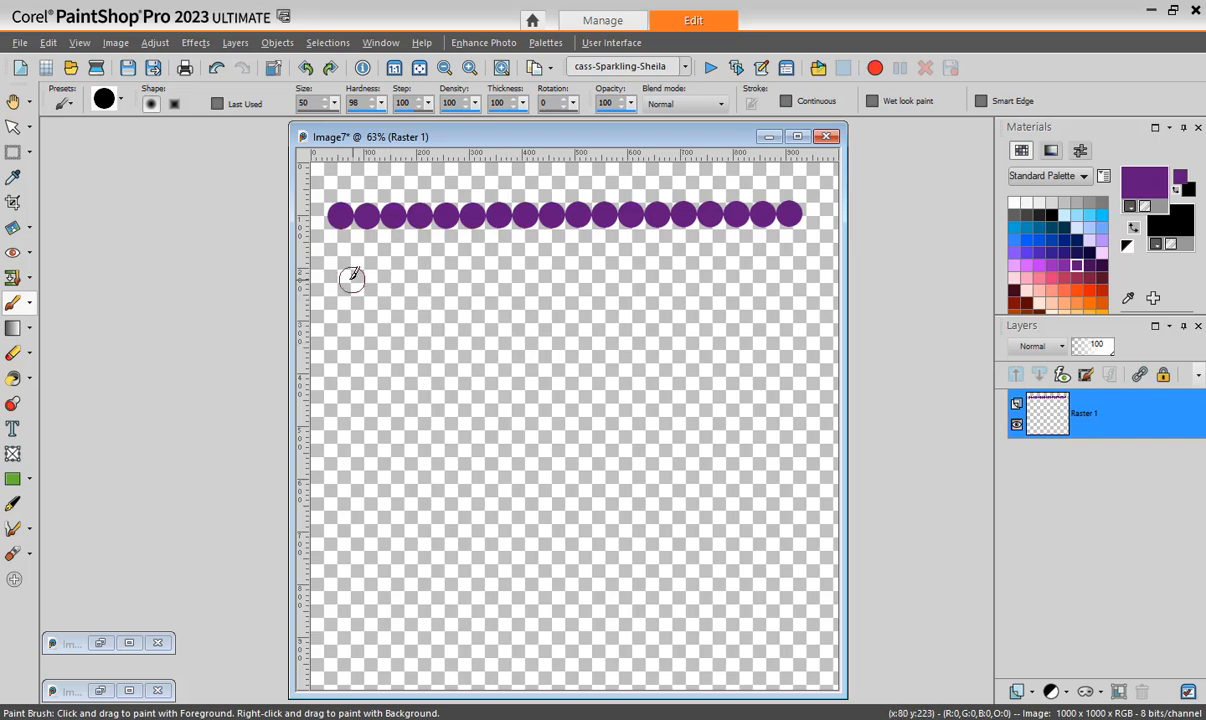
Draw a straight dotted diagonal from below the row's left end to the bottom right, plus a bottom row
click(338, 264)
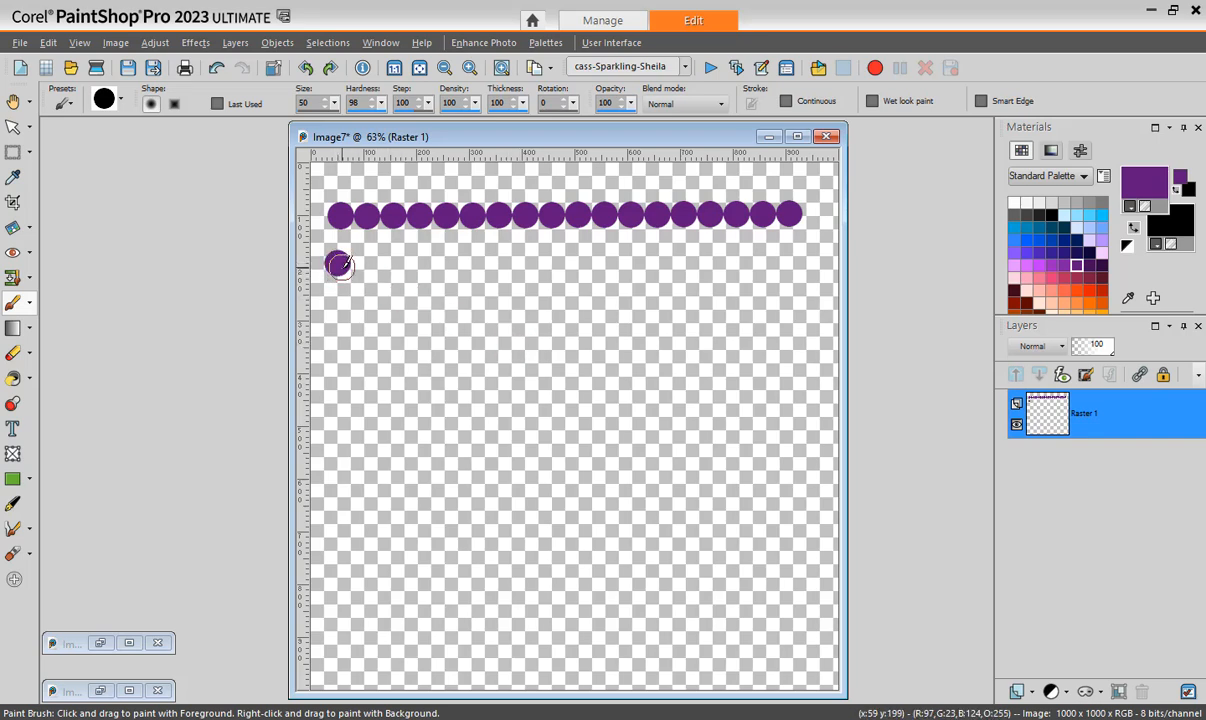
mouse_move(790, 568)
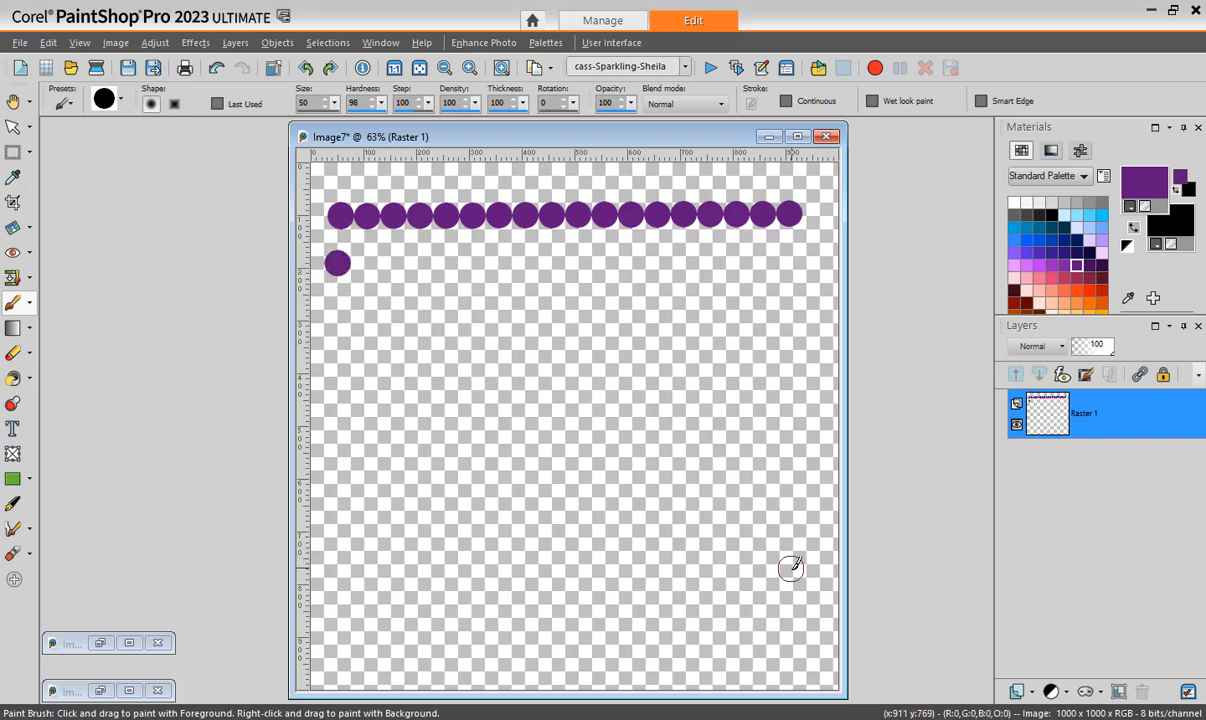
mouse_move(800, 596)
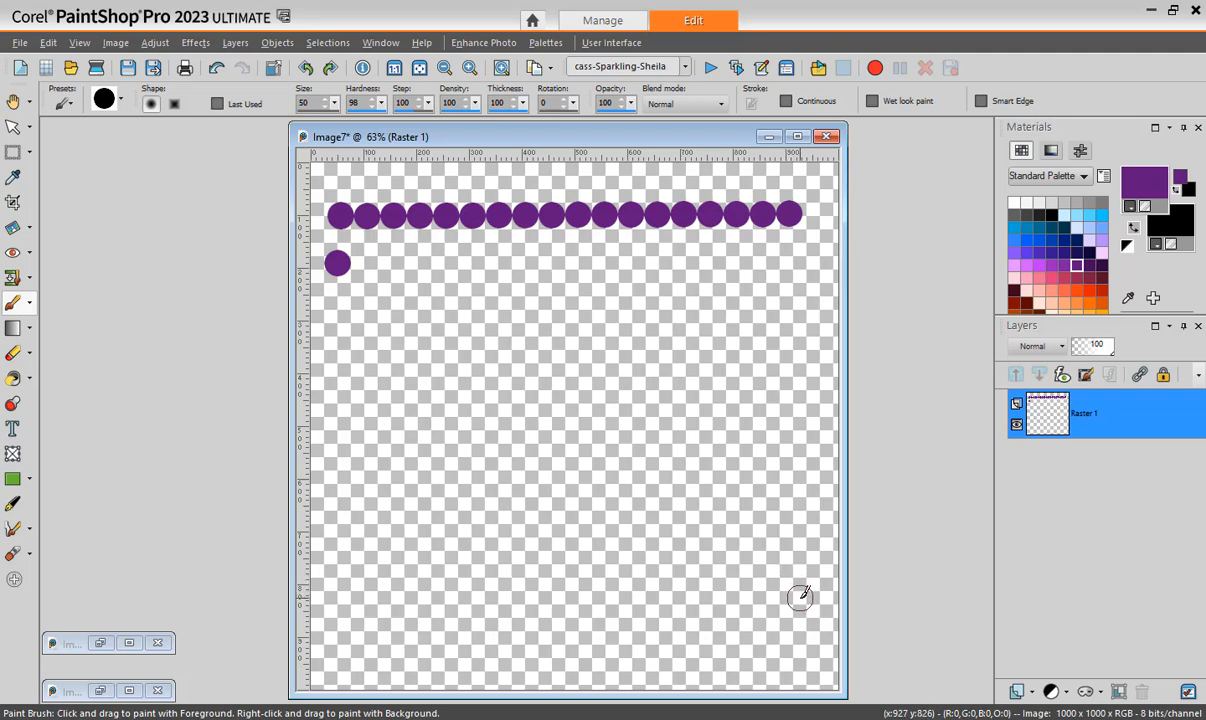
drag(336, 264, 800, 600)
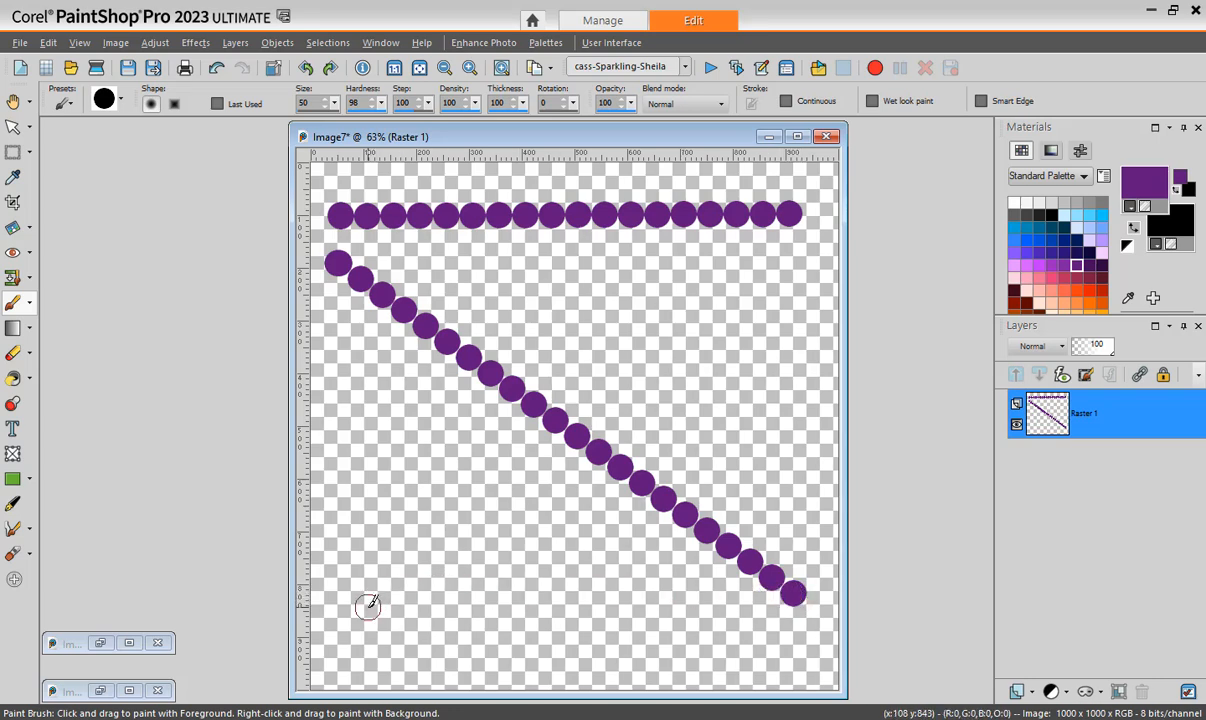
mouse_move(344, 614)
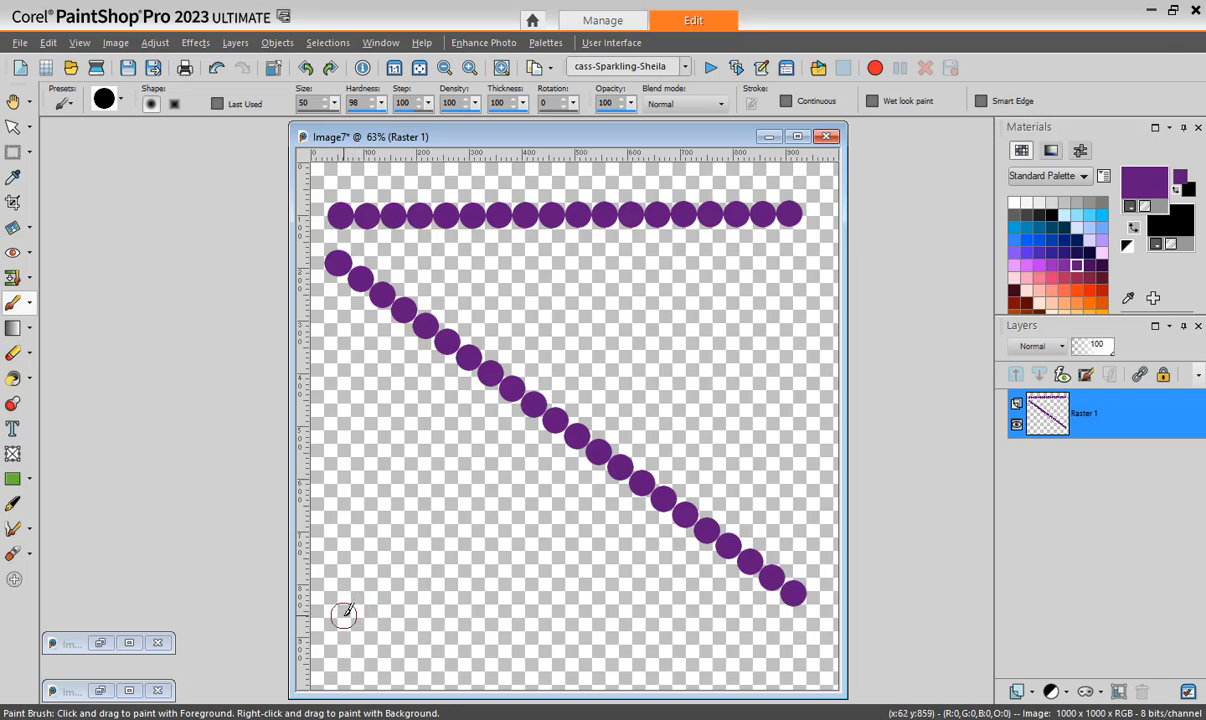
drag(344, 610, 804, 604)
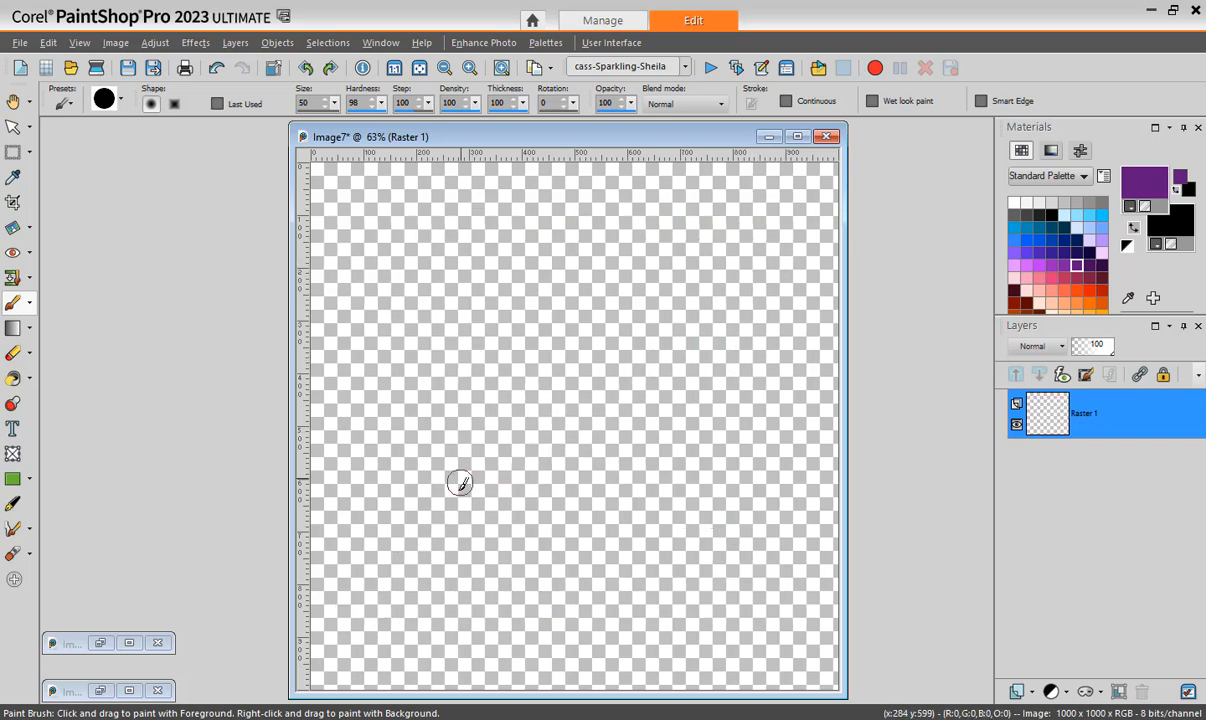
mouse_move(404, 584)
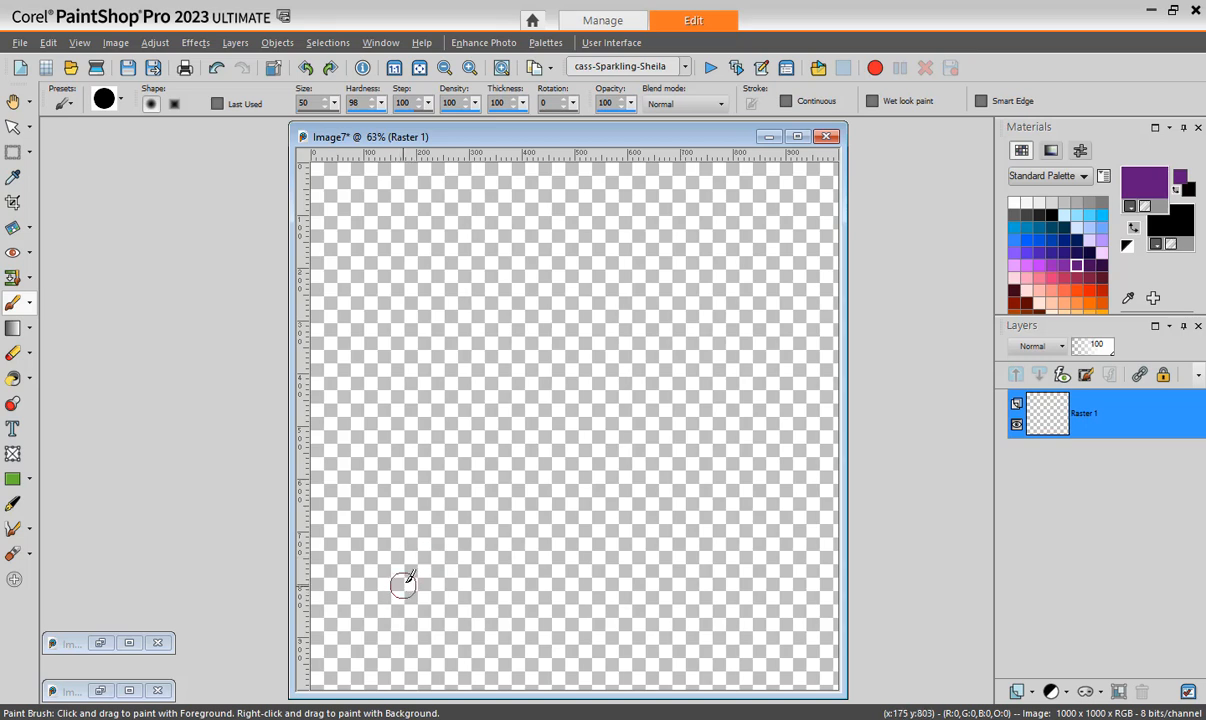
mouse_move(398, 598)
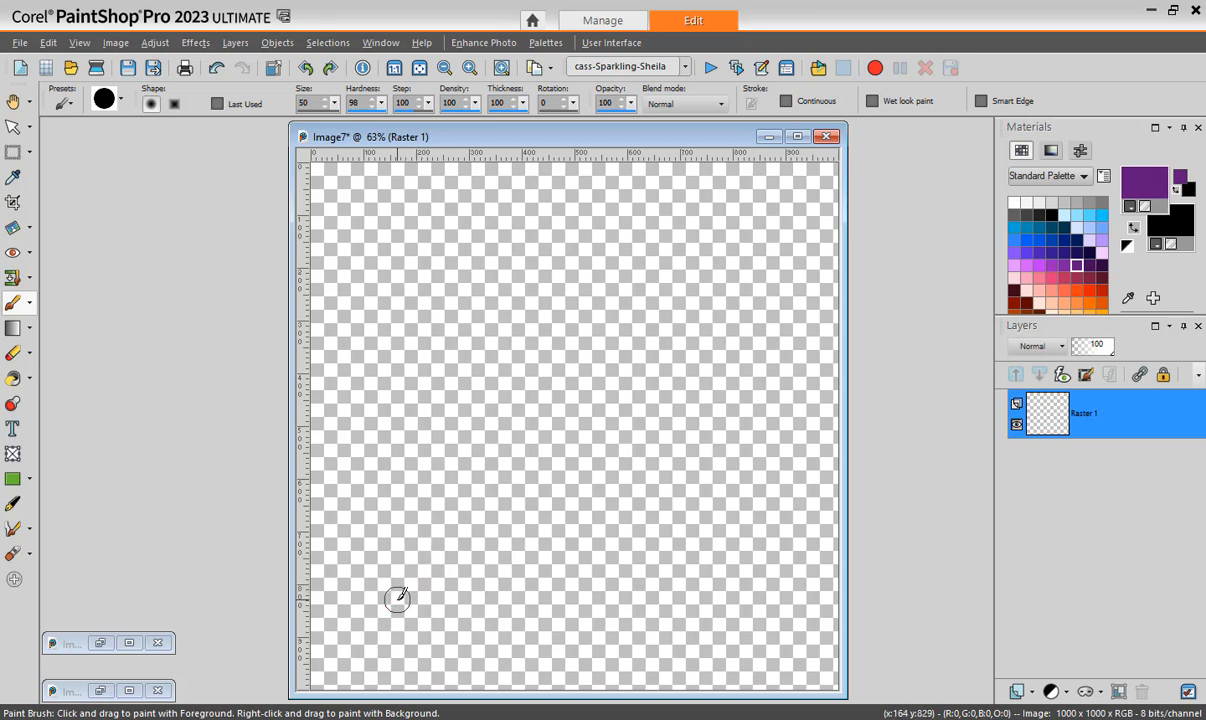
Draw two dotted diagonals meeting at a top-centre peak and a crossbar, forming a purple dotted A
click(398, 600)
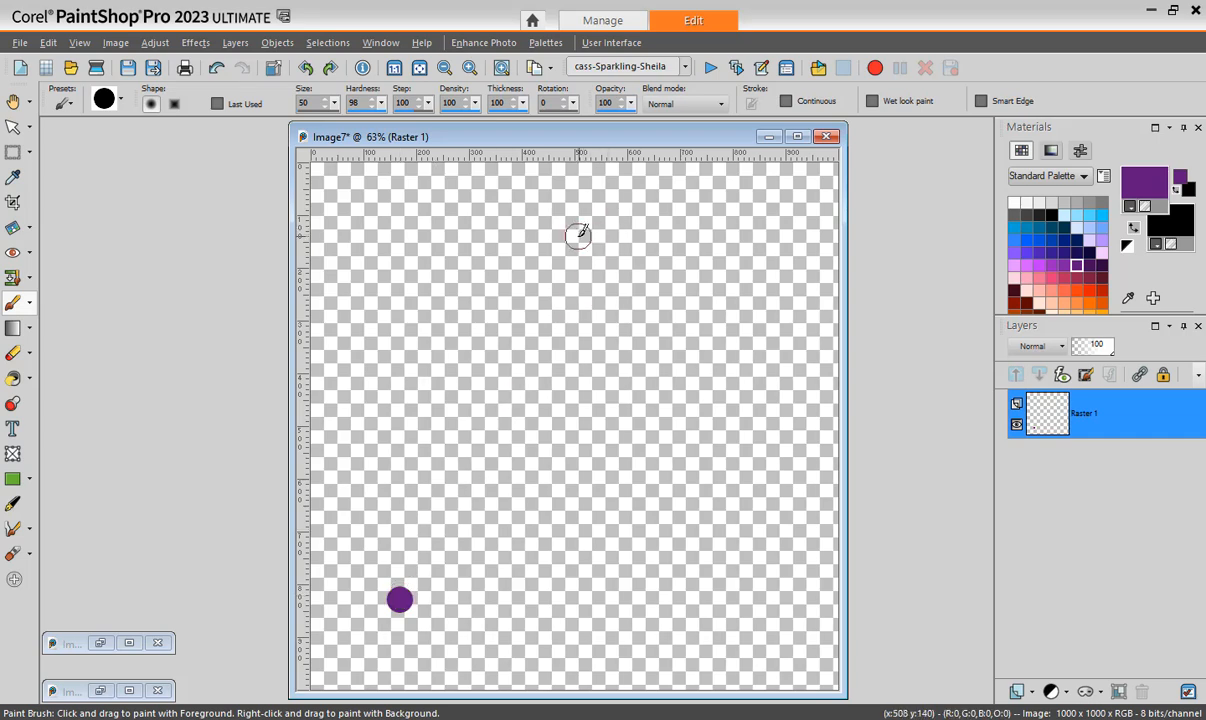
drag(400, 600, 568, 234)
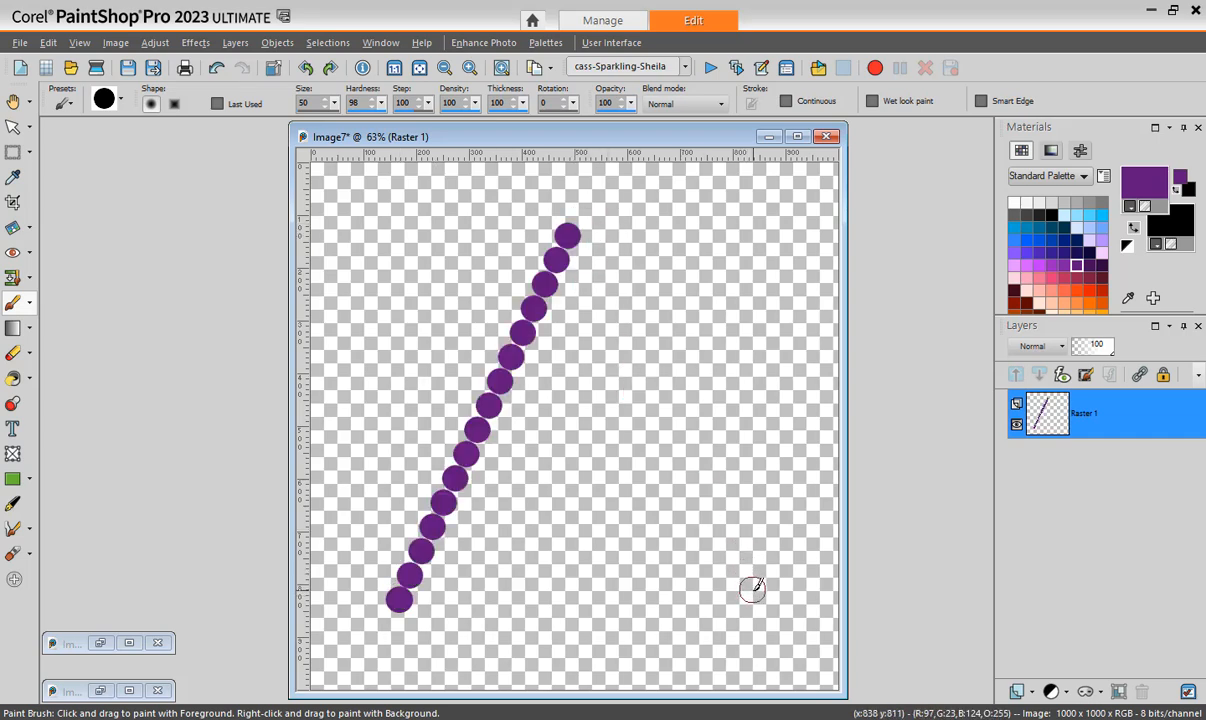
drag(572, 220, 752, 584)
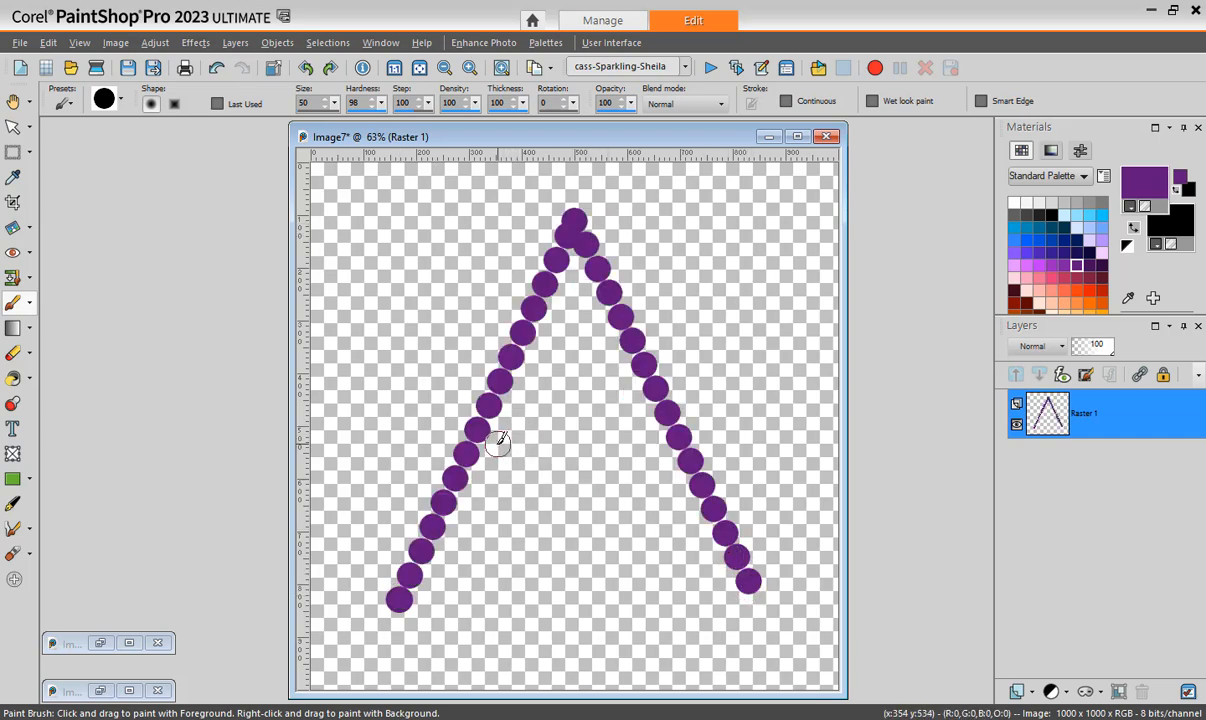
mouse_move(476, 450)
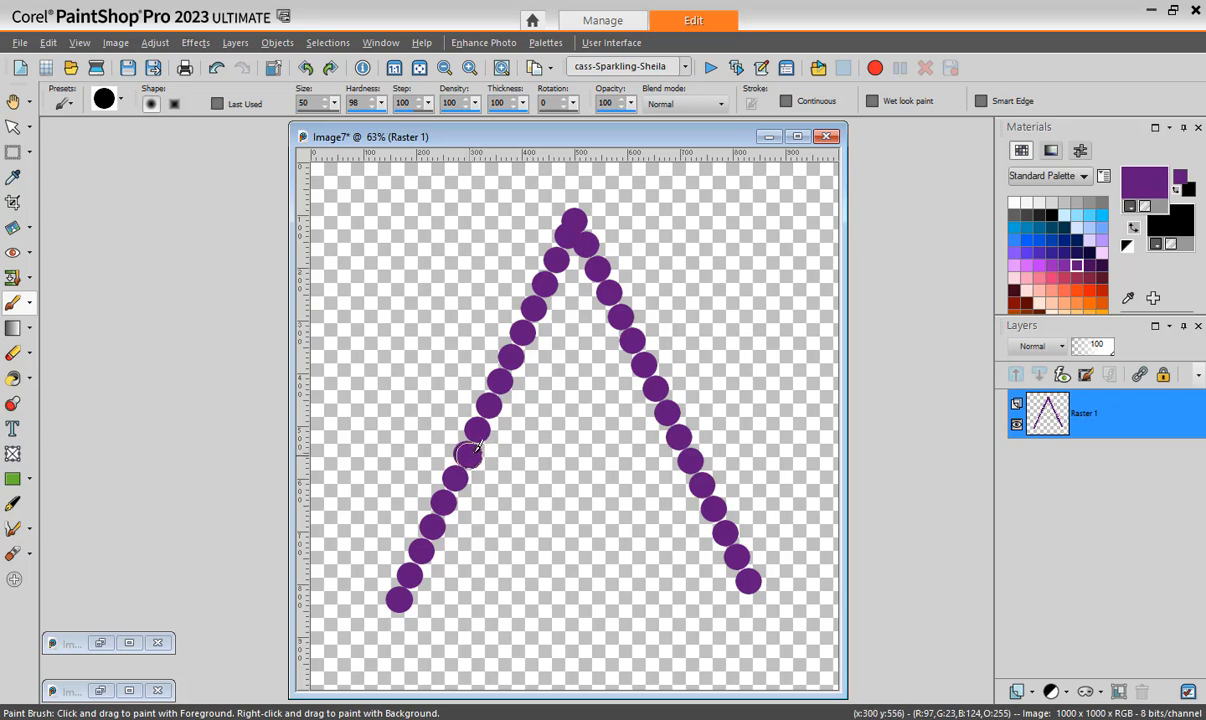
drag(476, 456, 690, 460)
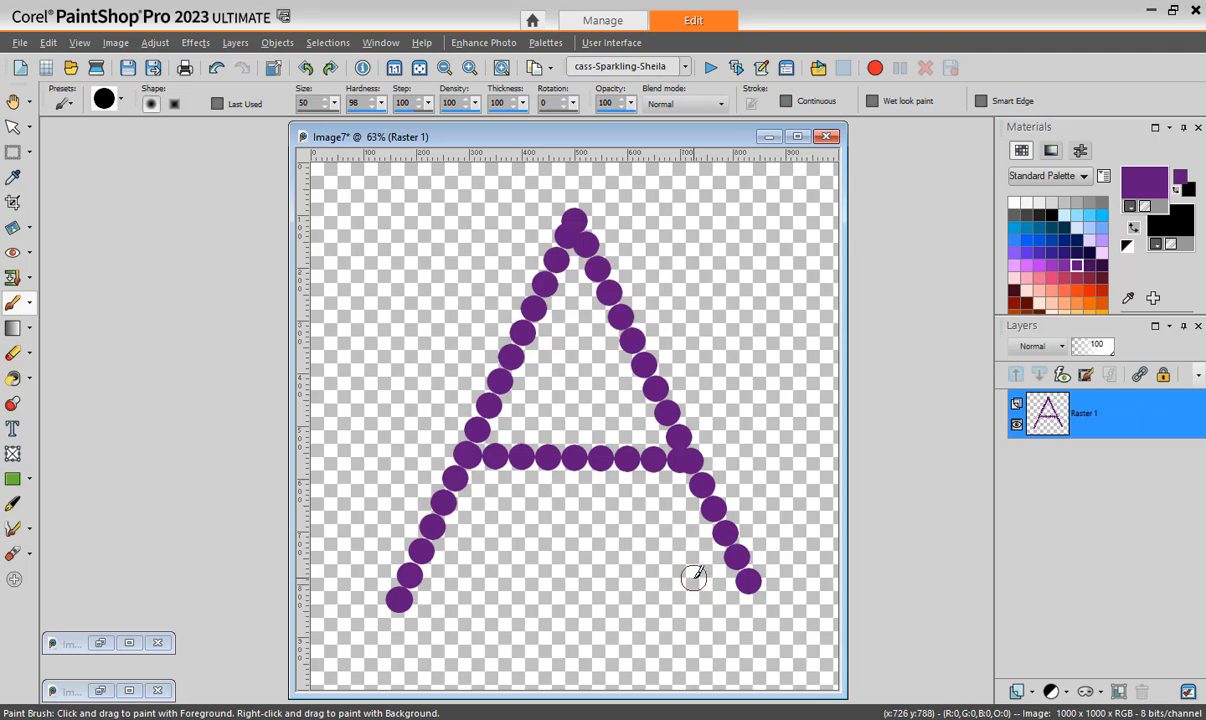
mouse_move(694, 572)
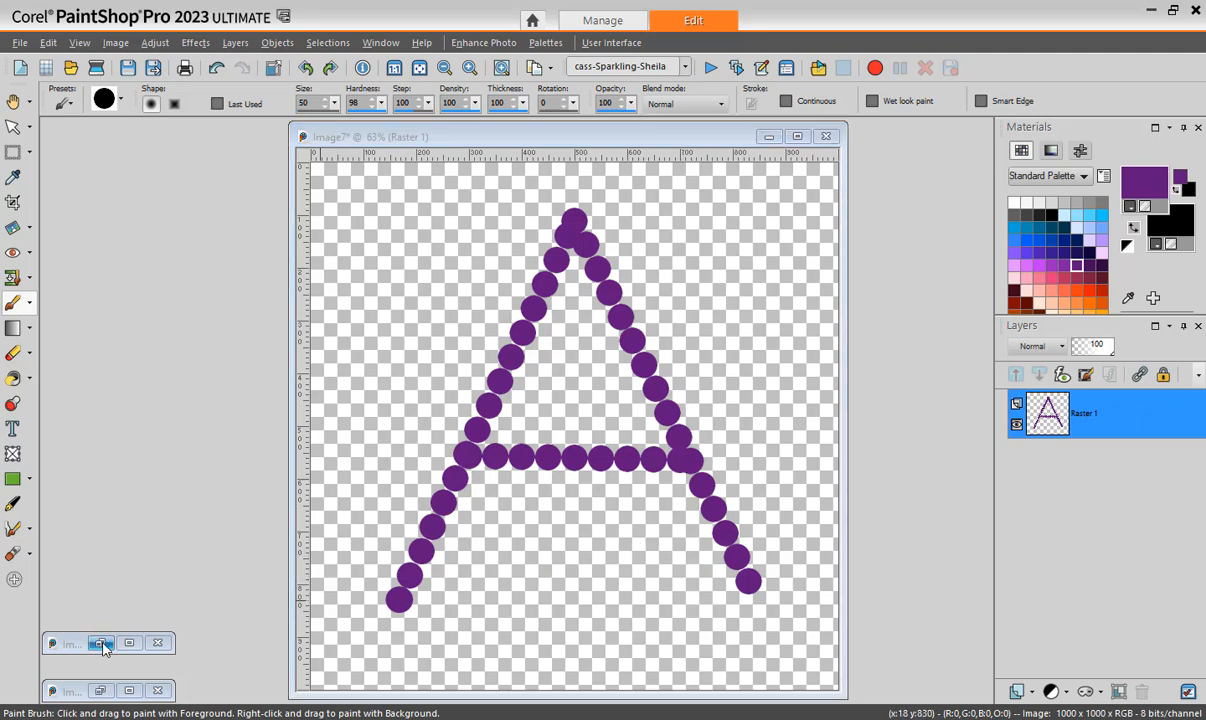
Bring up the orange square and draw the purple frame's top and right edges from its top-left corner
click(100, 644)
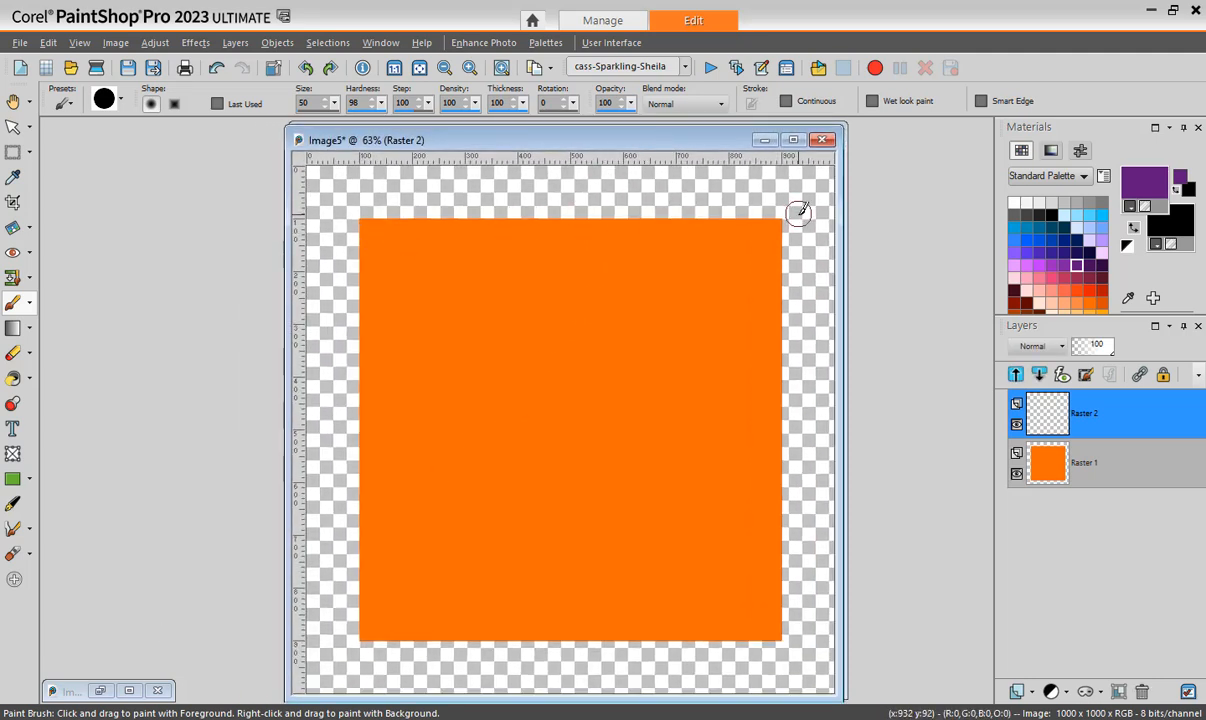
mouse_move(400, 118)
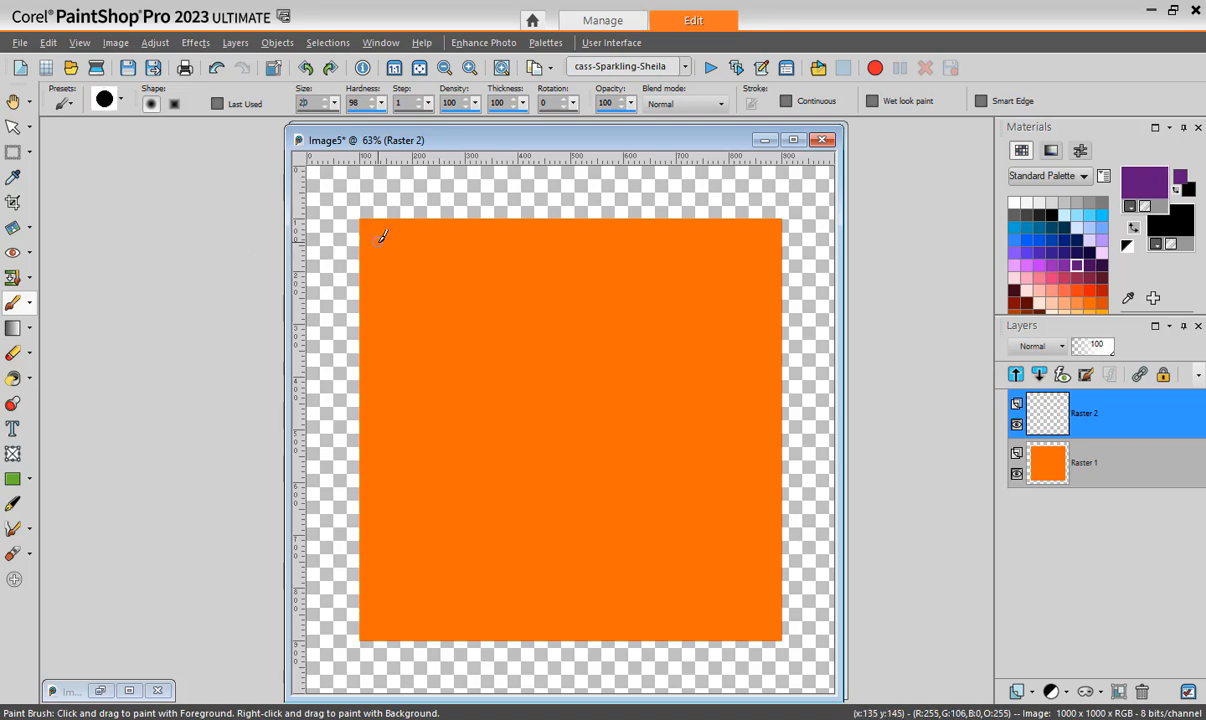
click(380, 240)
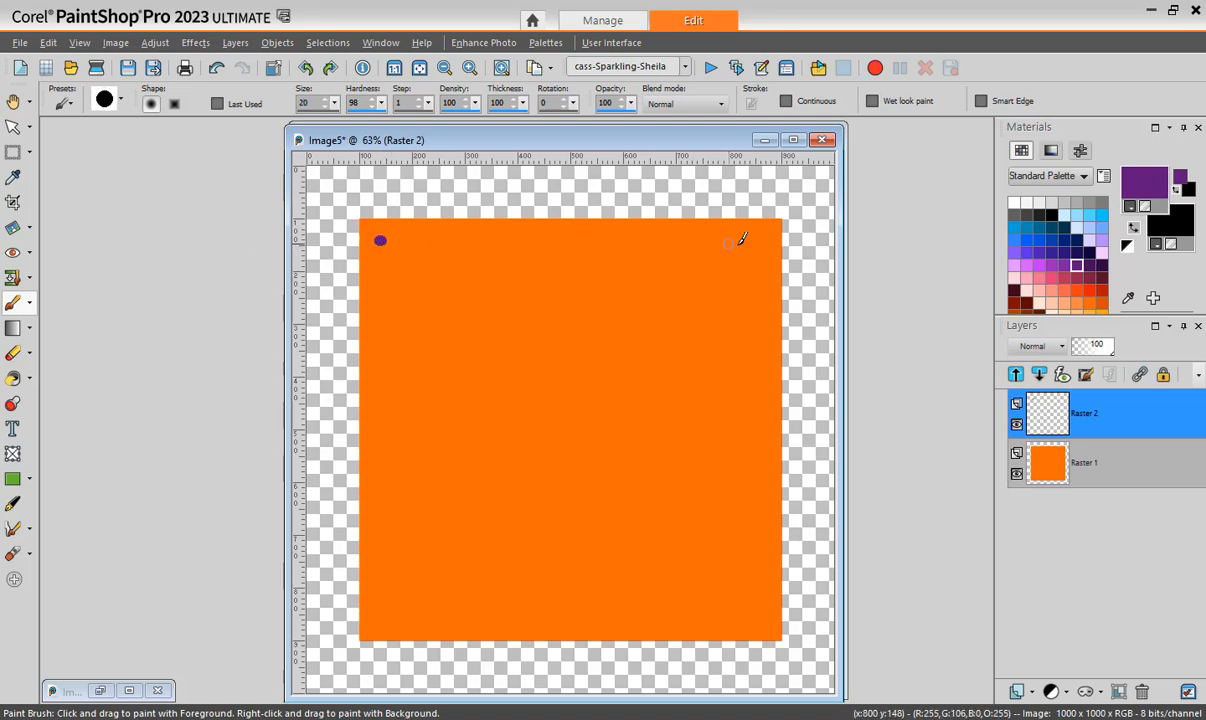
mouse_move(766, 240)
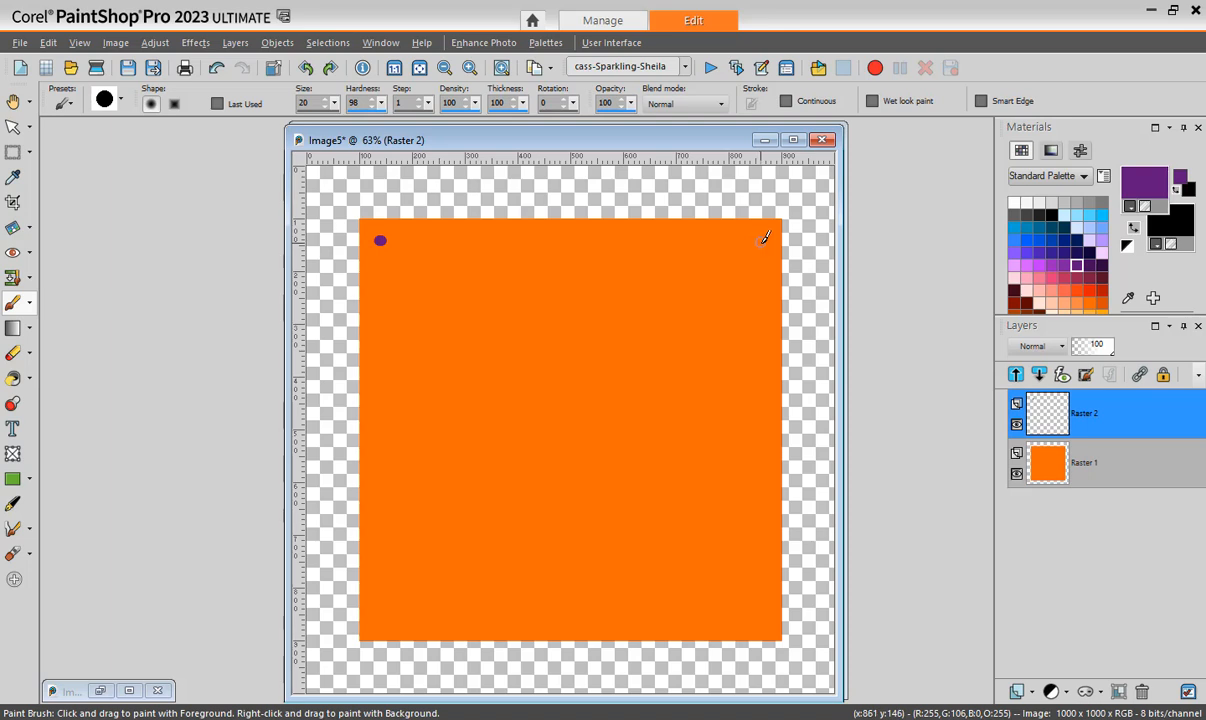
drag(380, 240, 766, 240)
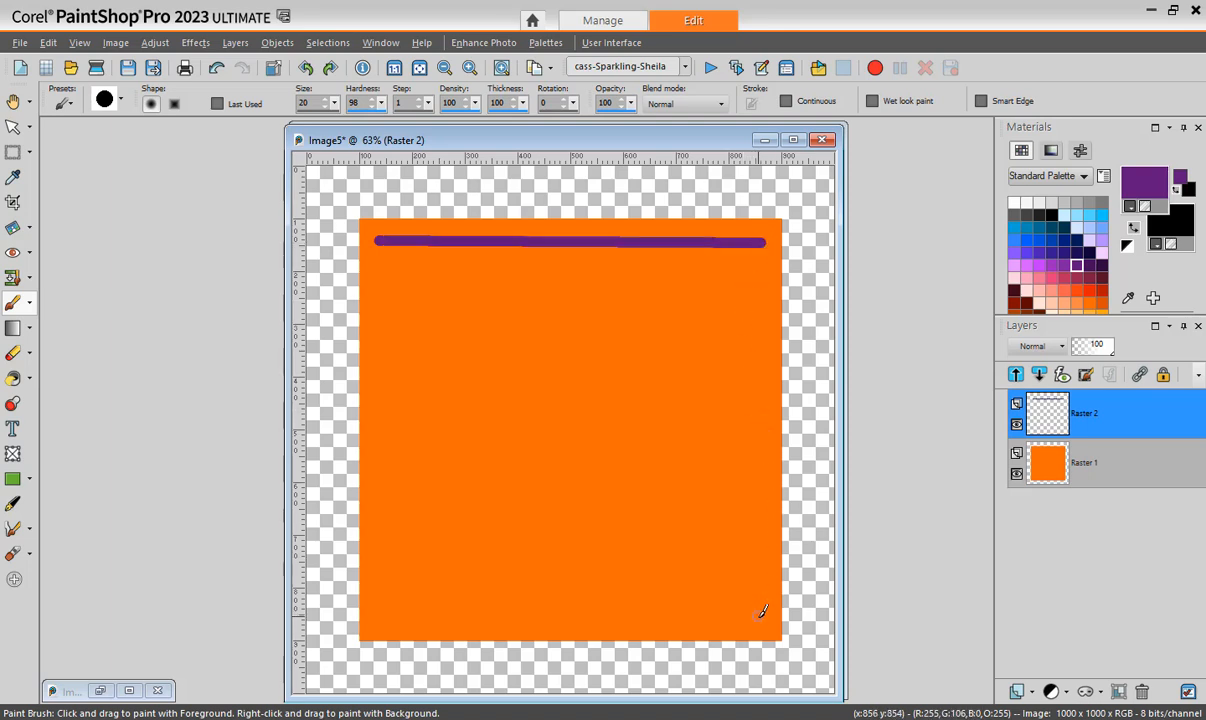
drag(760, 242, 760, 636)
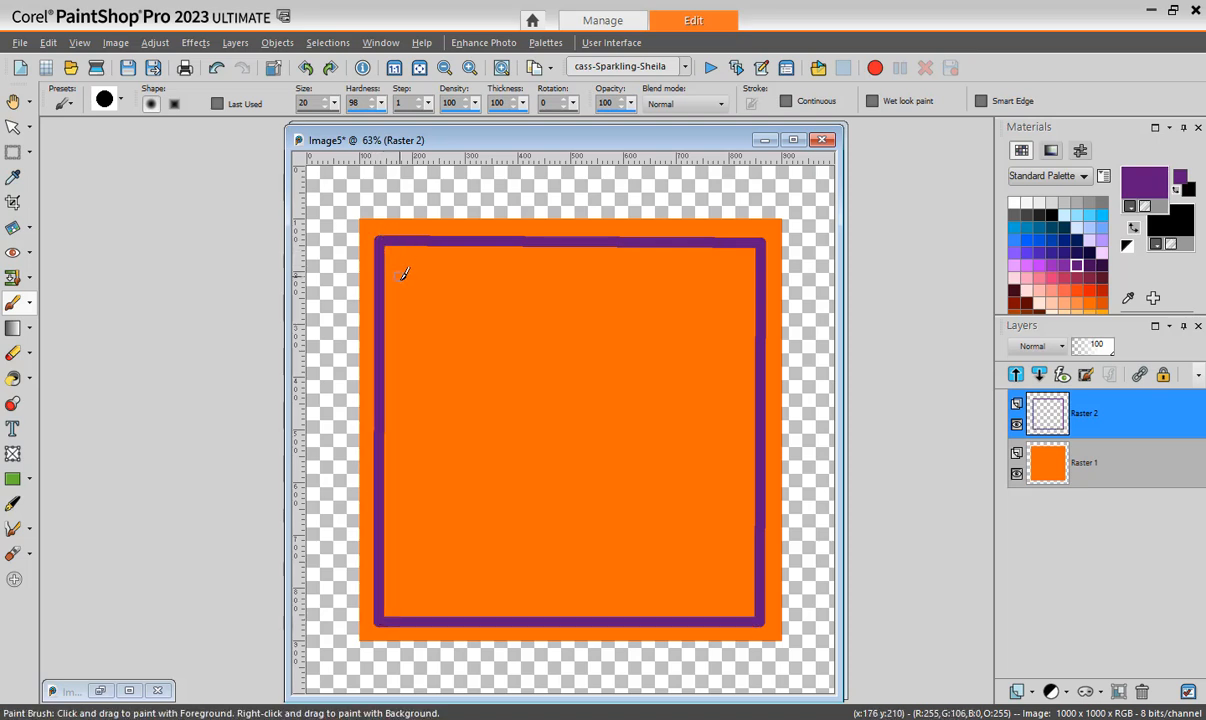
mouse_move(896, 268)
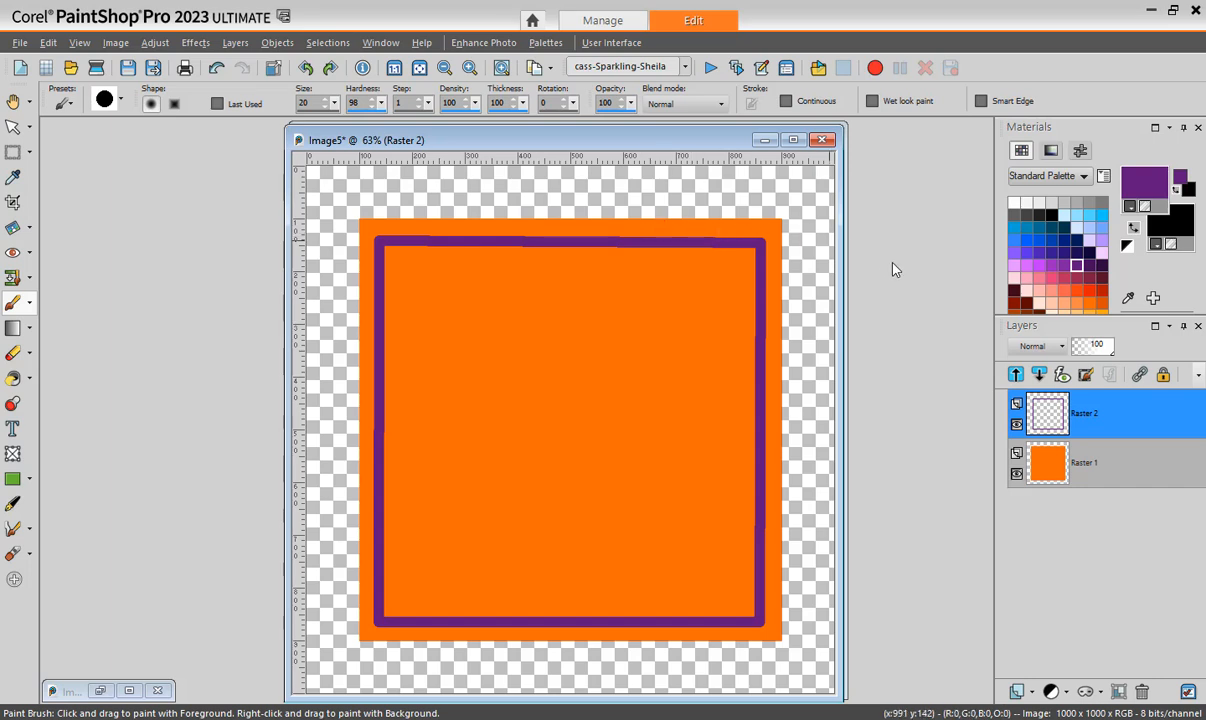
mouse_move(900, 272)
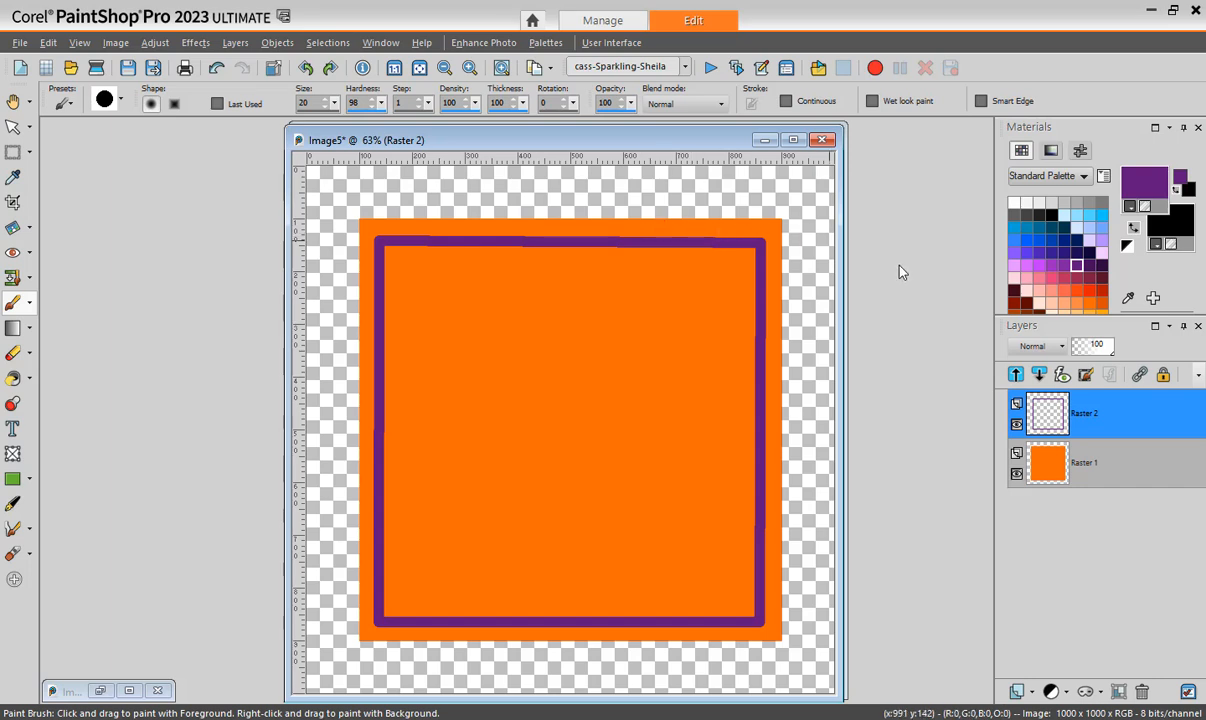
mouse_move(674, 228)
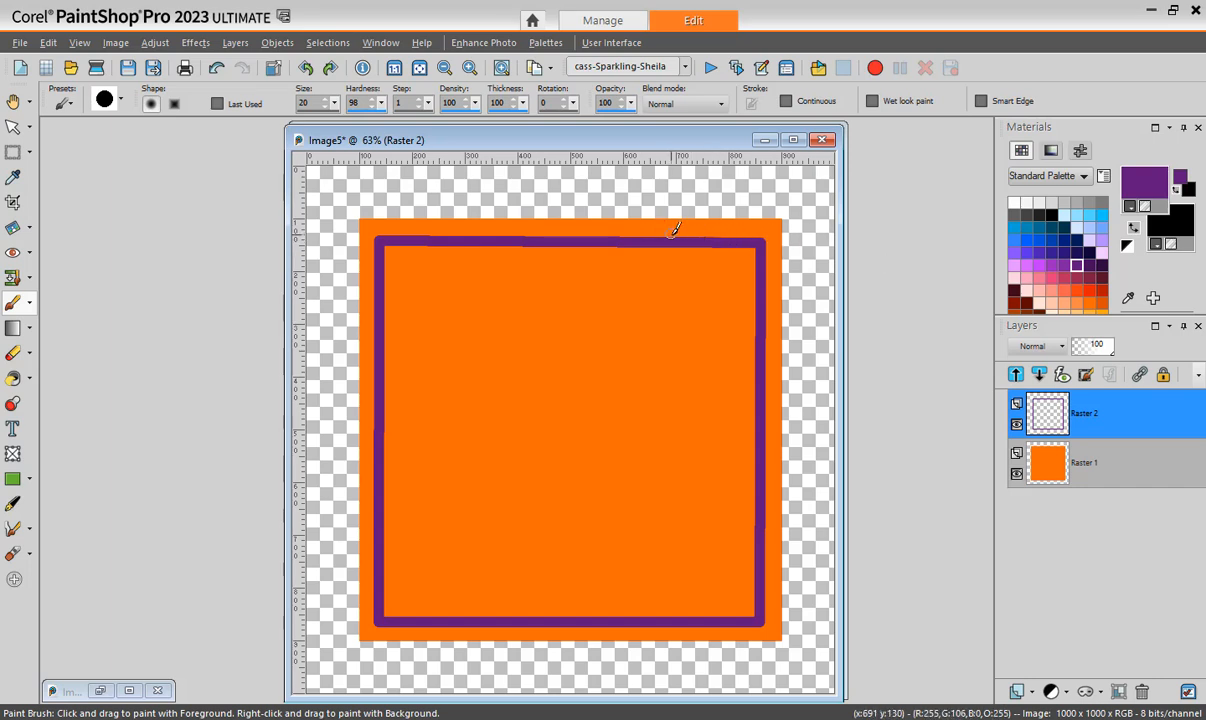
mouse_move(124, 310)
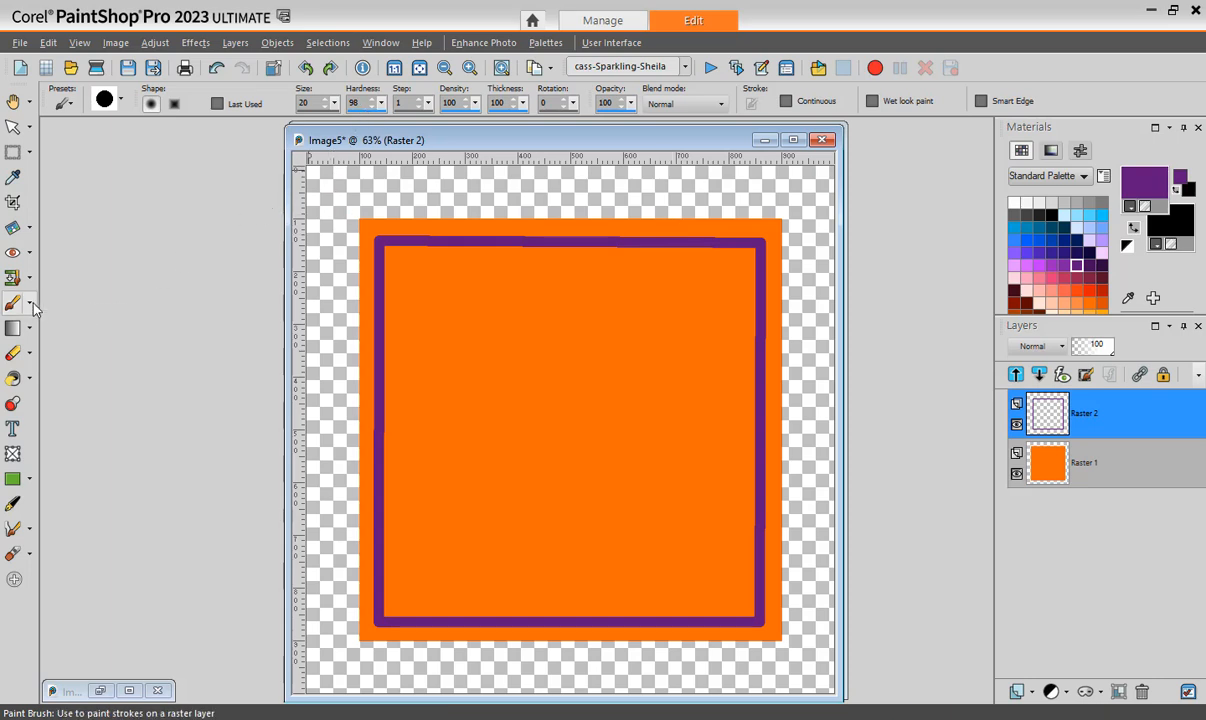
mouse_move(14, 352)
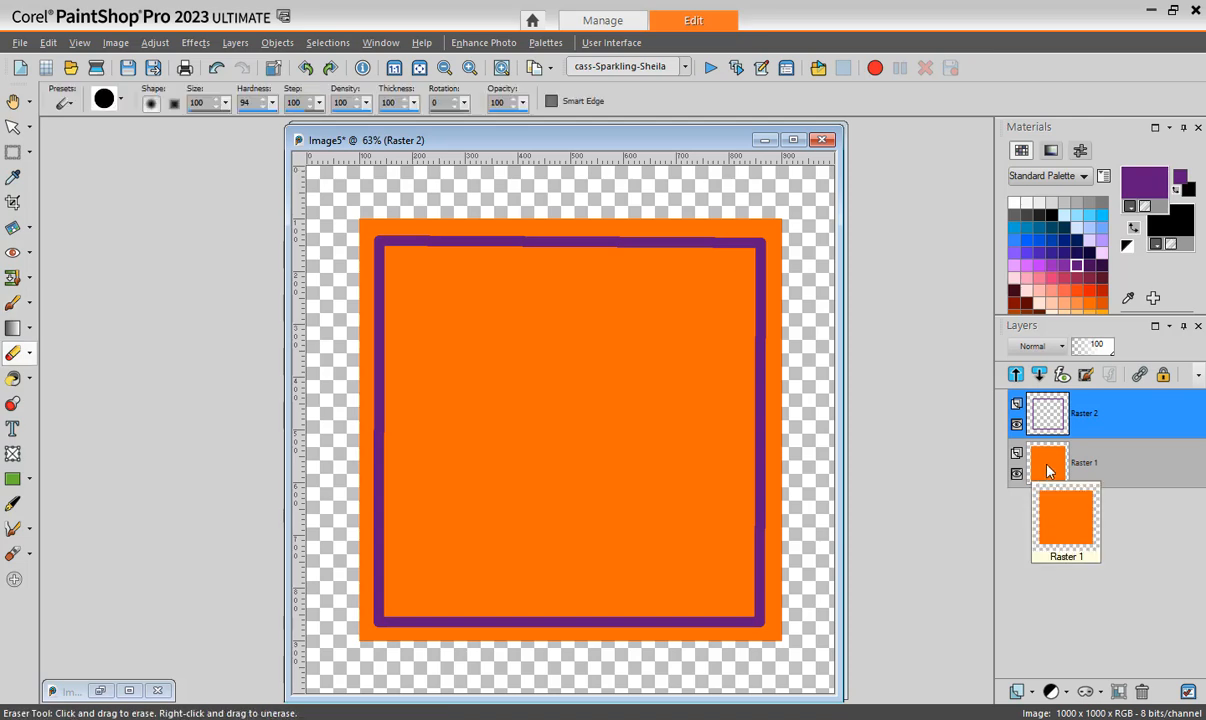
click(1084, 462)
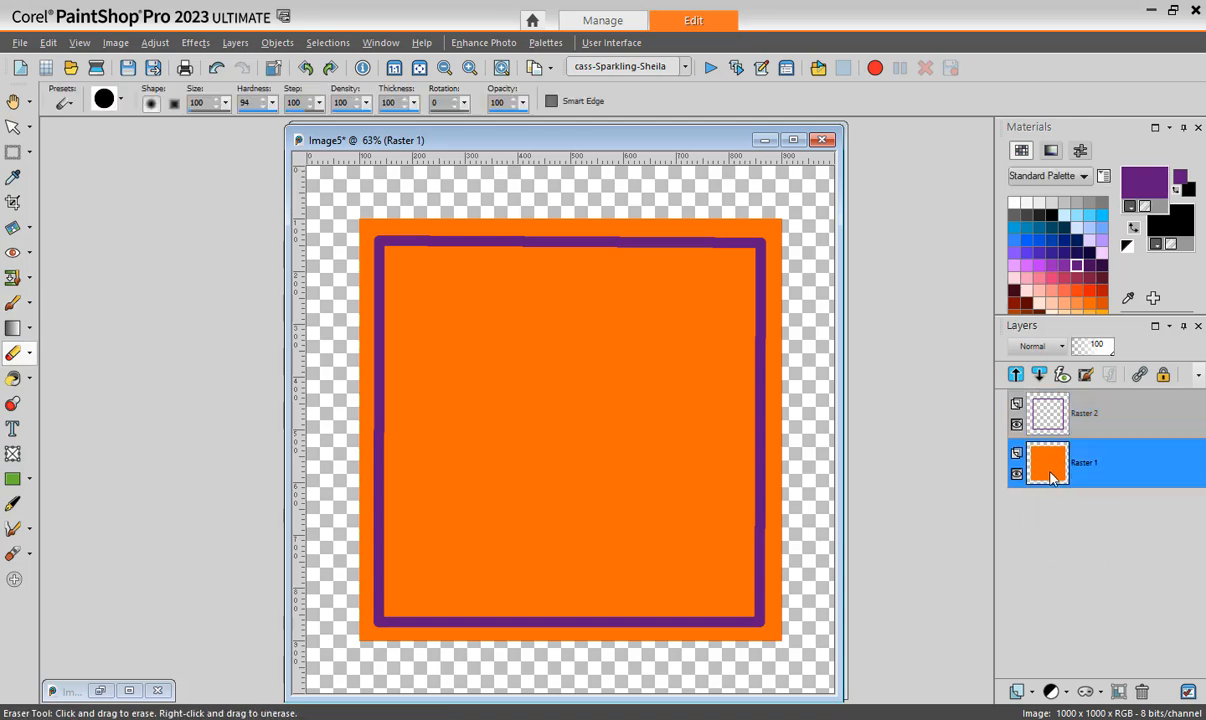
mouse_move(270, 128)
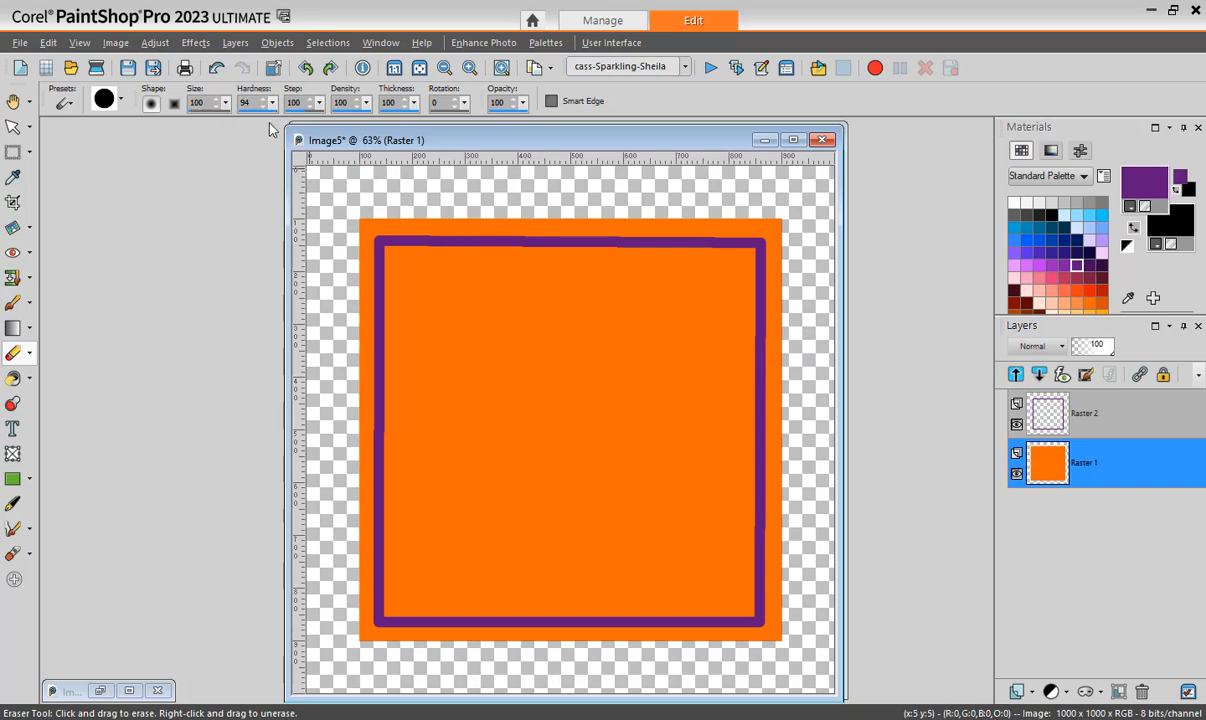
mouse_move(364, 176)
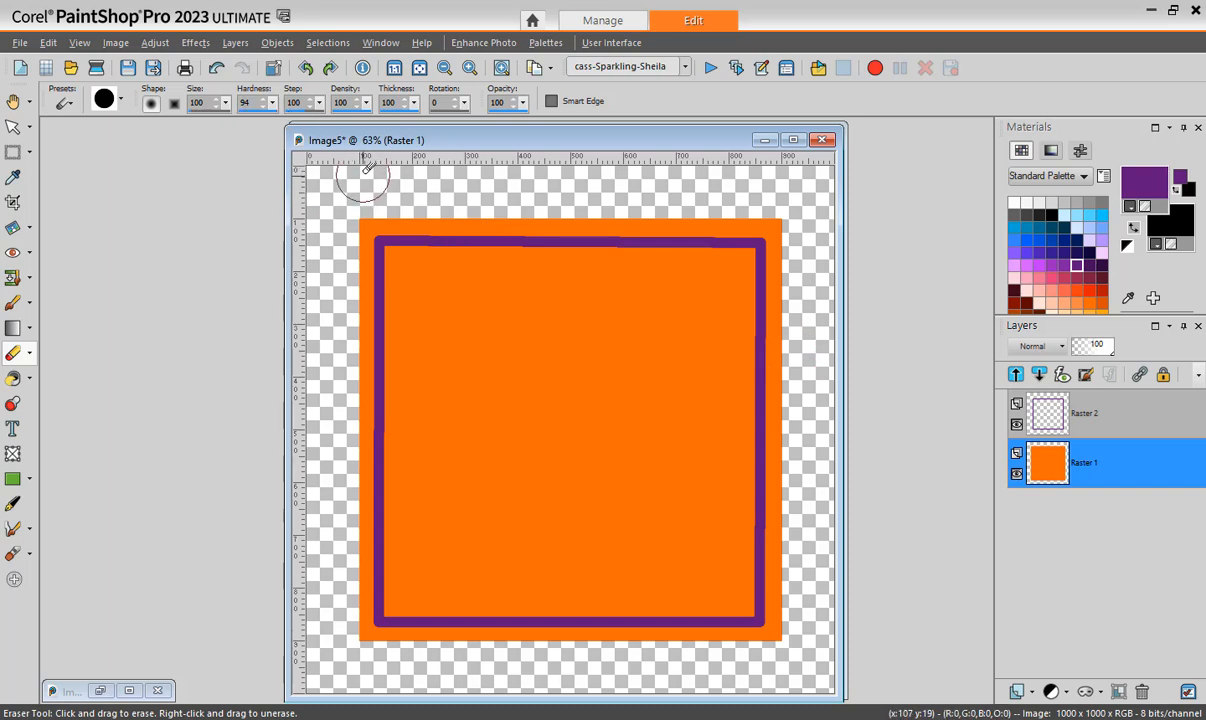
mouse_move(284, 168)
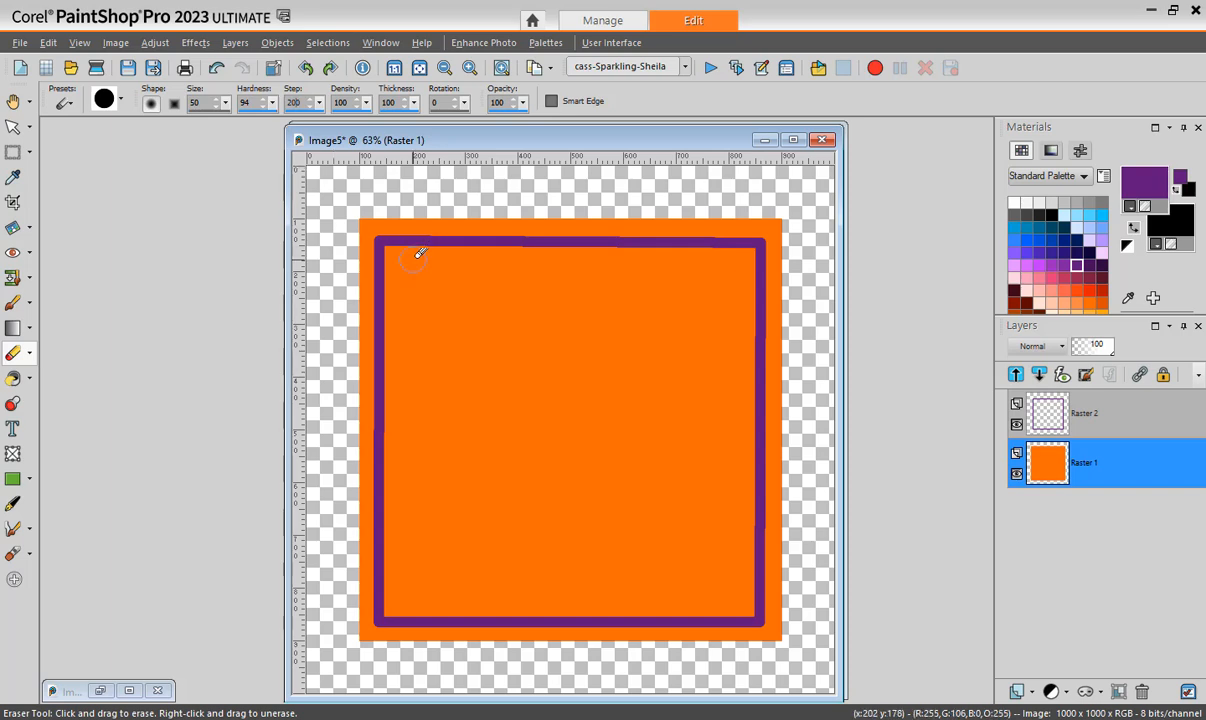
mouse_move(360, 220)
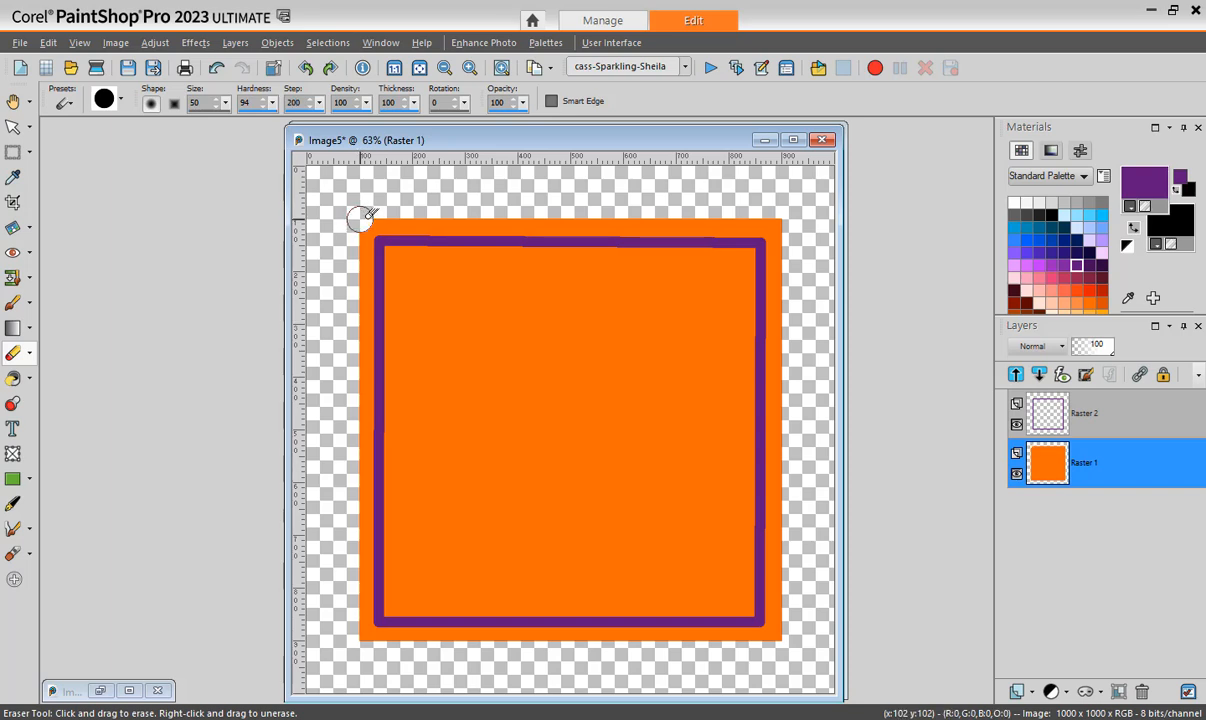
mouse_move(476, 216)
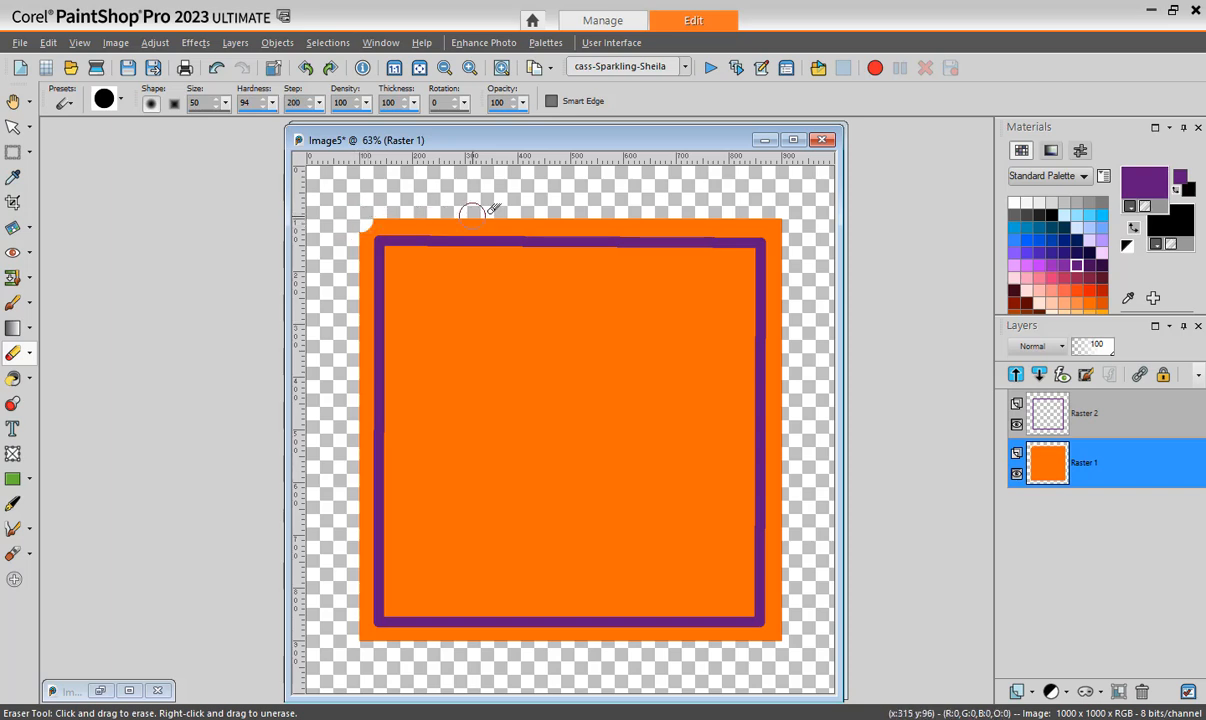
mouse_move(784, 218)
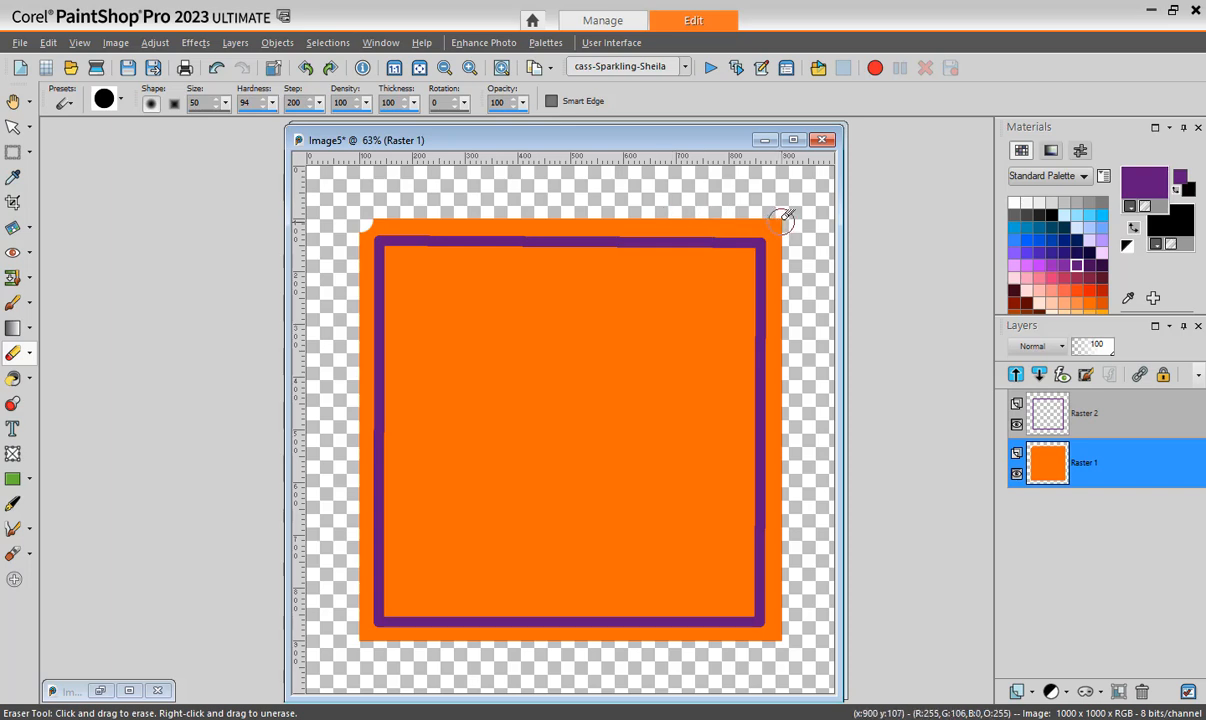
drag(780, 220, 516, 210)
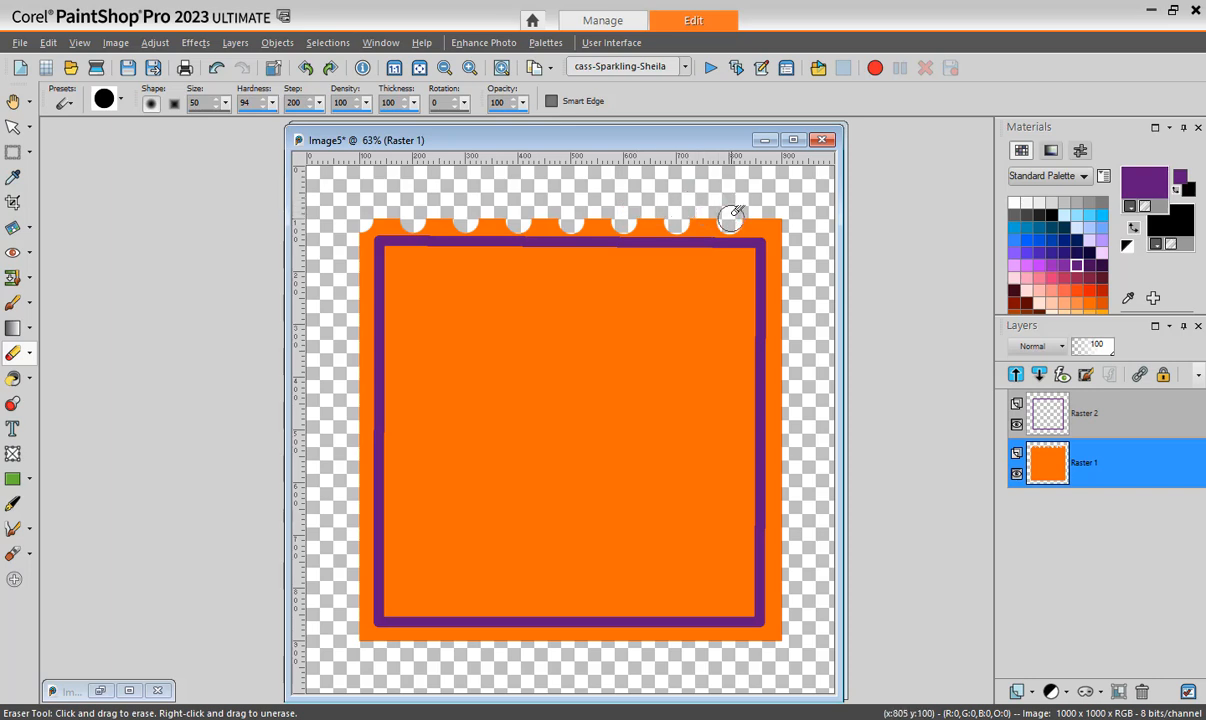
mouse_move(636, 216)
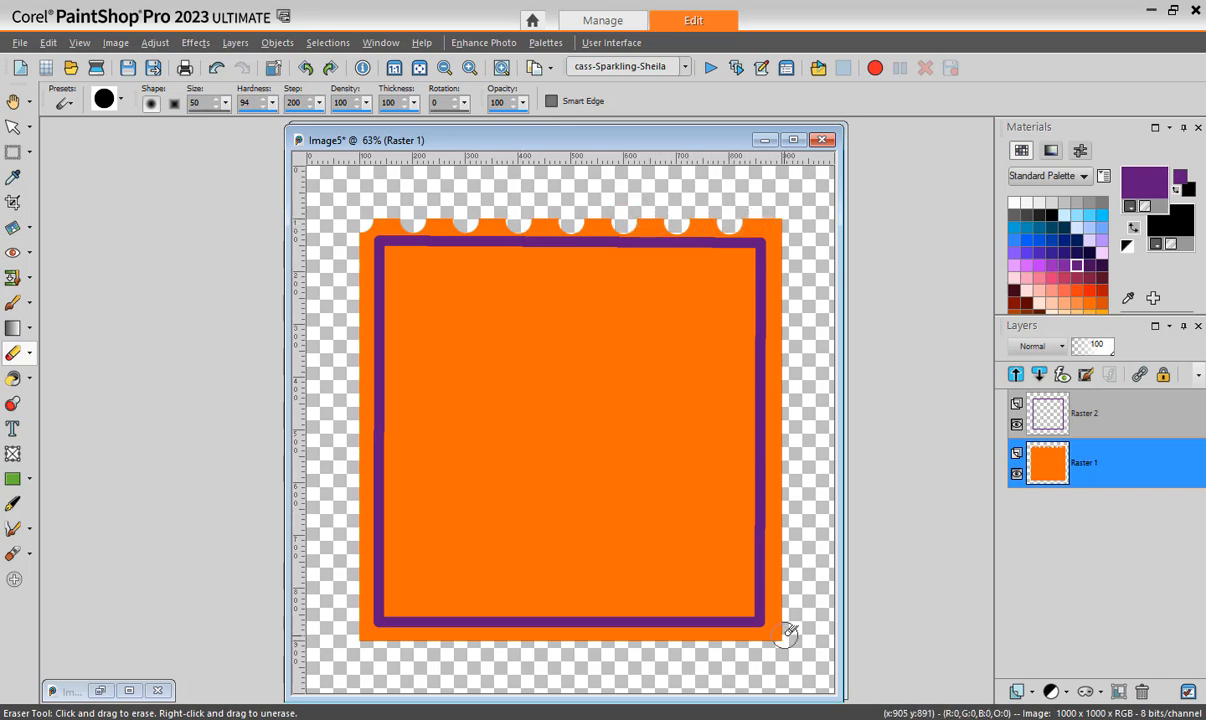
drag(784, 210, 782, 640)
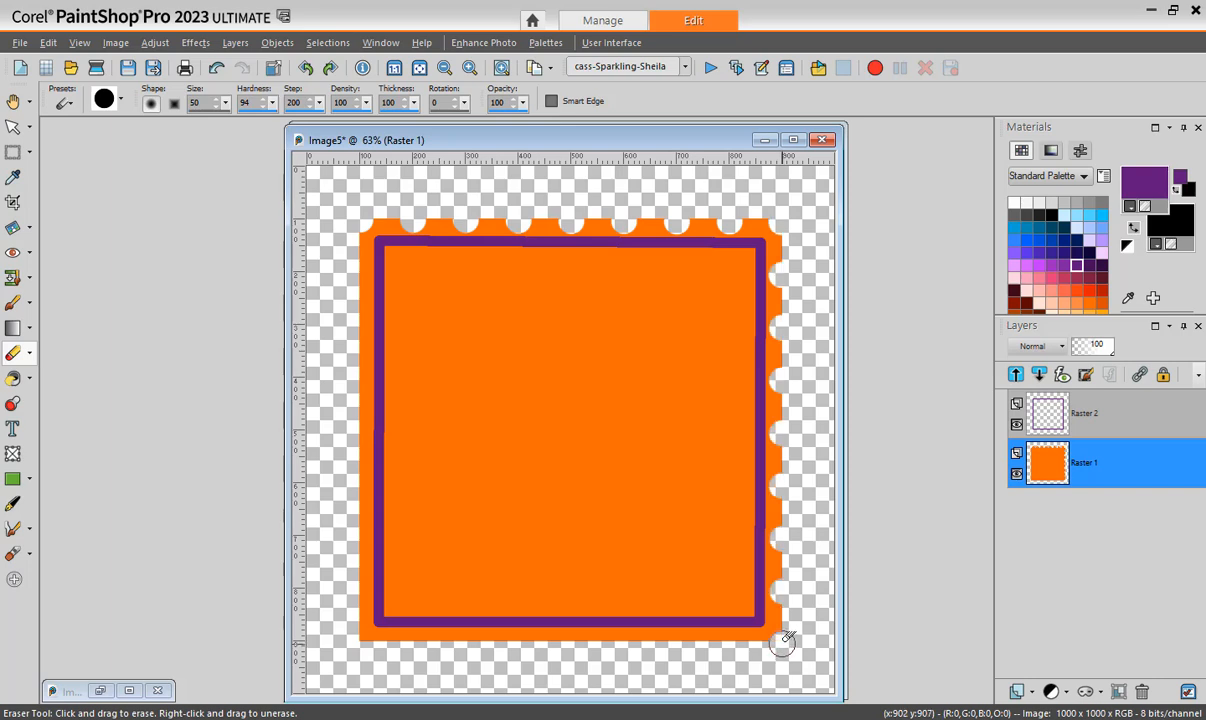
drag(784, 642, 360, 642)
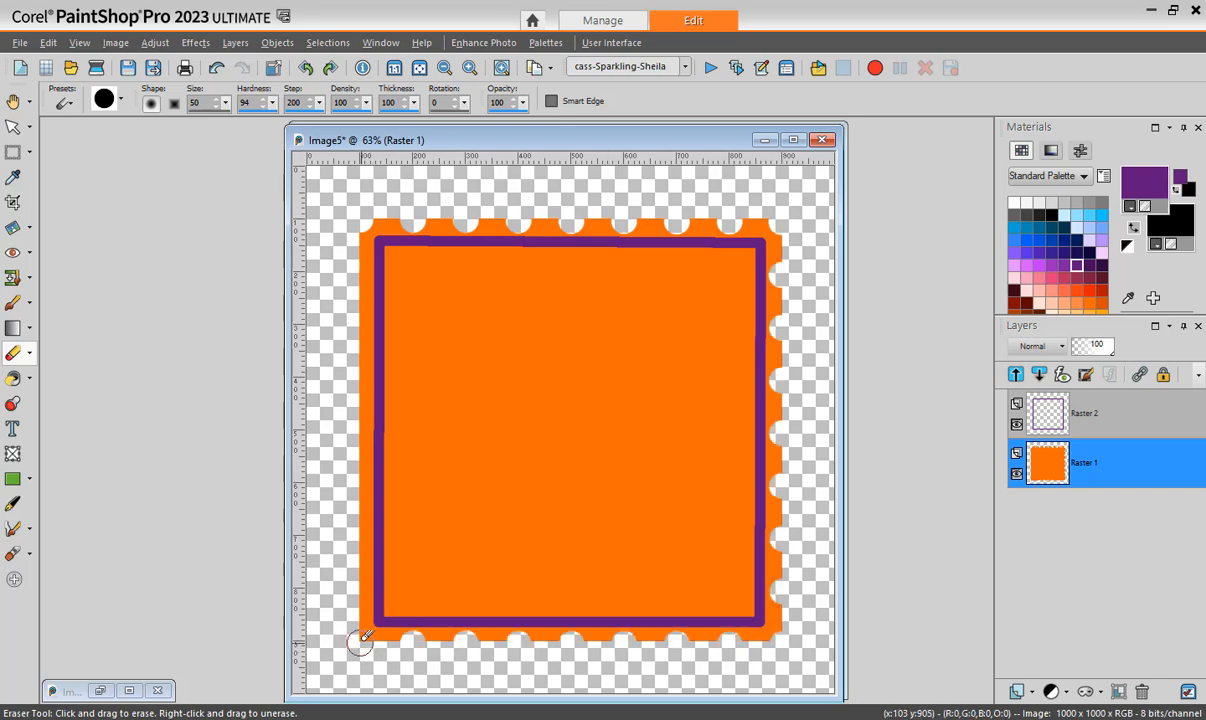
mouse_move(362, 220)
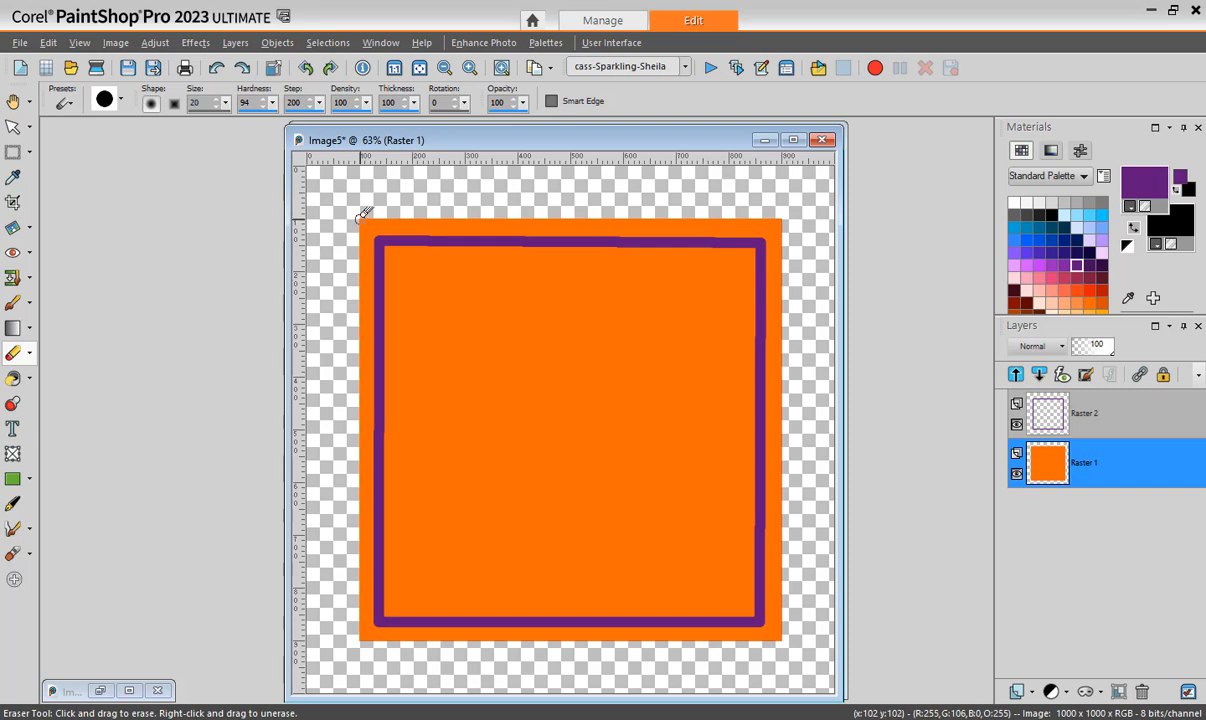
mouse_move(784, 218)
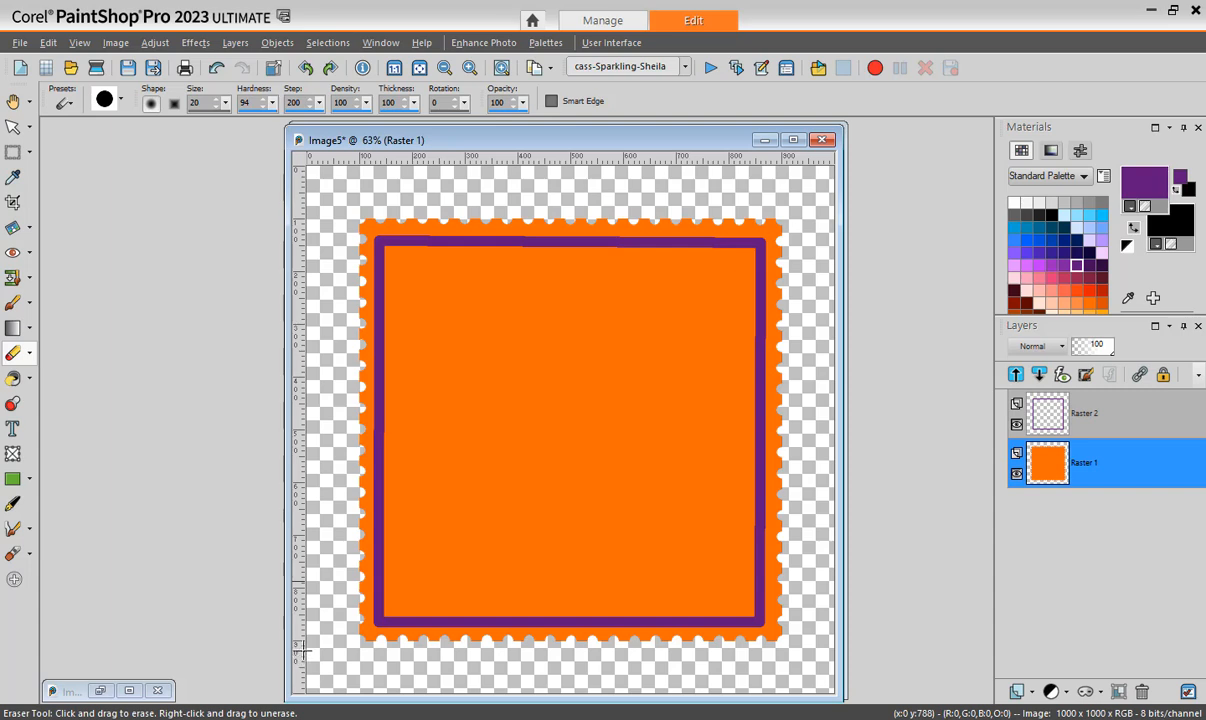
mouse_move(286, 620)
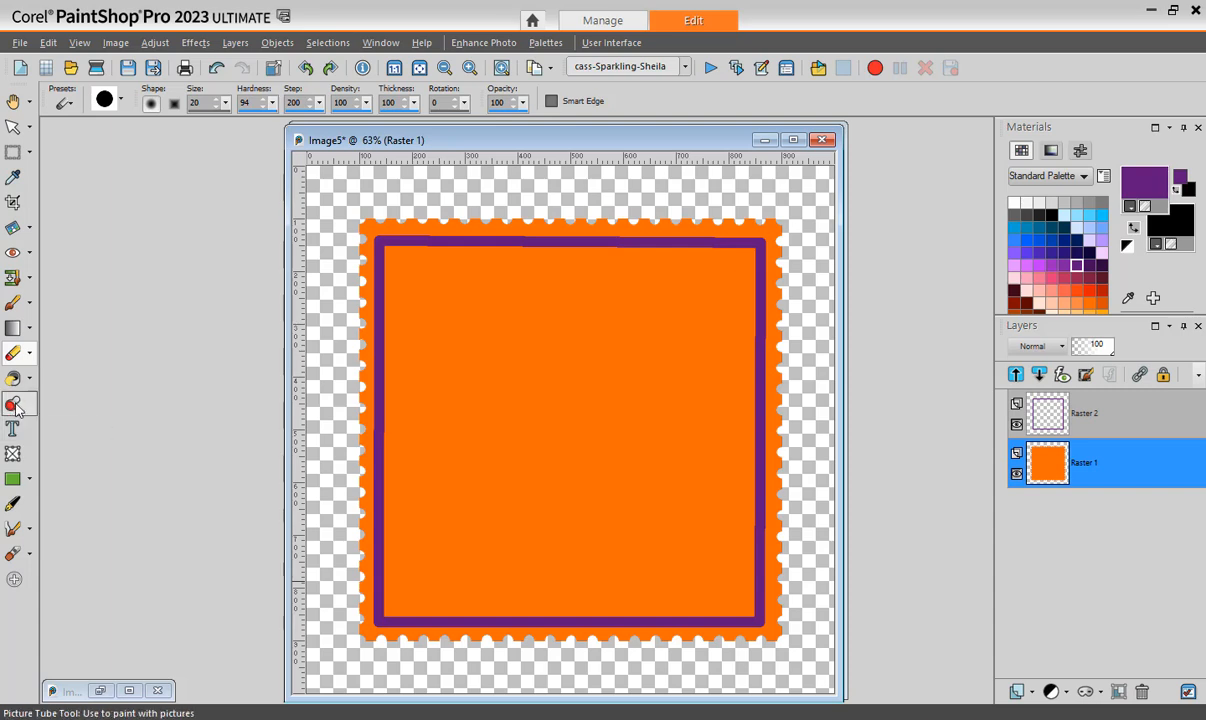
click(14, 404)
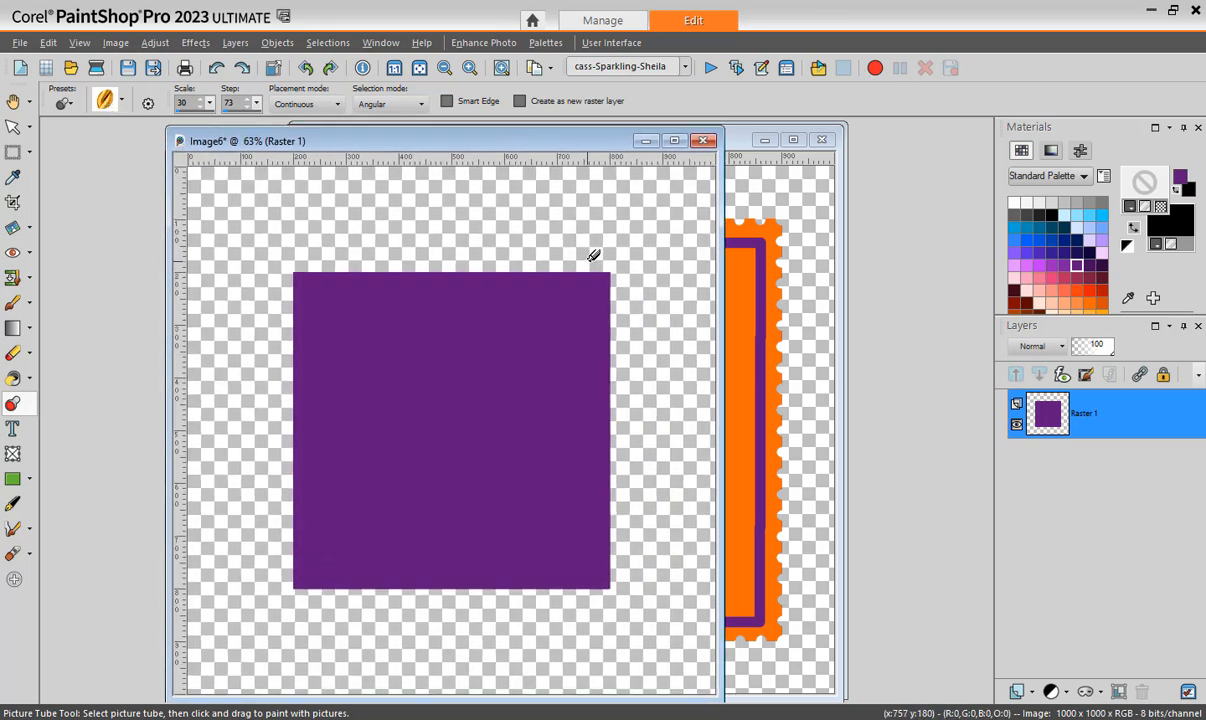
mouse_move(300, 266)
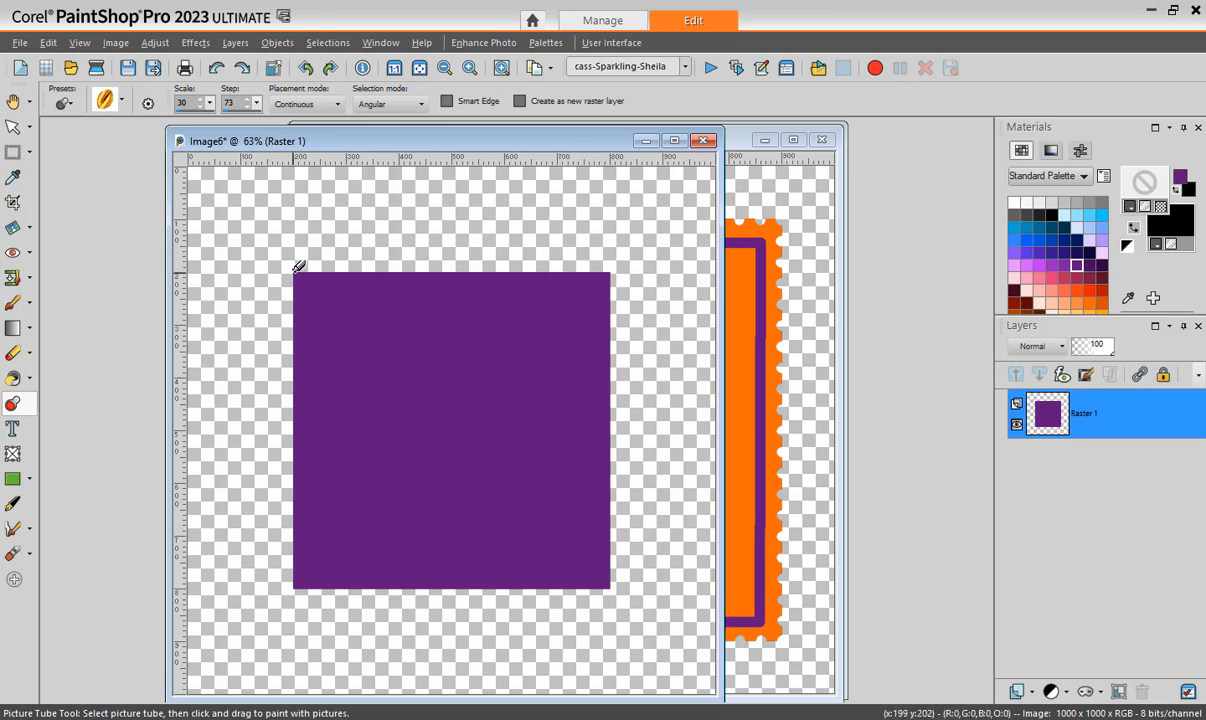
mouse_move(462, 262)
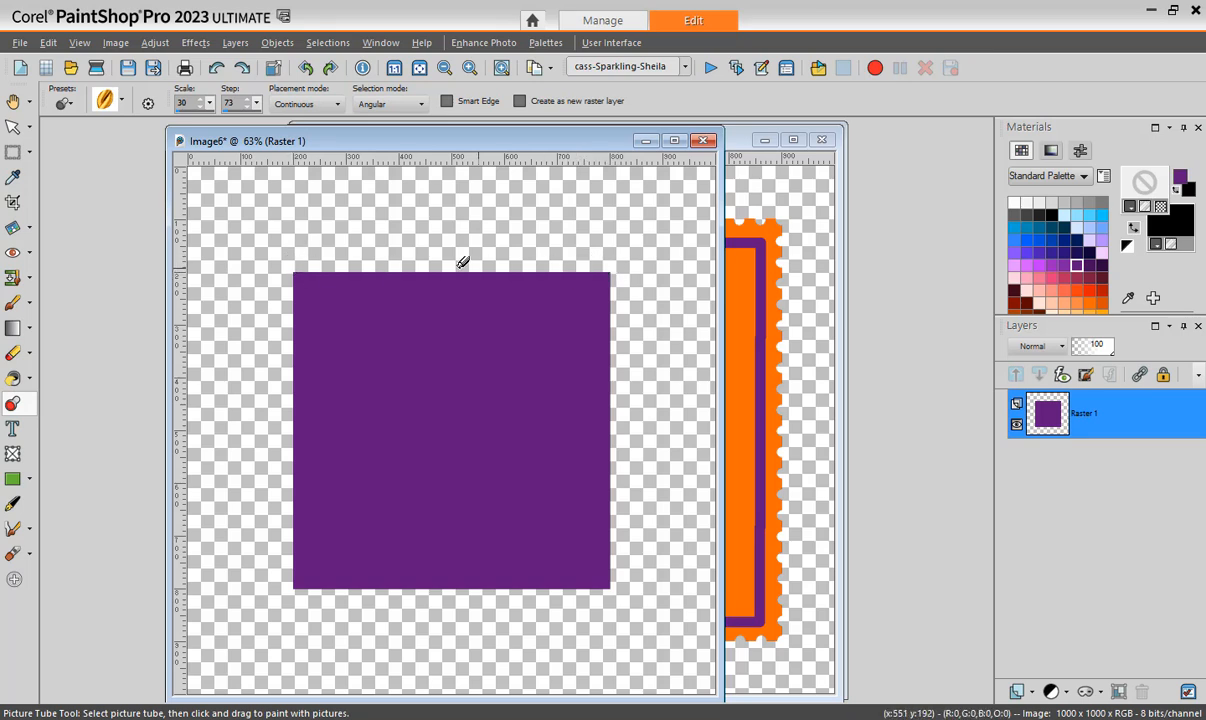
mouse_move(296, 266)
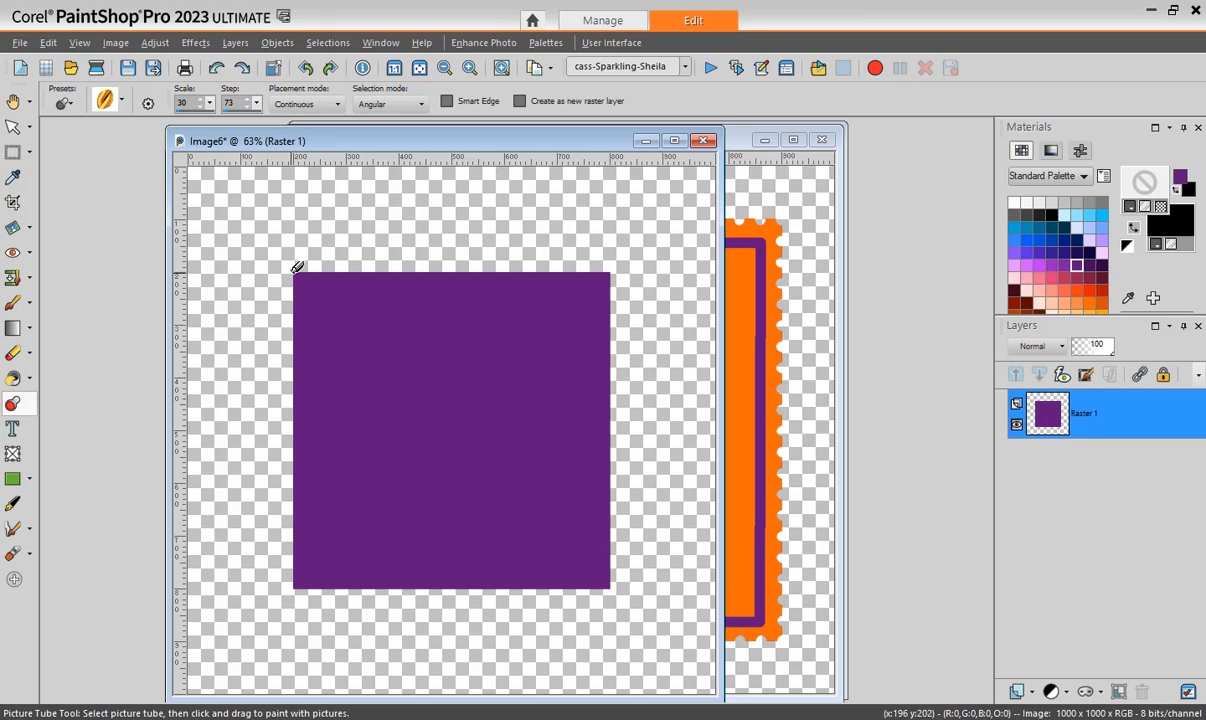
mouse_move(484, 272)
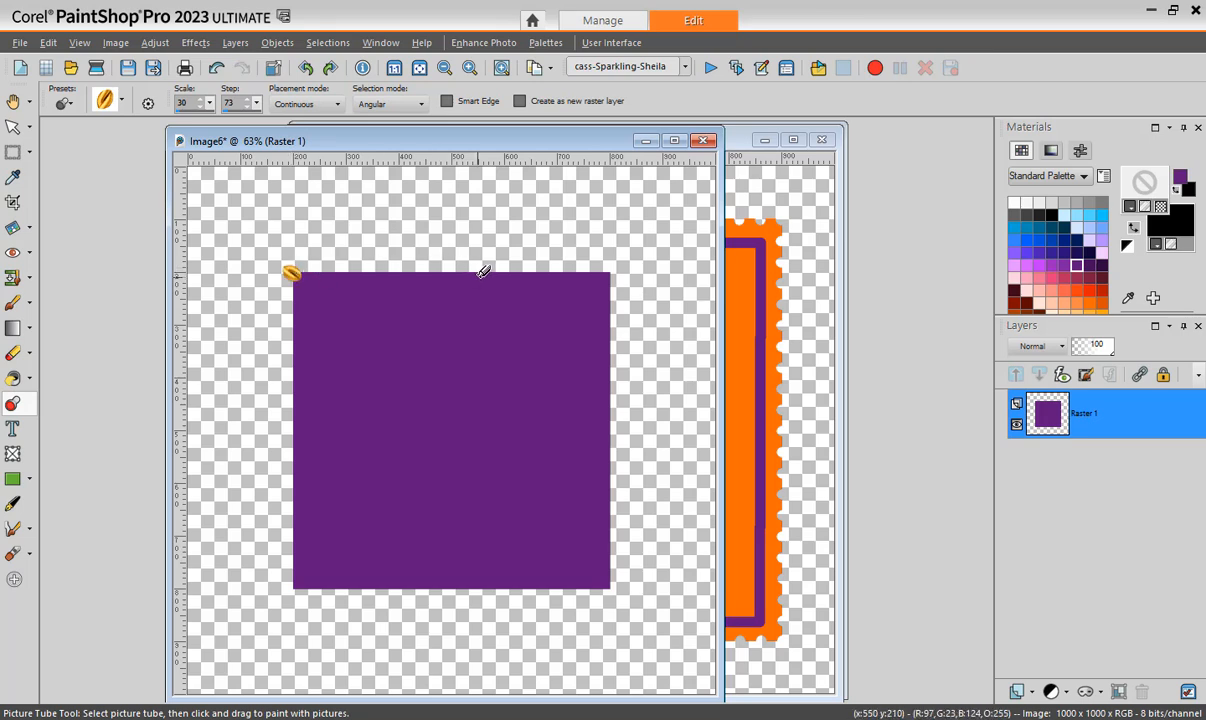
mouse_move(616, 268)
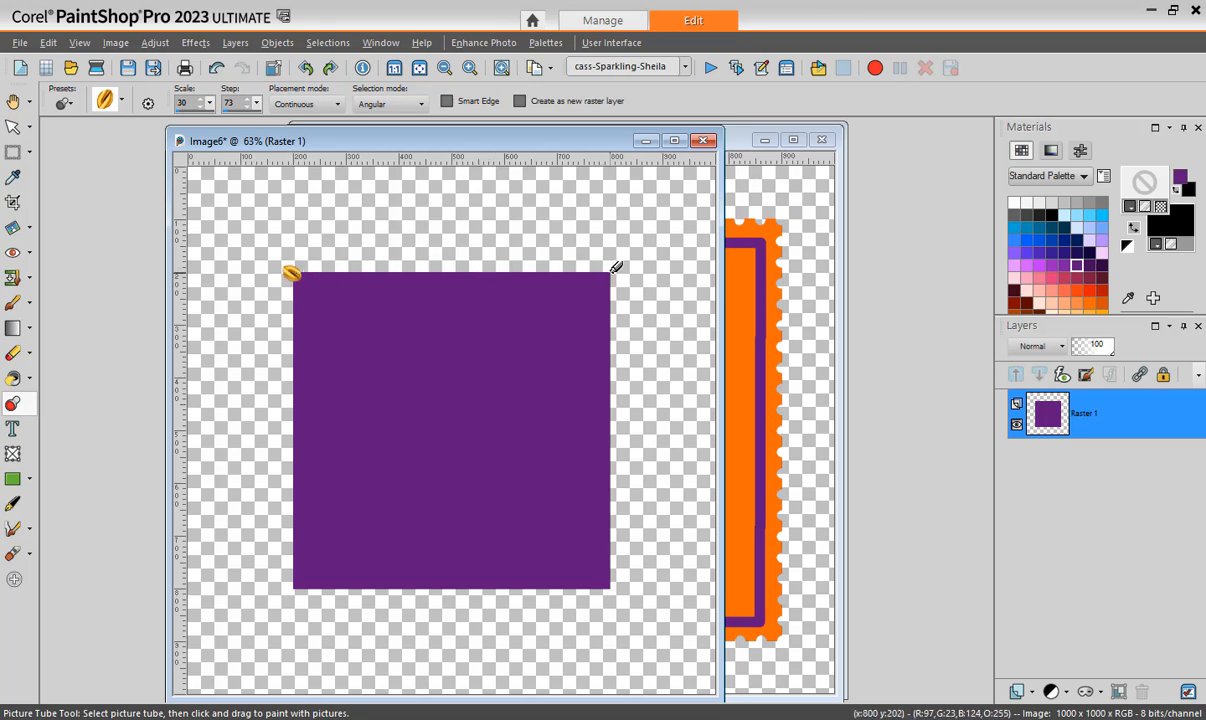
drag(292, 274, 616, 274)
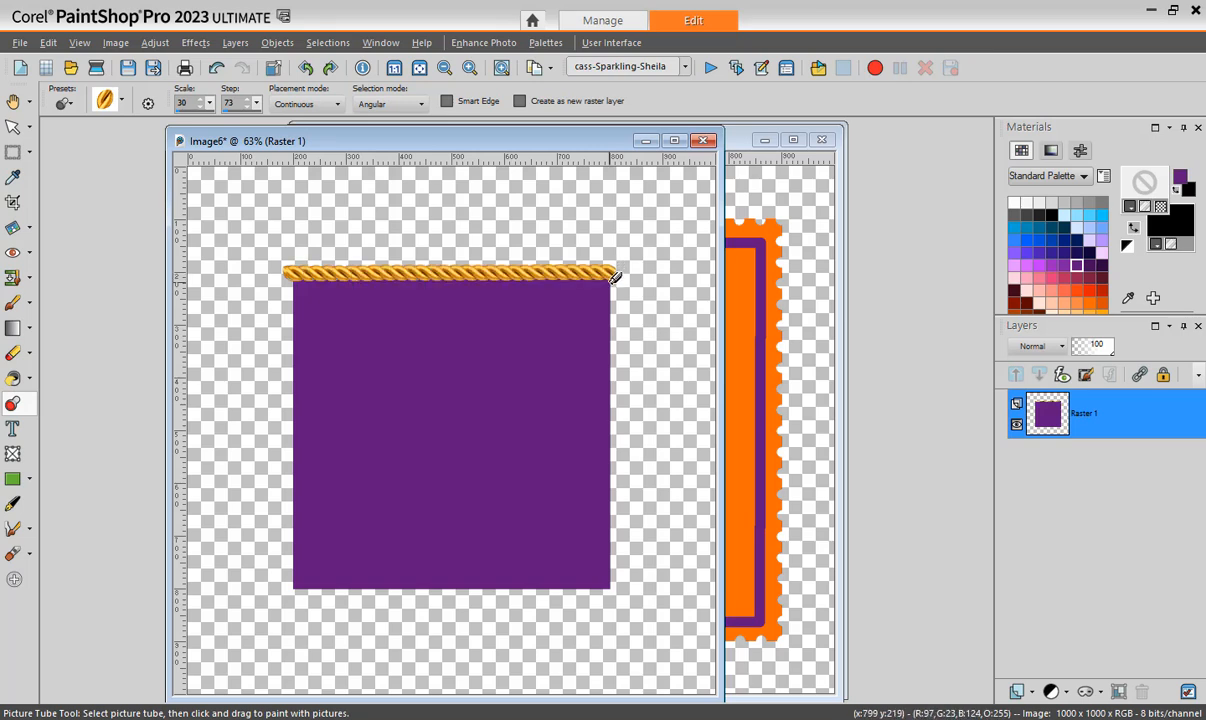
drag(610, 276, 610, 588)
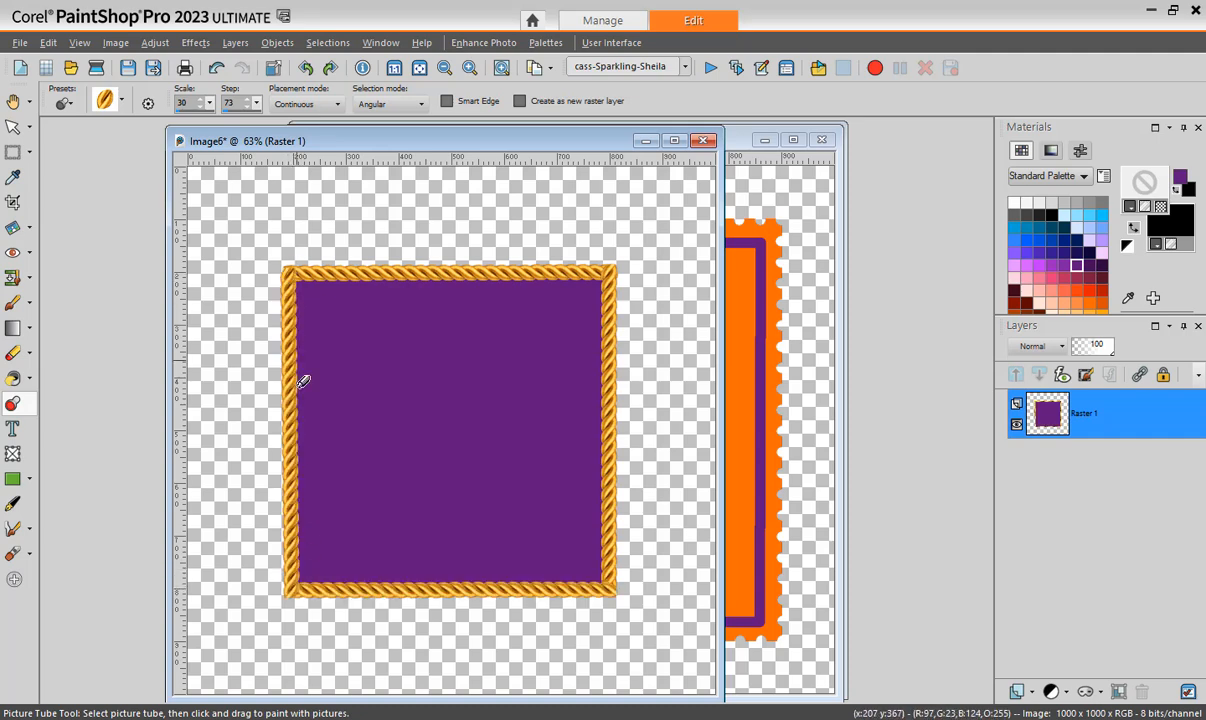
mouse_move(296, 626)
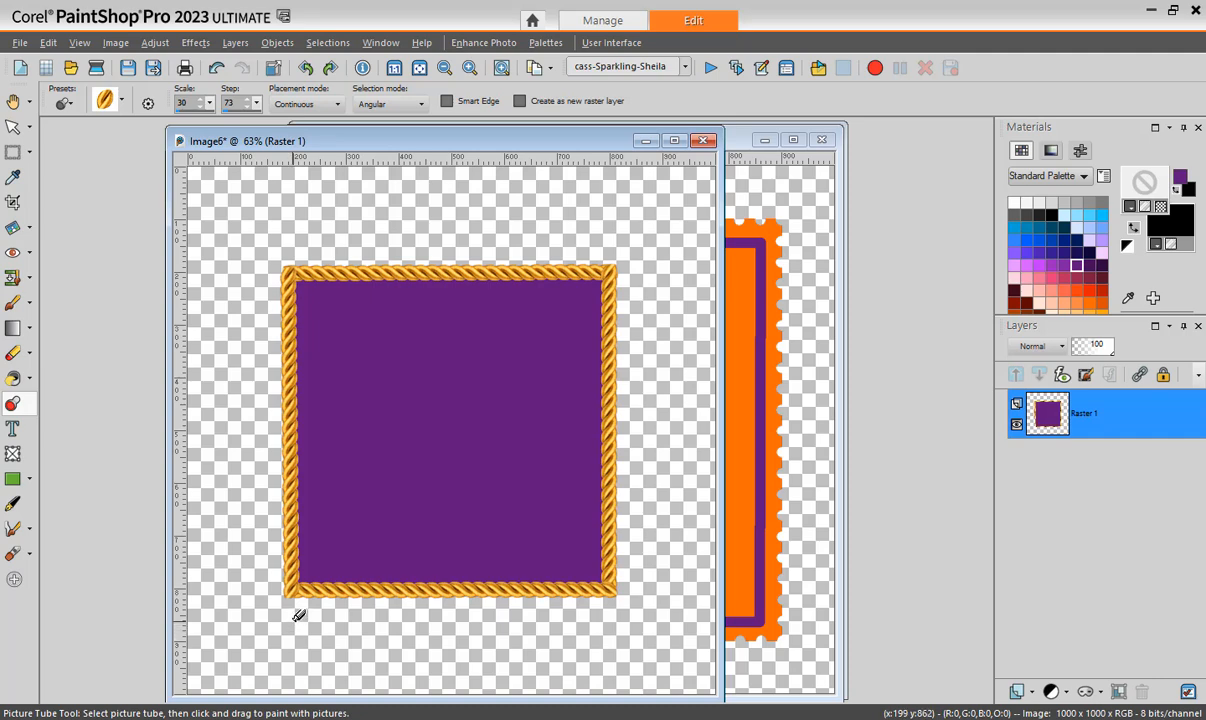
mouse_move(296, 600)
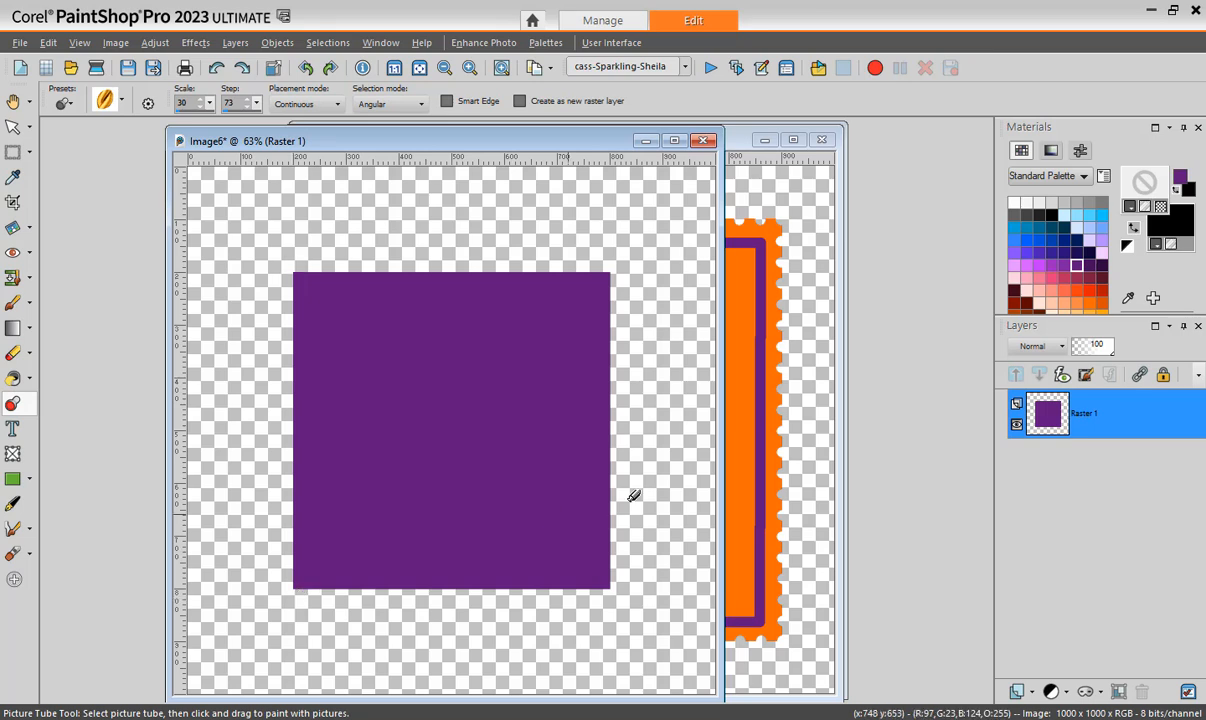
Lay rope along the square on a new layer and hide the purple Raster 1 layer
click(1016, 692)
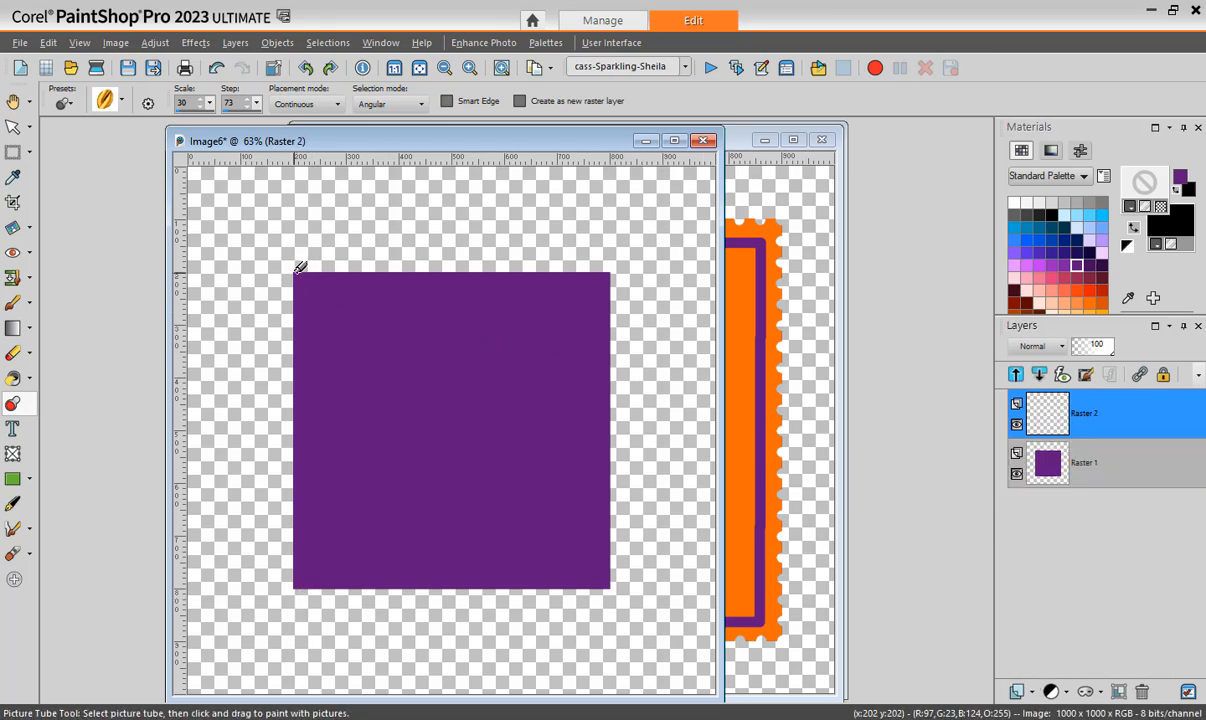
mouse_move(612, 268)
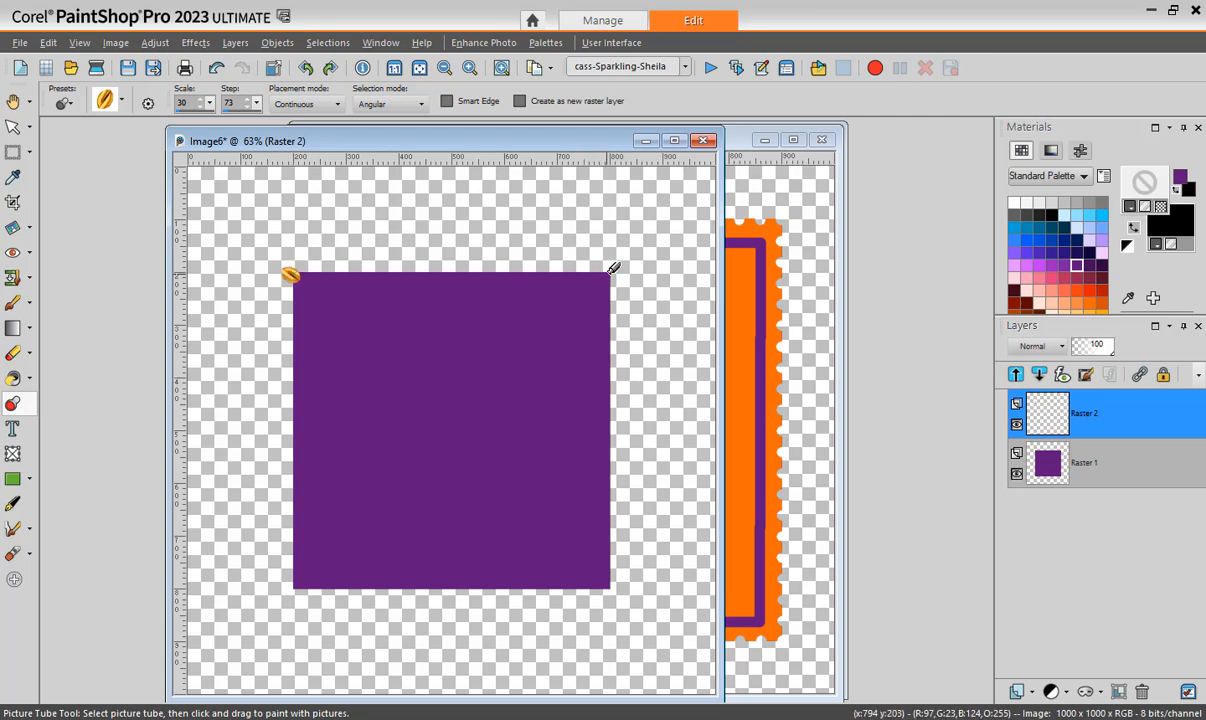
drag(290, 272, 604, 588)
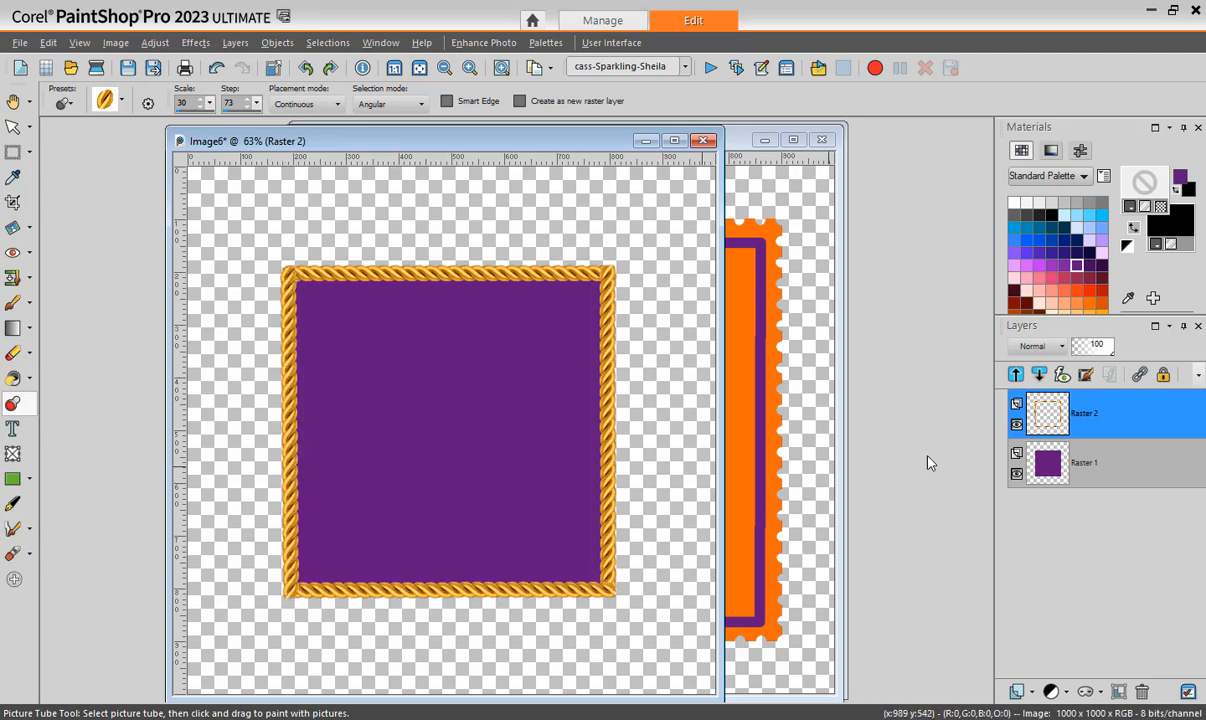
click(1016, 472)
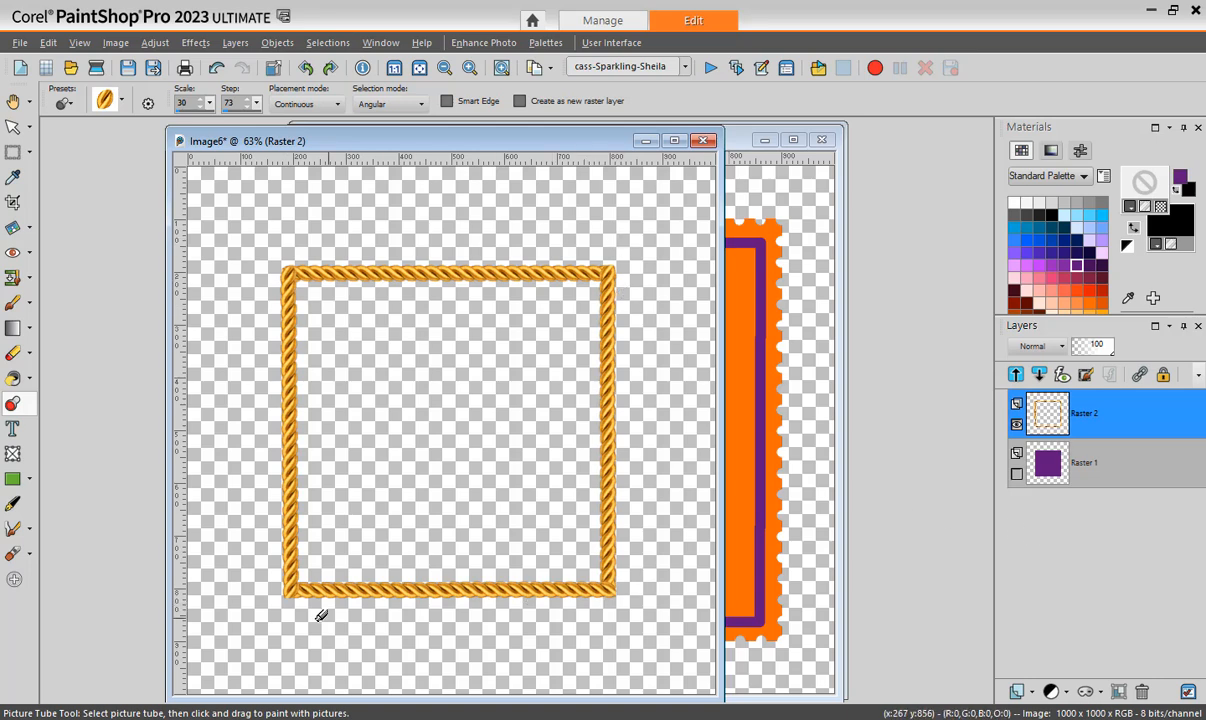
mouse_move(650, 580)
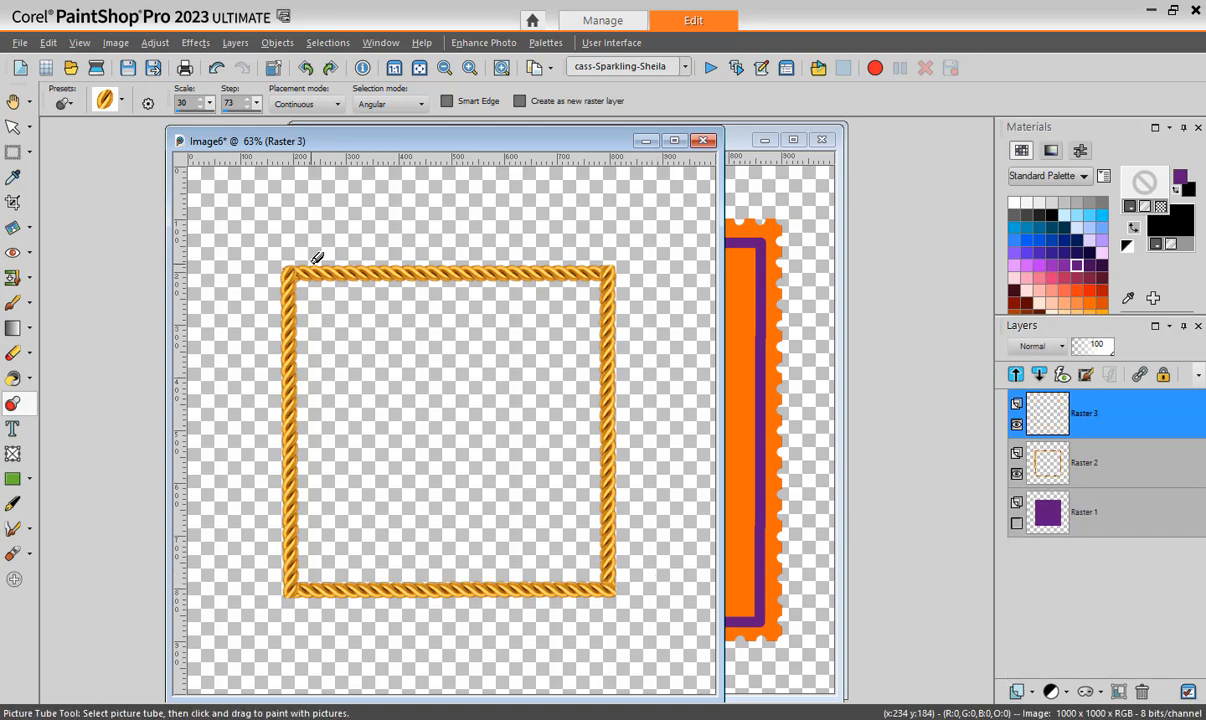
mouse_move(292, 264)
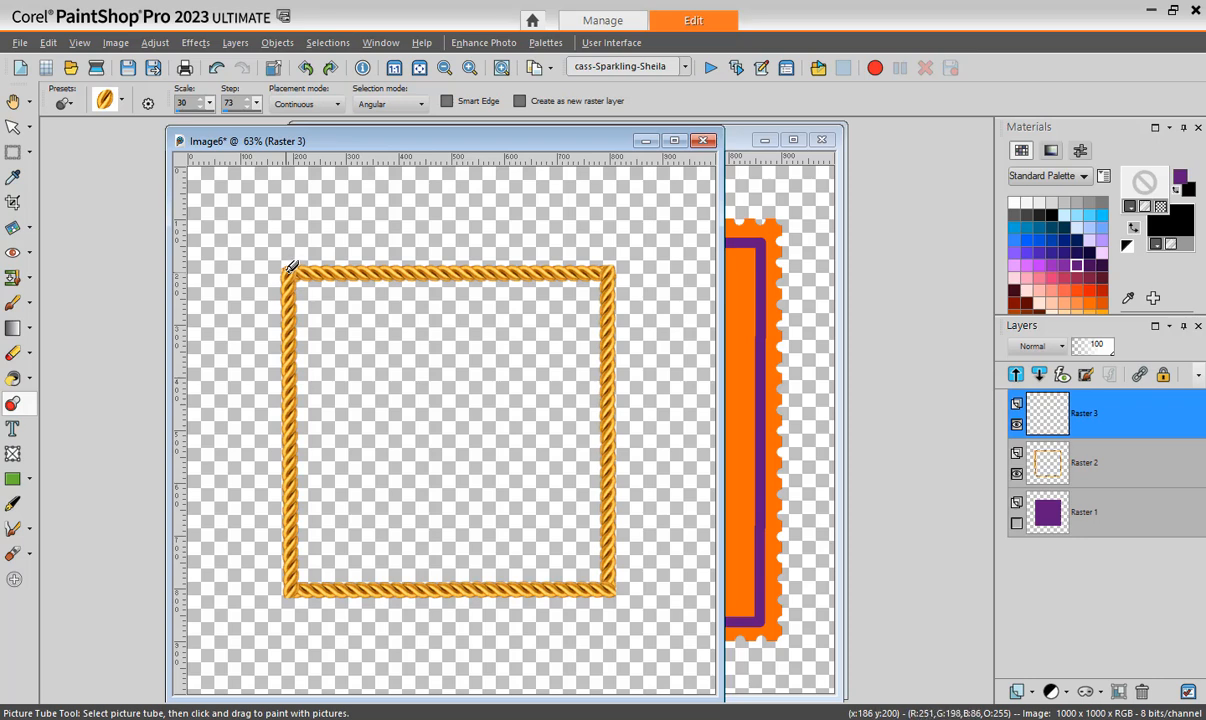
mouse_move(456, 168)
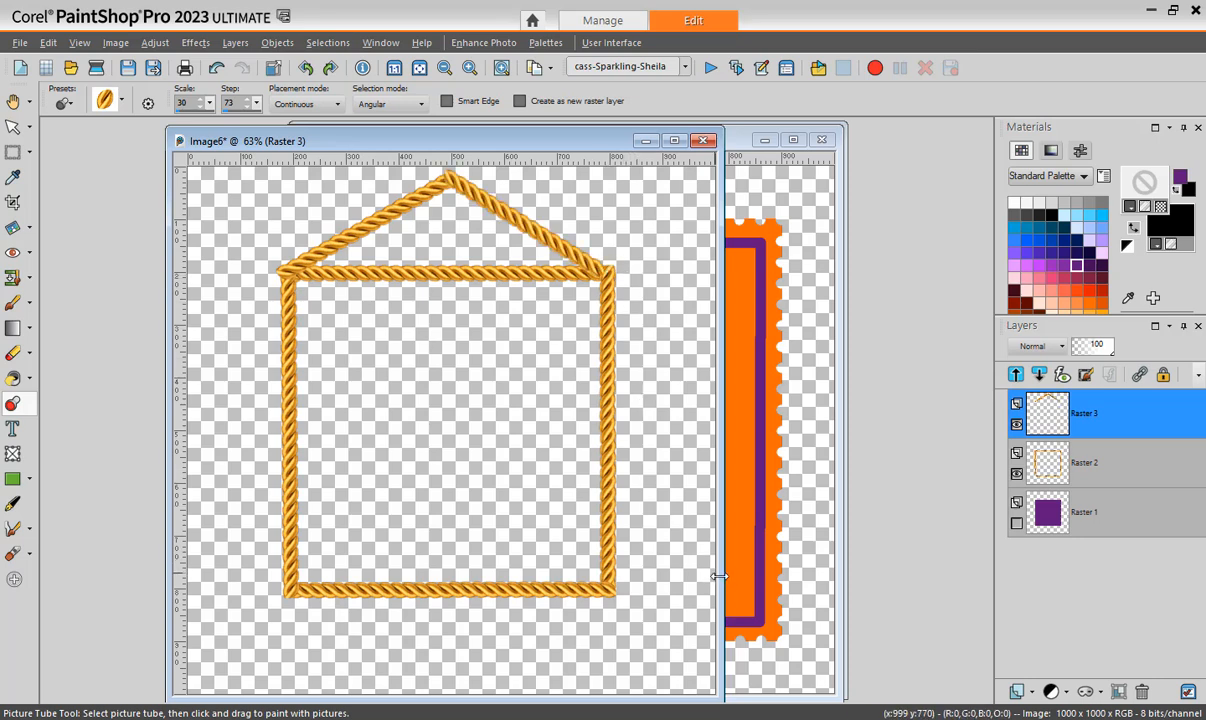
mouse_move(720, 576)
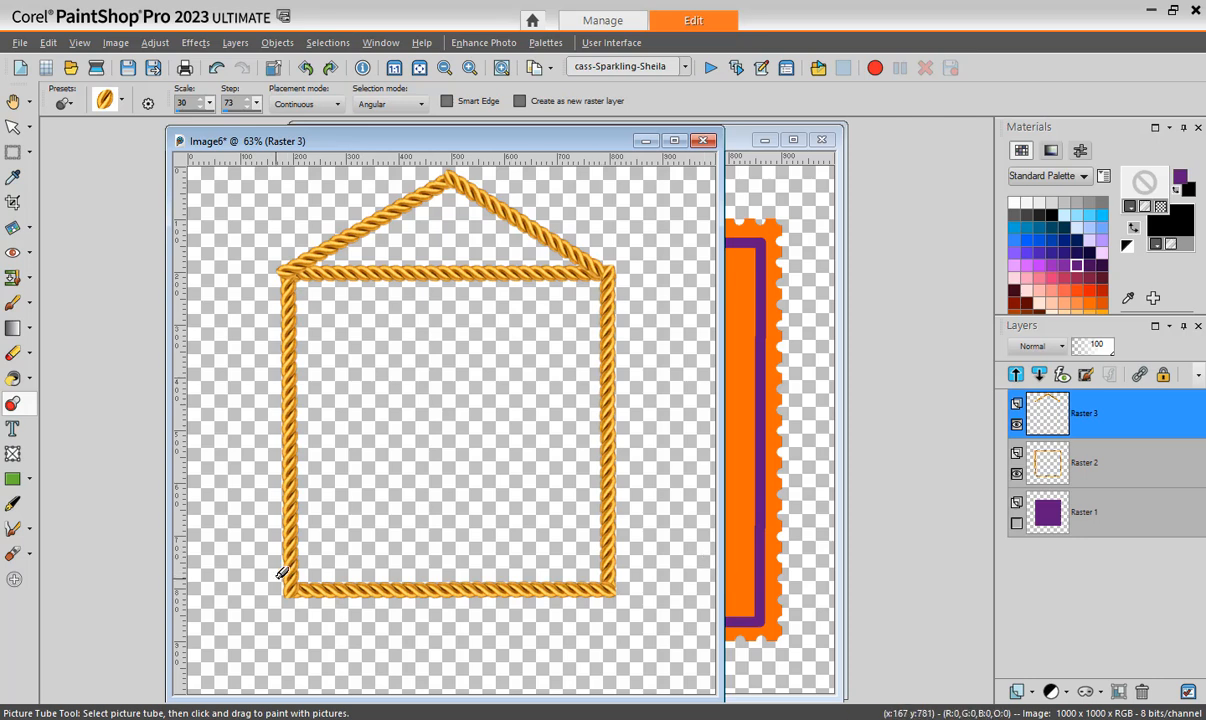
mouse_move(744, 142)
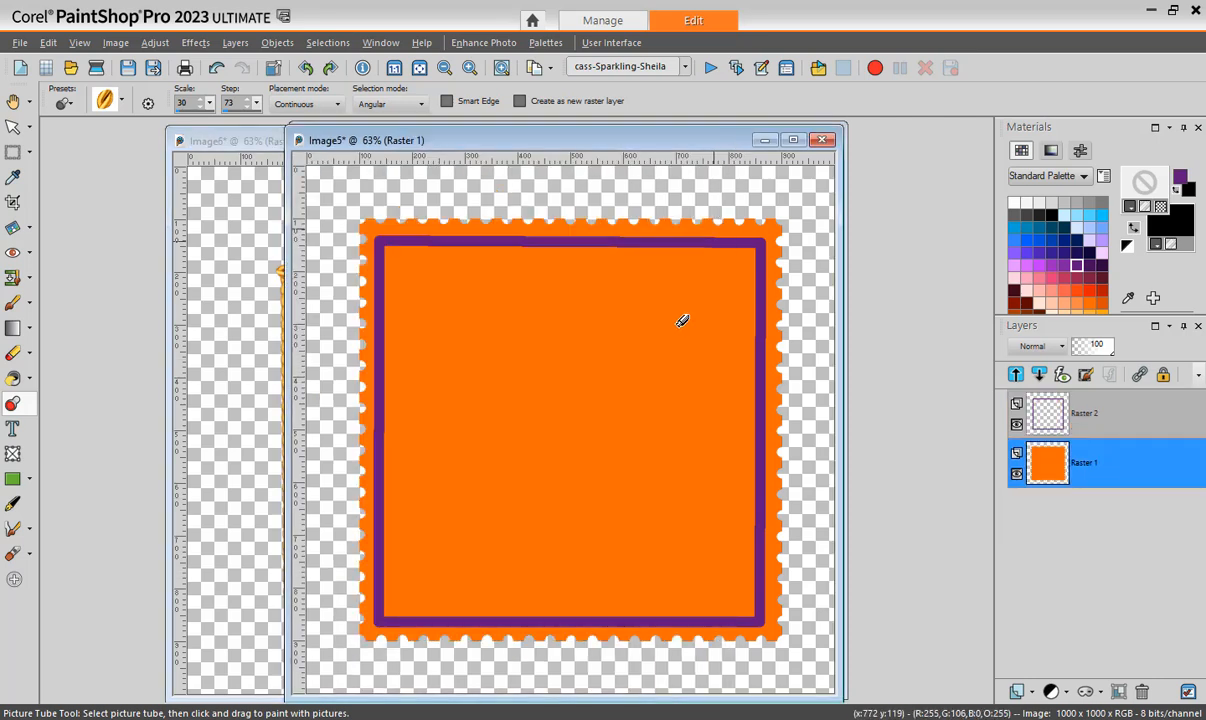
Switch from the Paint Brush to the Eraser tool
click(14, 354)
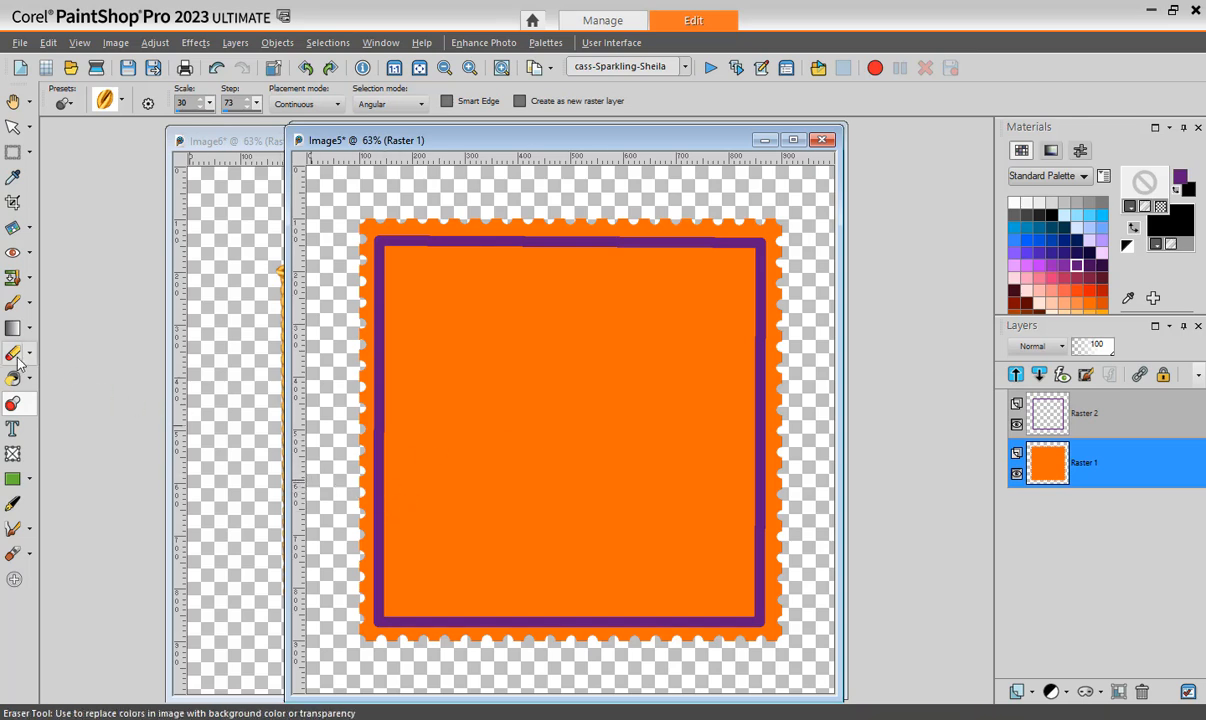
click(14, 378)
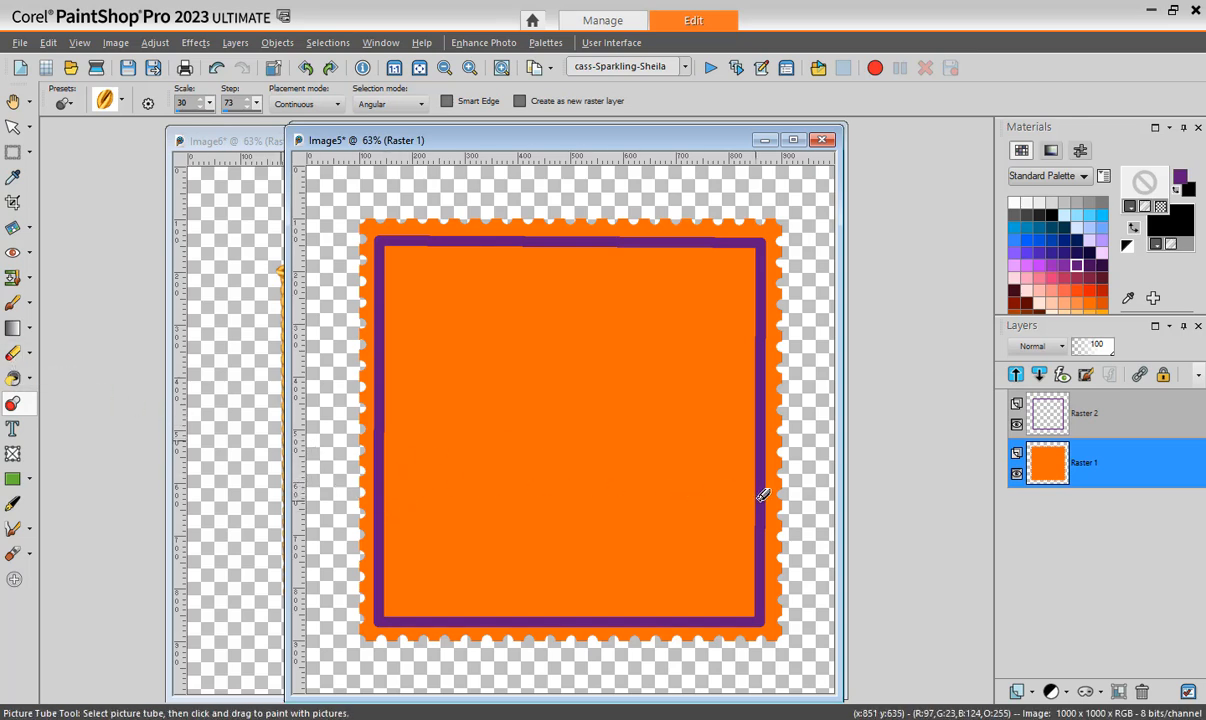
mouse_move(790, 488)
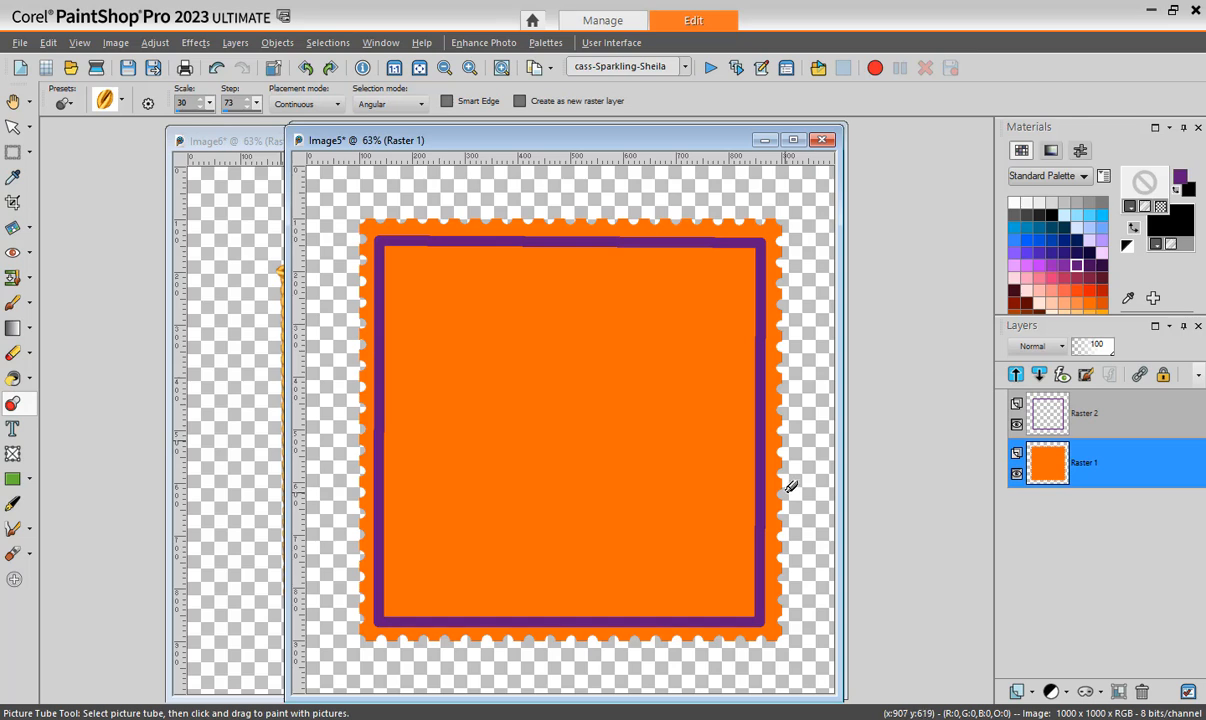
mouse_move(758, 480)
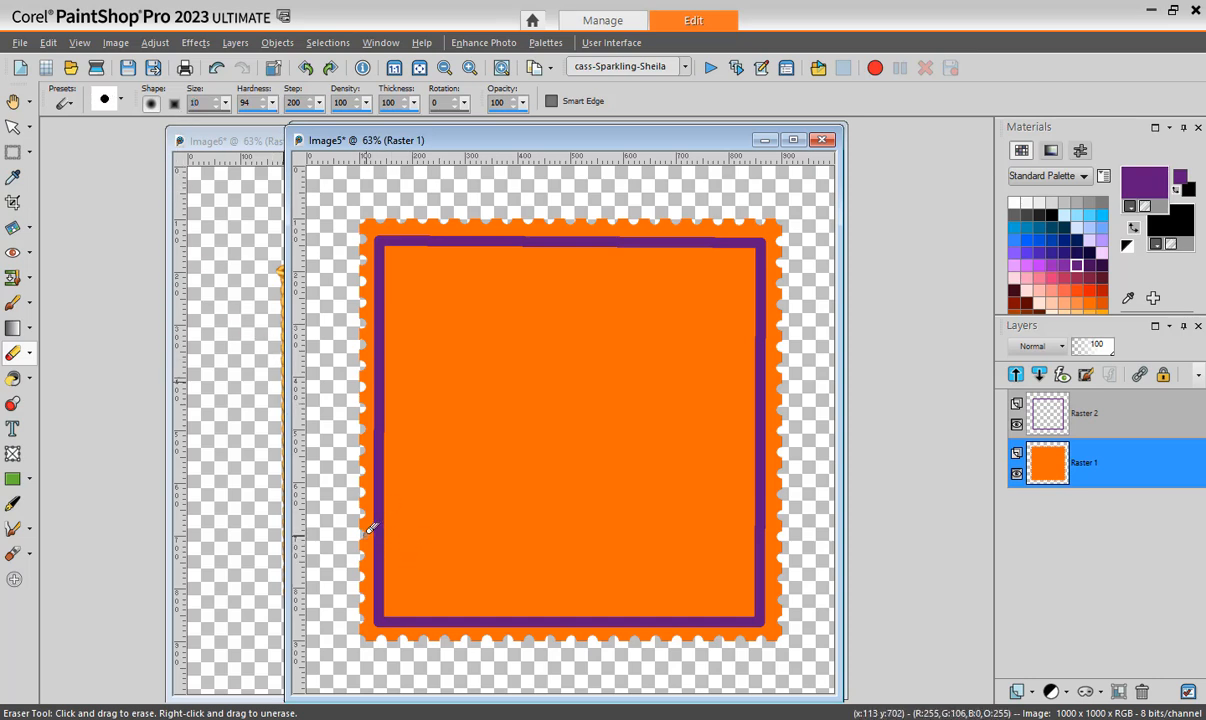
mouse_move(772, 530)
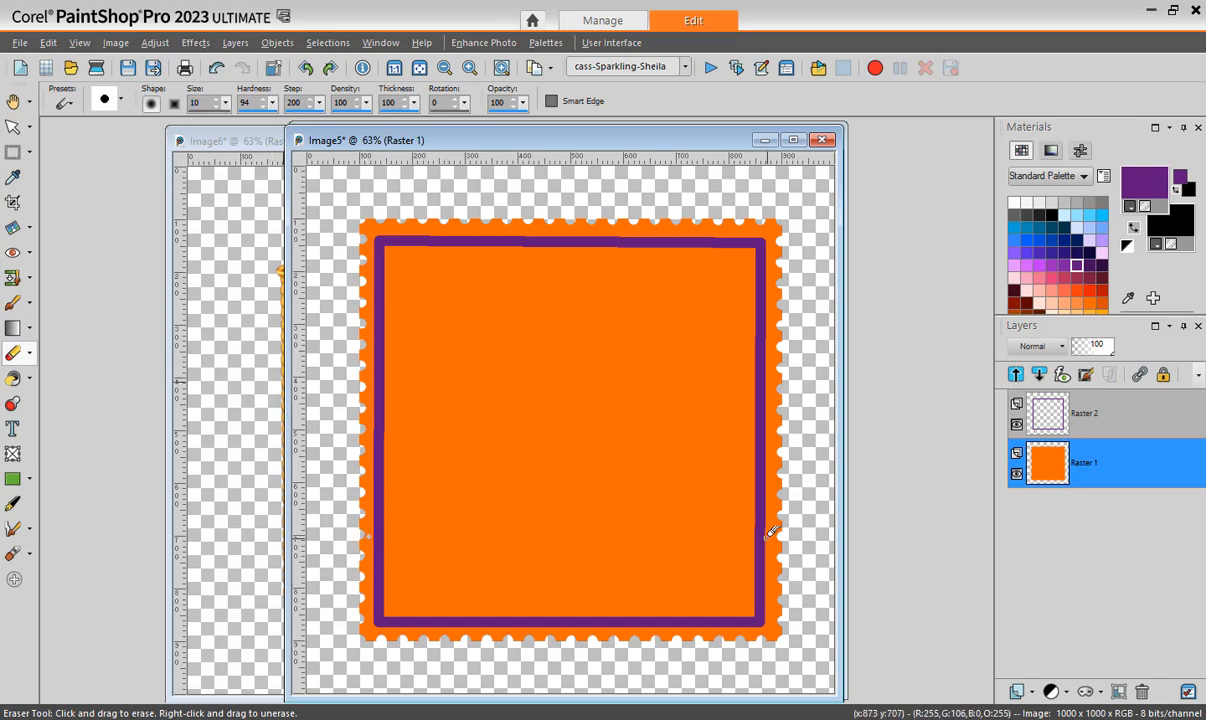
mouse_move(784, 528)
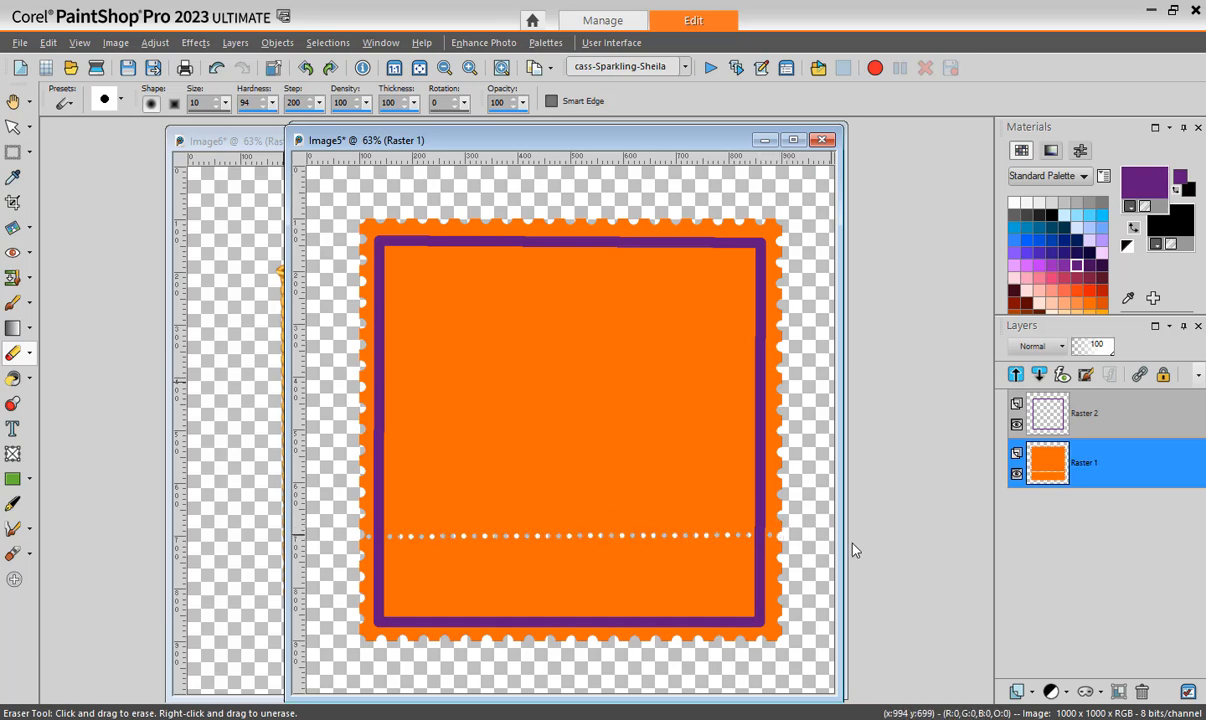
mouse_move(848, 548)
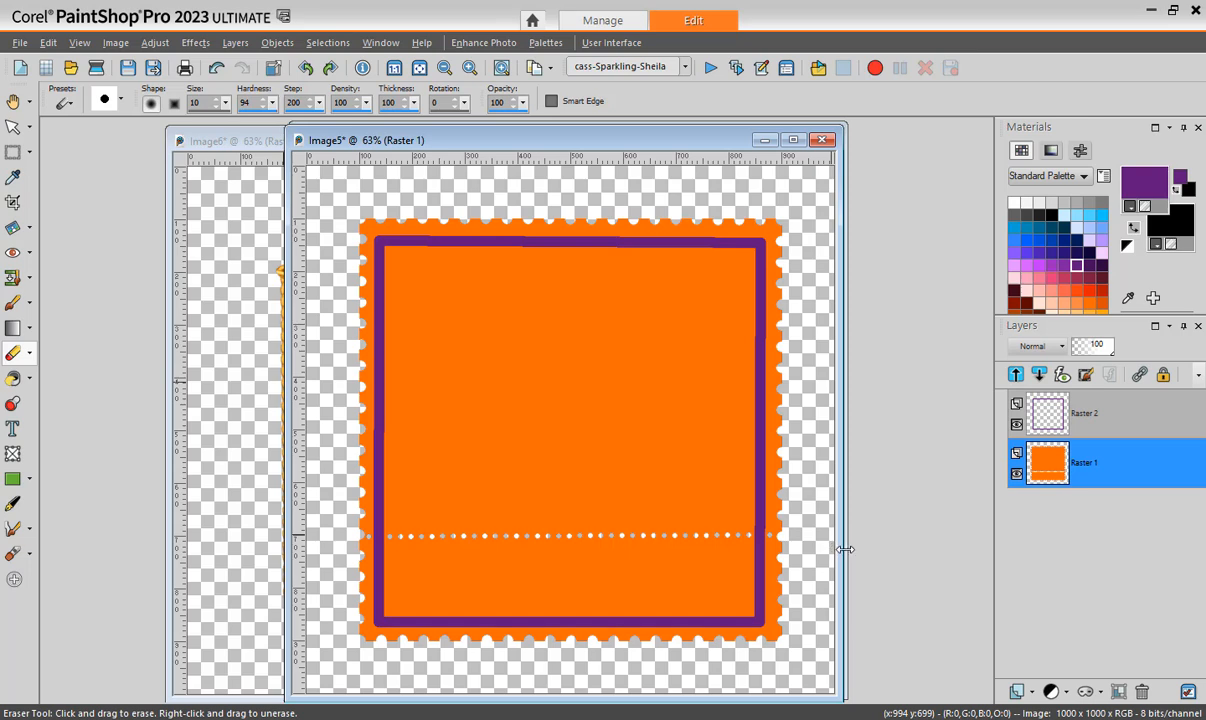
mouse_move(844, 548)
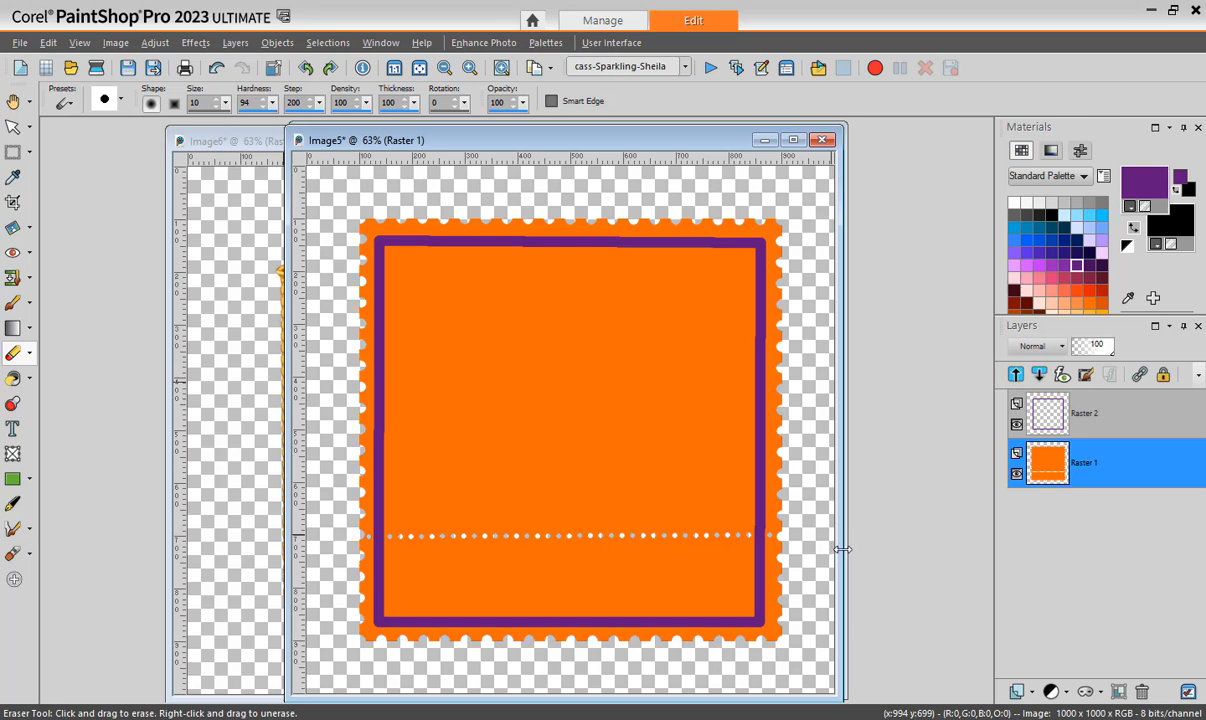
mouse_move(860, 548)
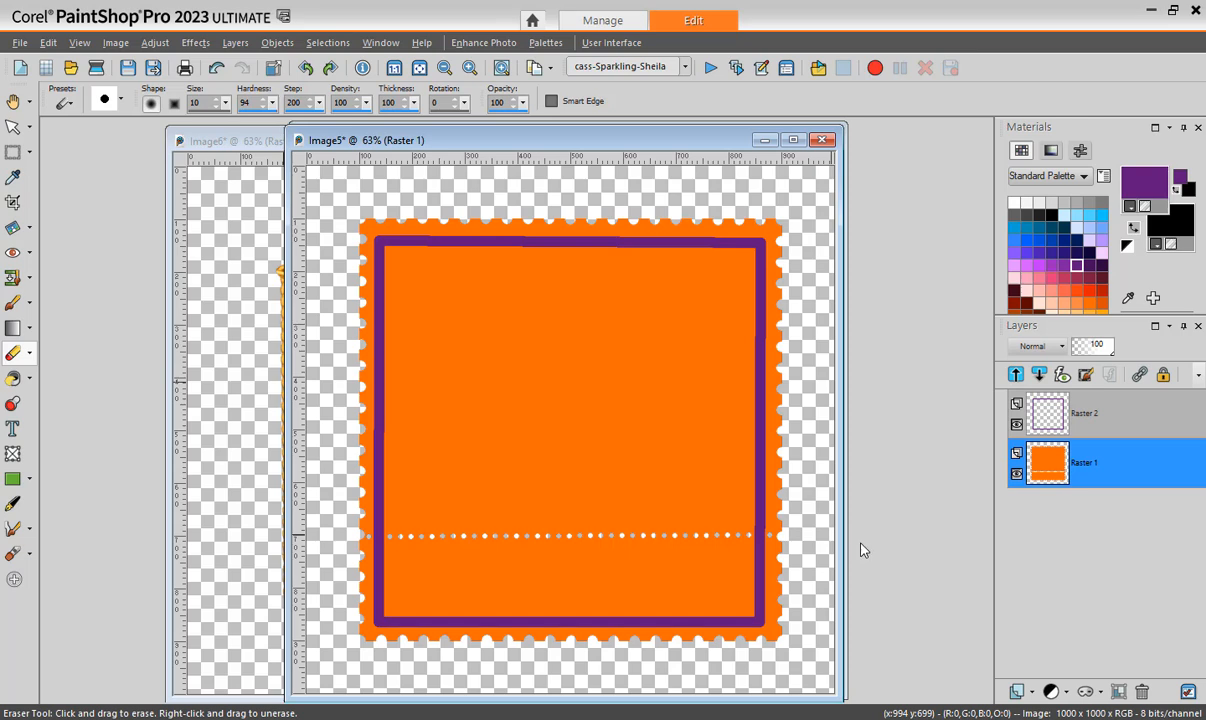
mouse_move(100, 312)
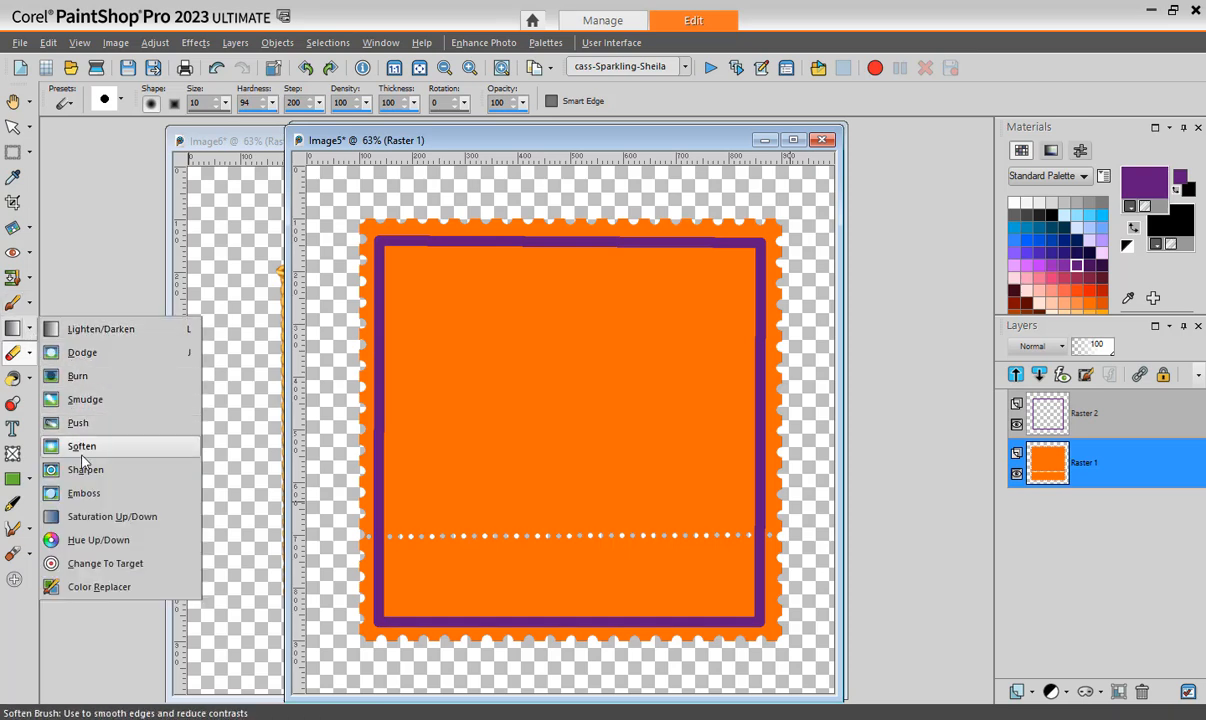
mouse_move(100, 328)
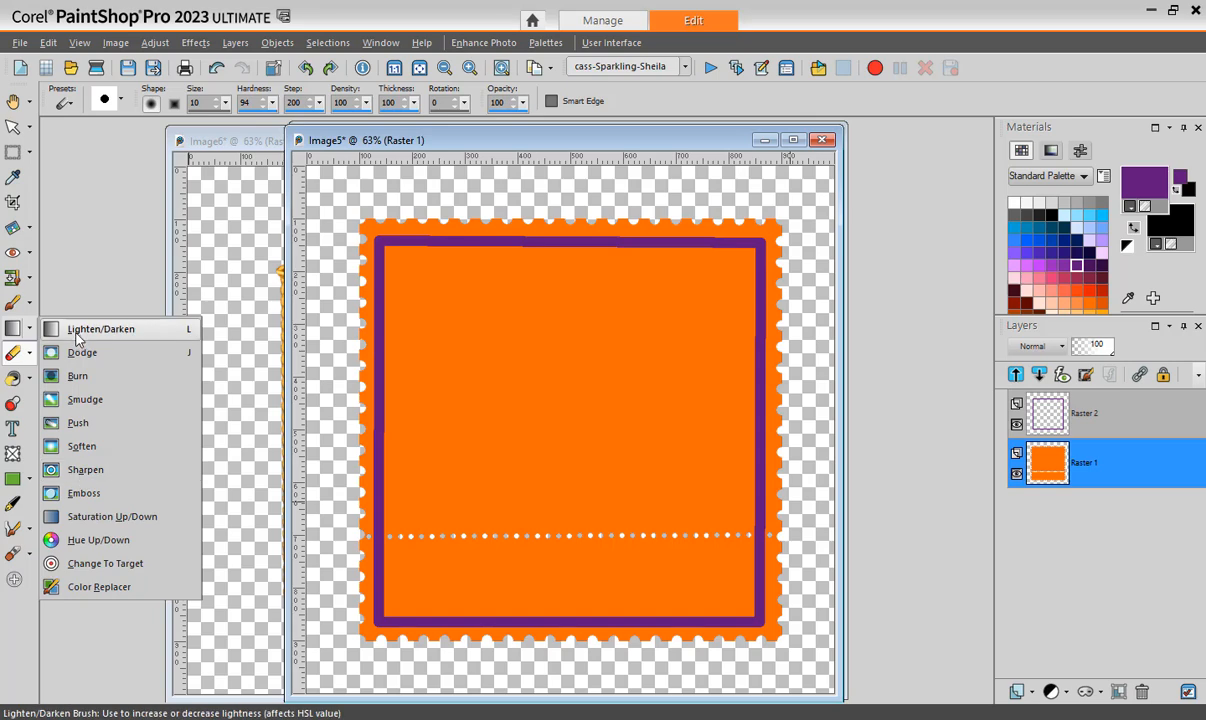
mouse_move(80, 338)
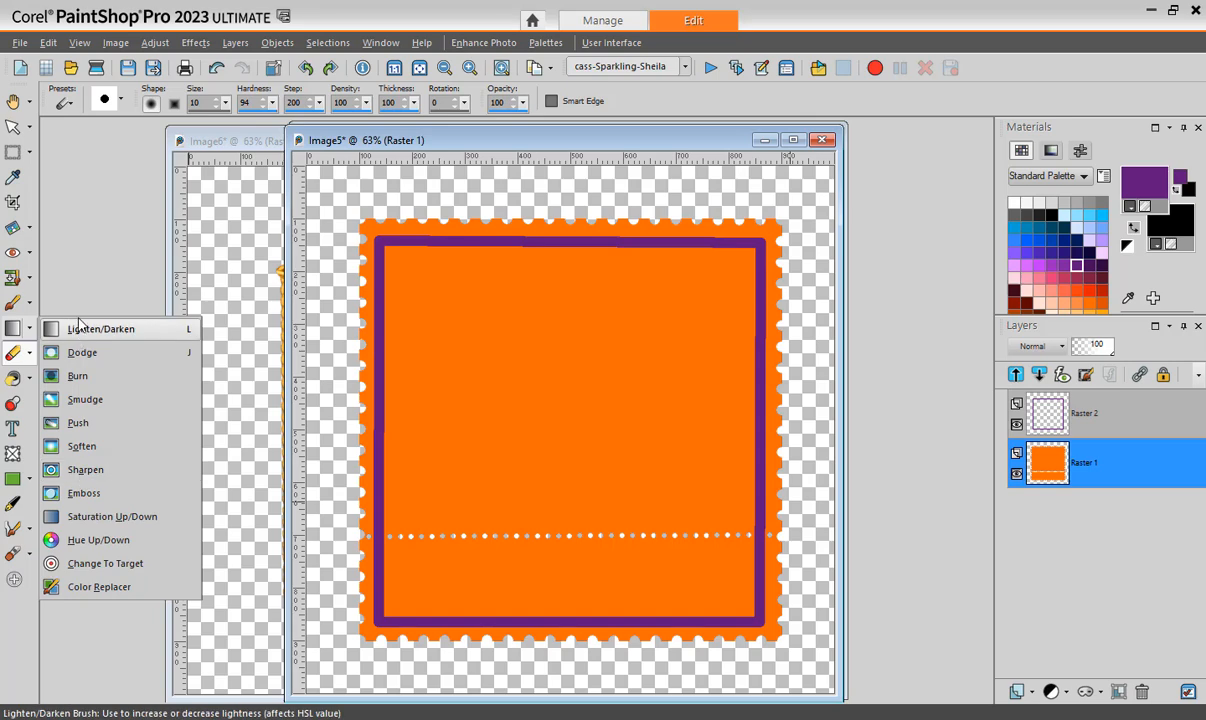
click(14, 280)
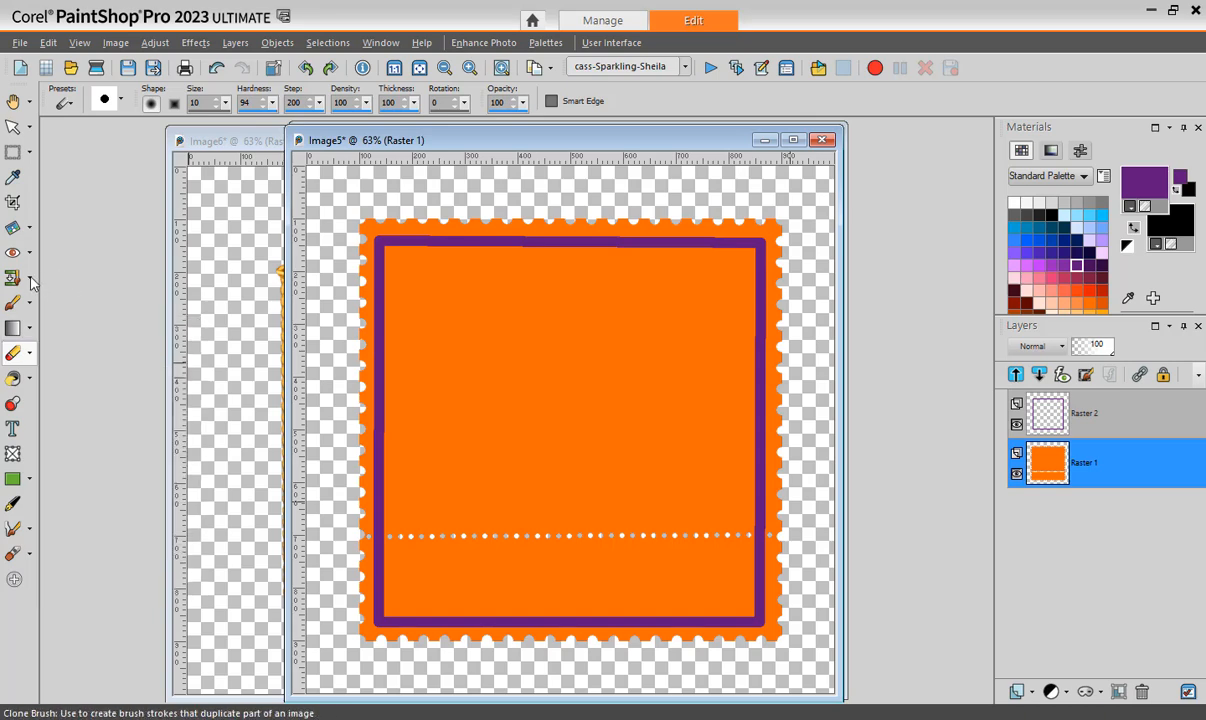
click(14, 278)
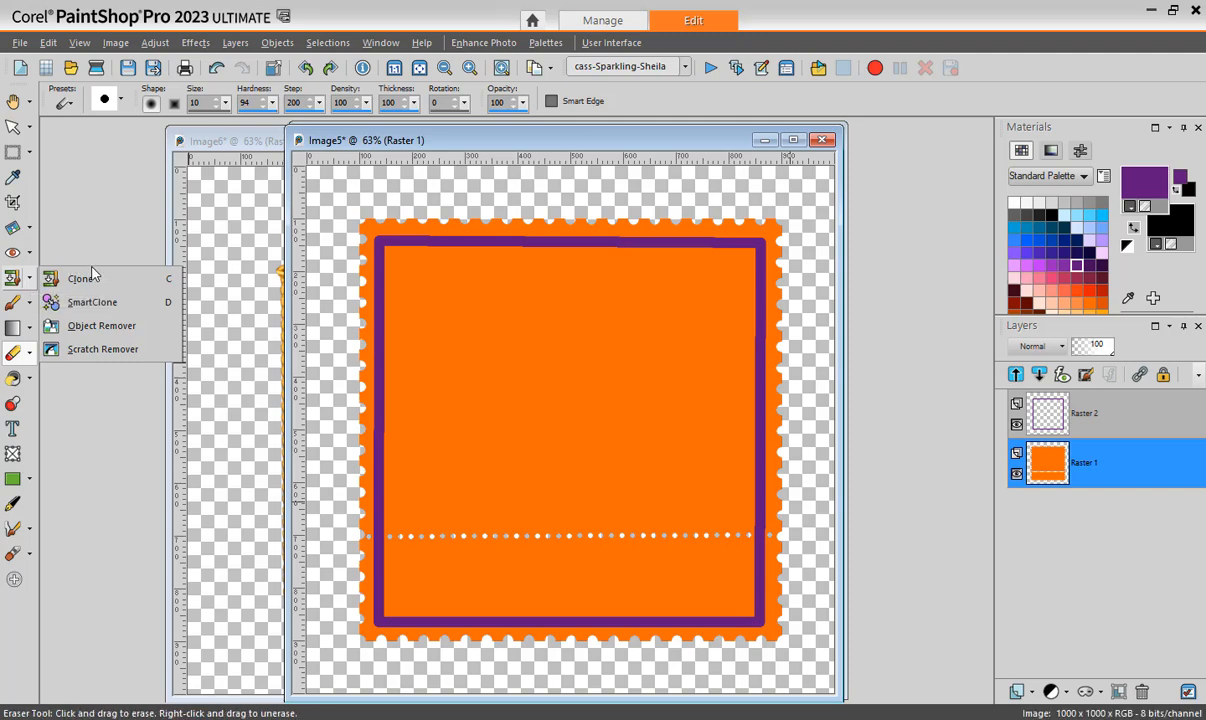